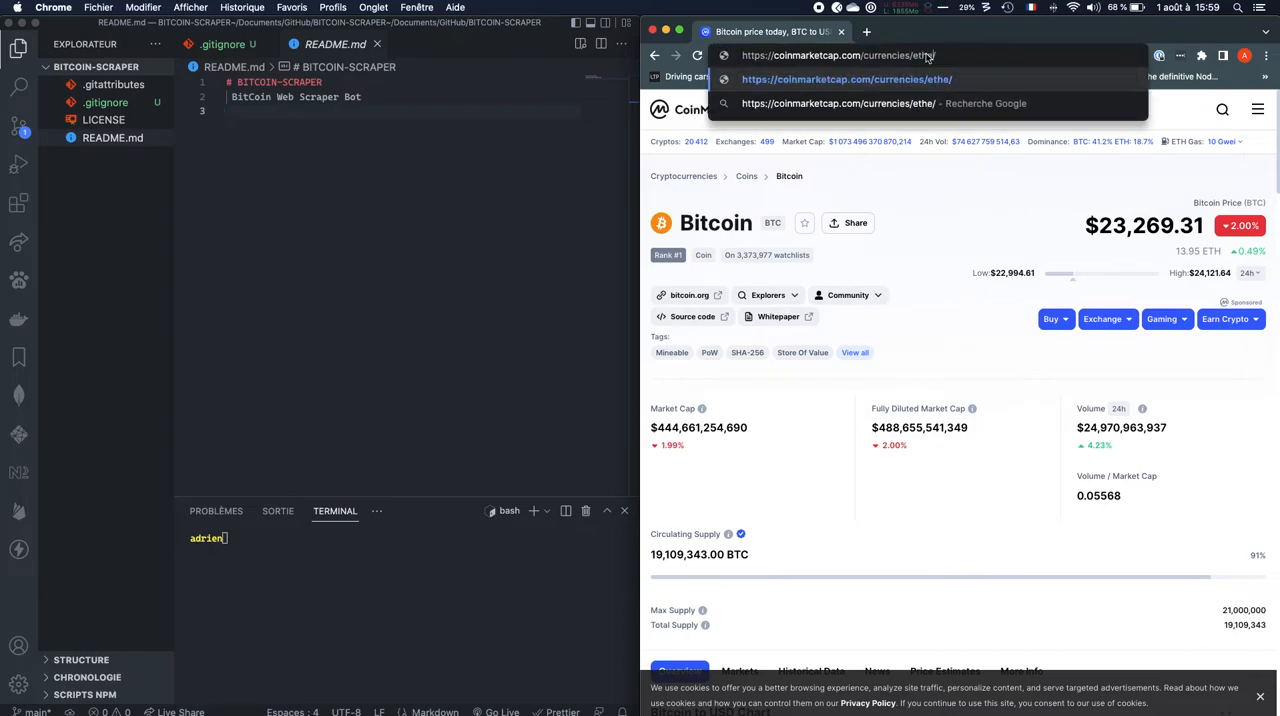
# Run npm init -y in the terminal to generate a default package.json.
pyautogui.write('reu')
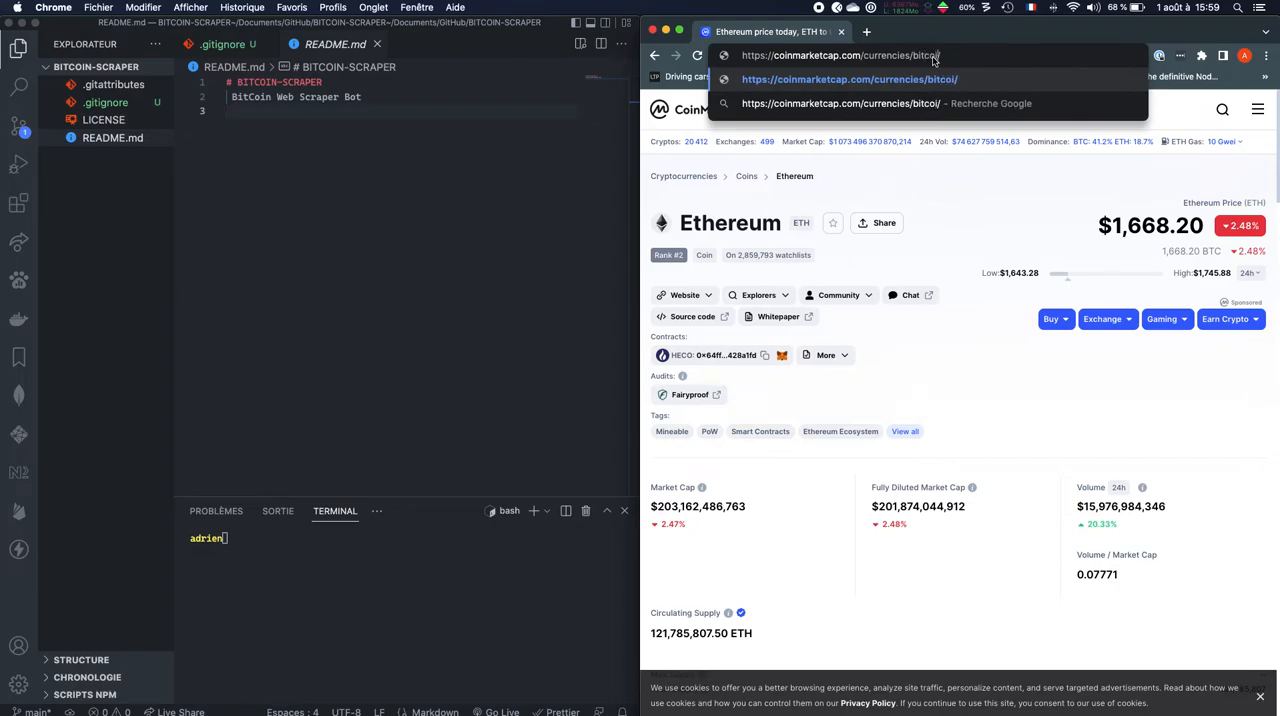
pyautogui.click(854, 79)
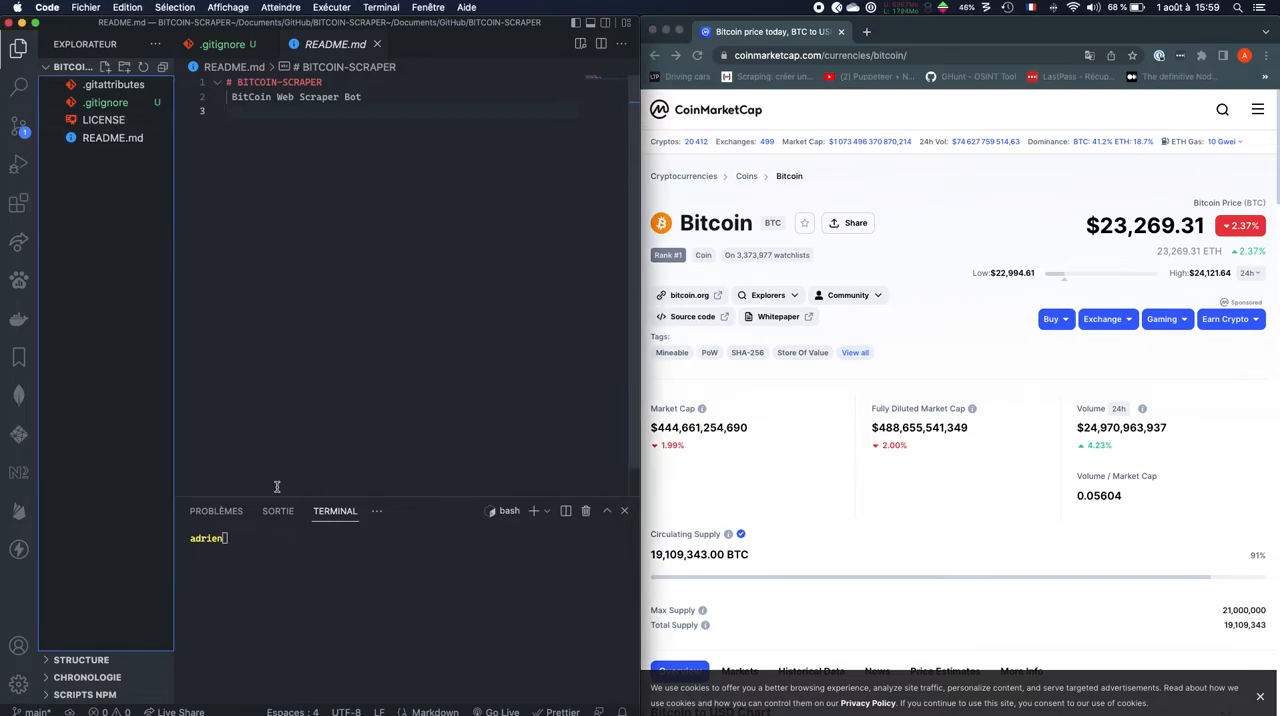
pyautogui.write('n')
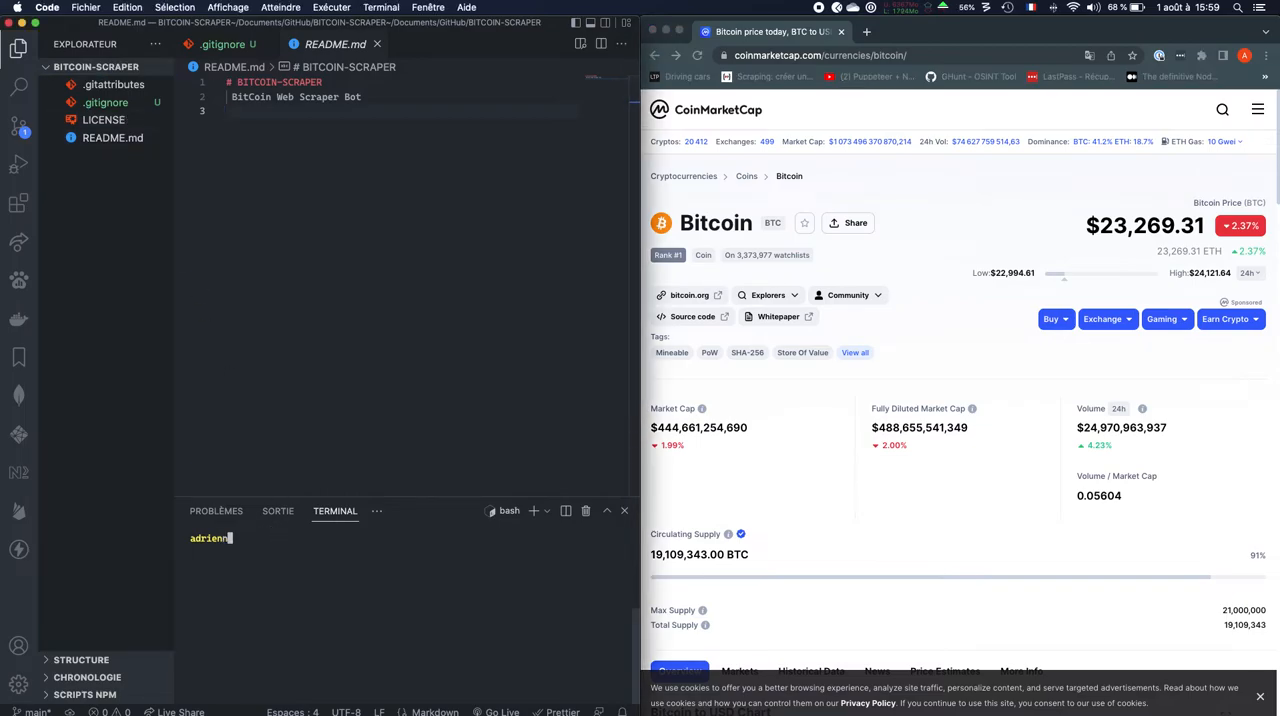
pyautogui.write('npm init')
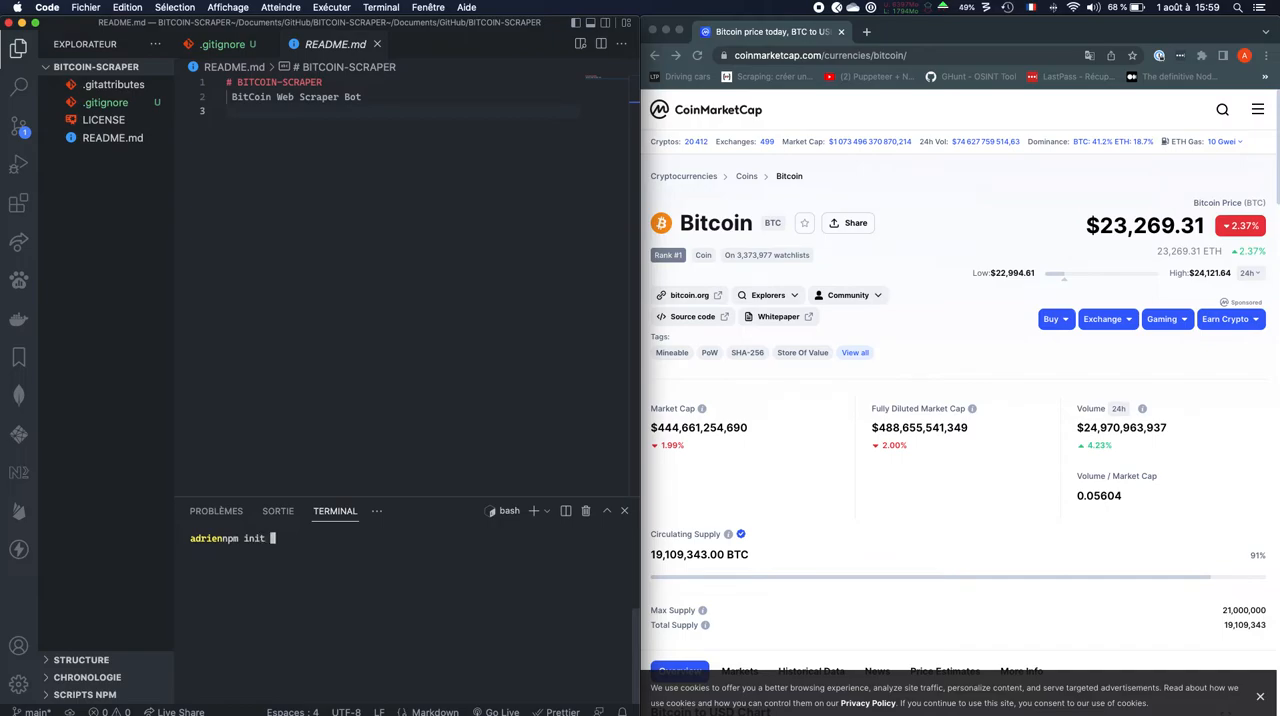
pyautogui.write('-y')
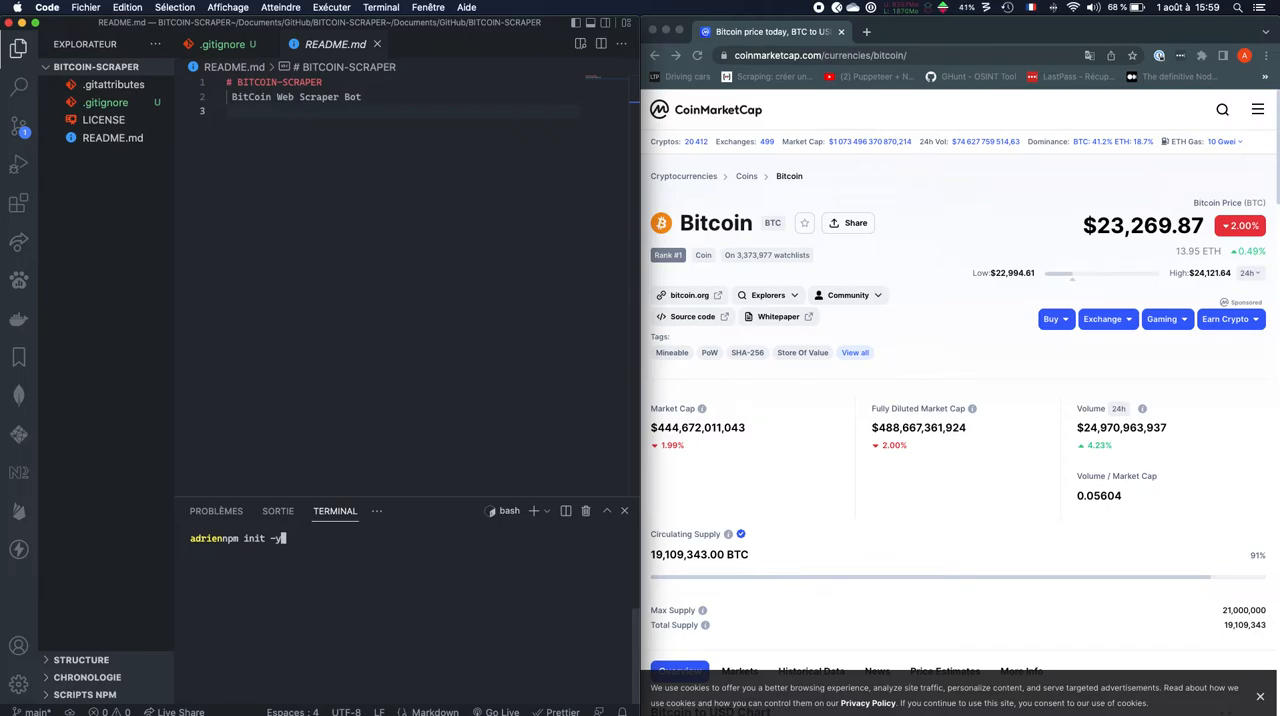
pyautogui.press('Enter')
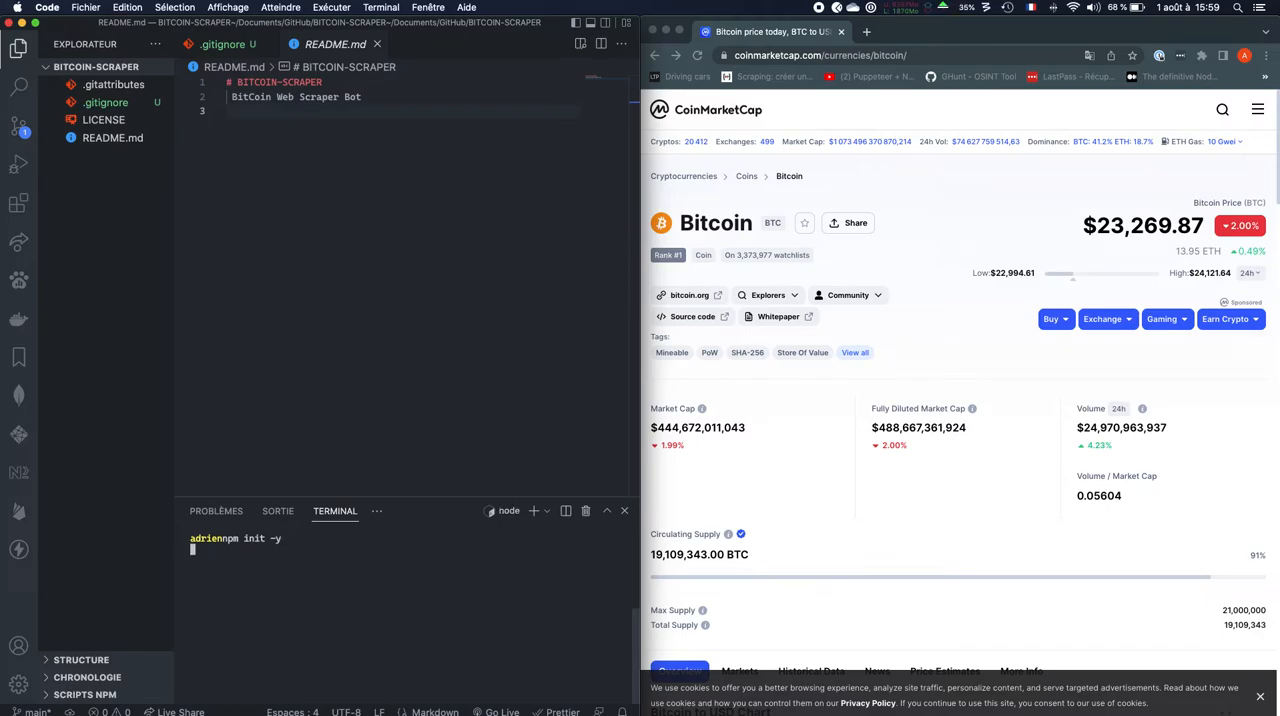
pyautogui.press('Enter')
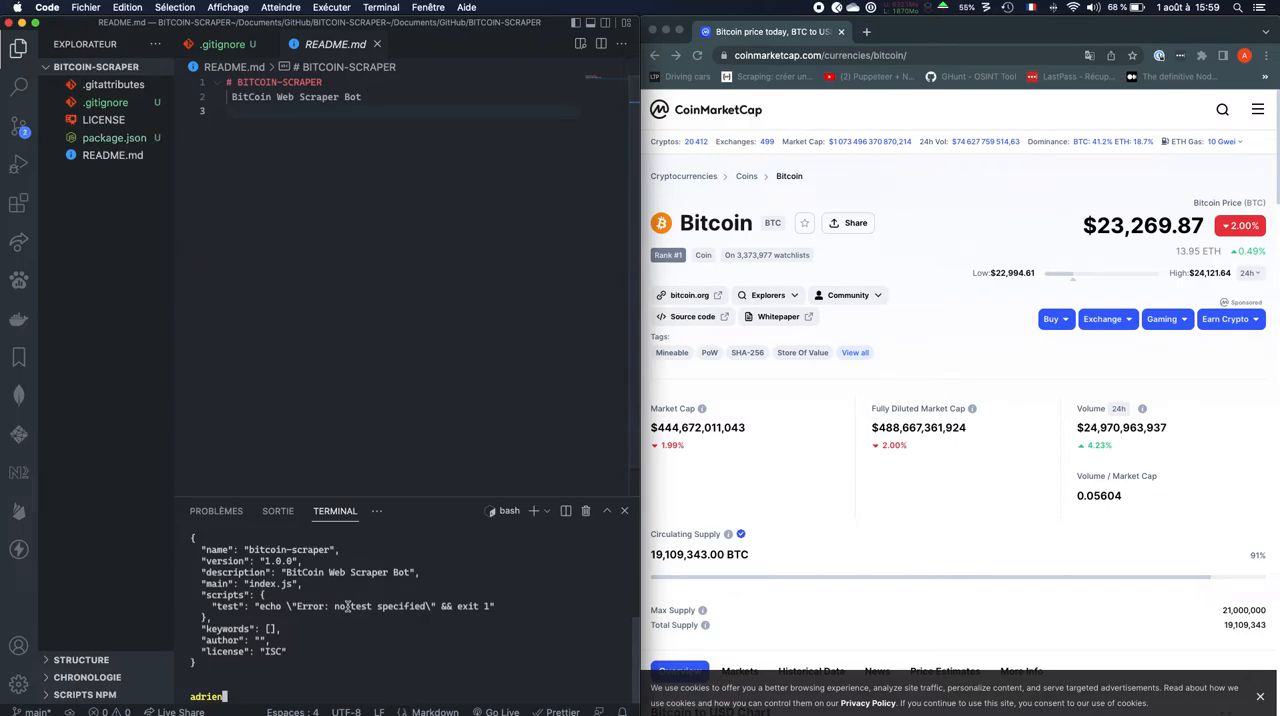
pyautogui.click(108, 66)
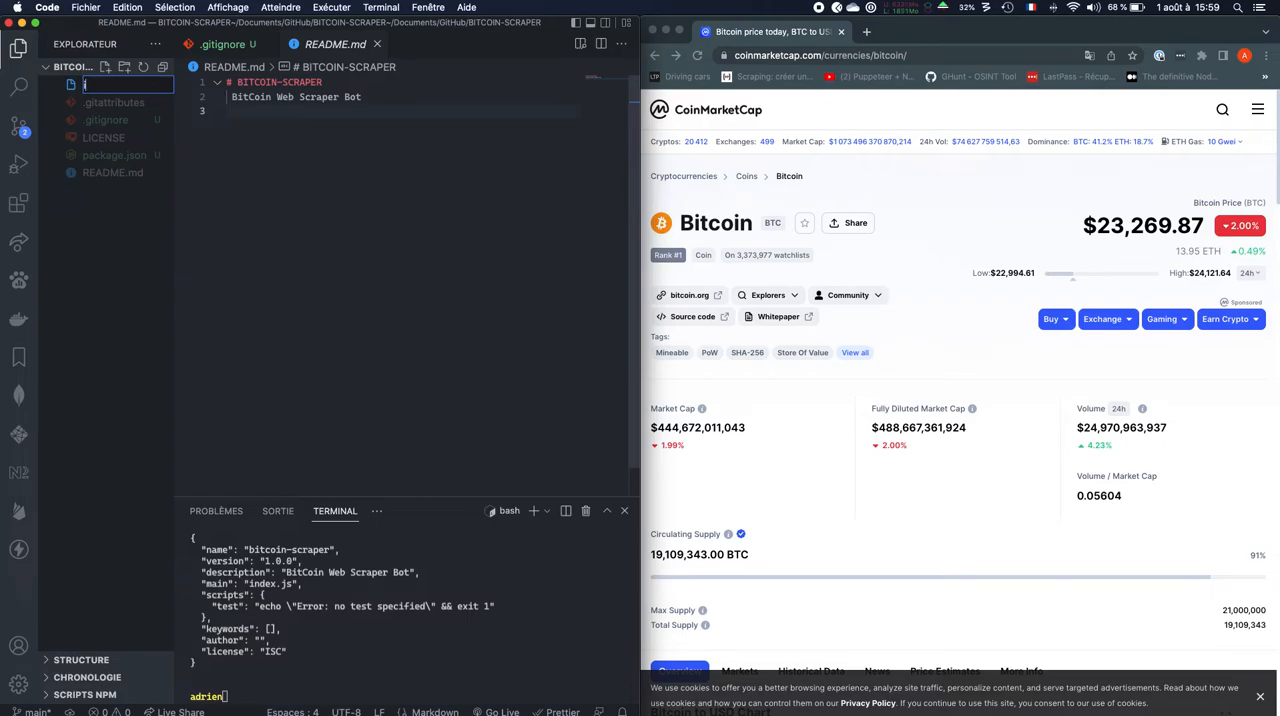
# Add index.js and change package.json's test script to start: "node index.js".
pyautogui.write('index.js')
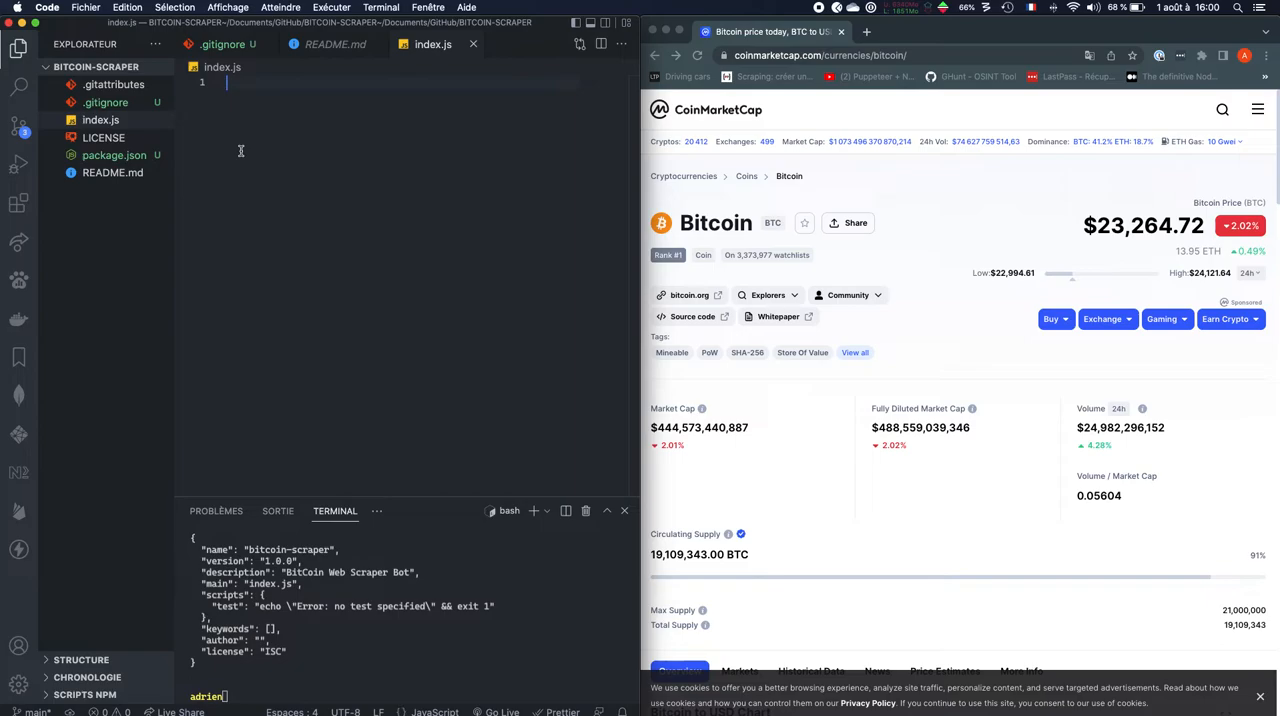
pyautogui.click(114, 155)
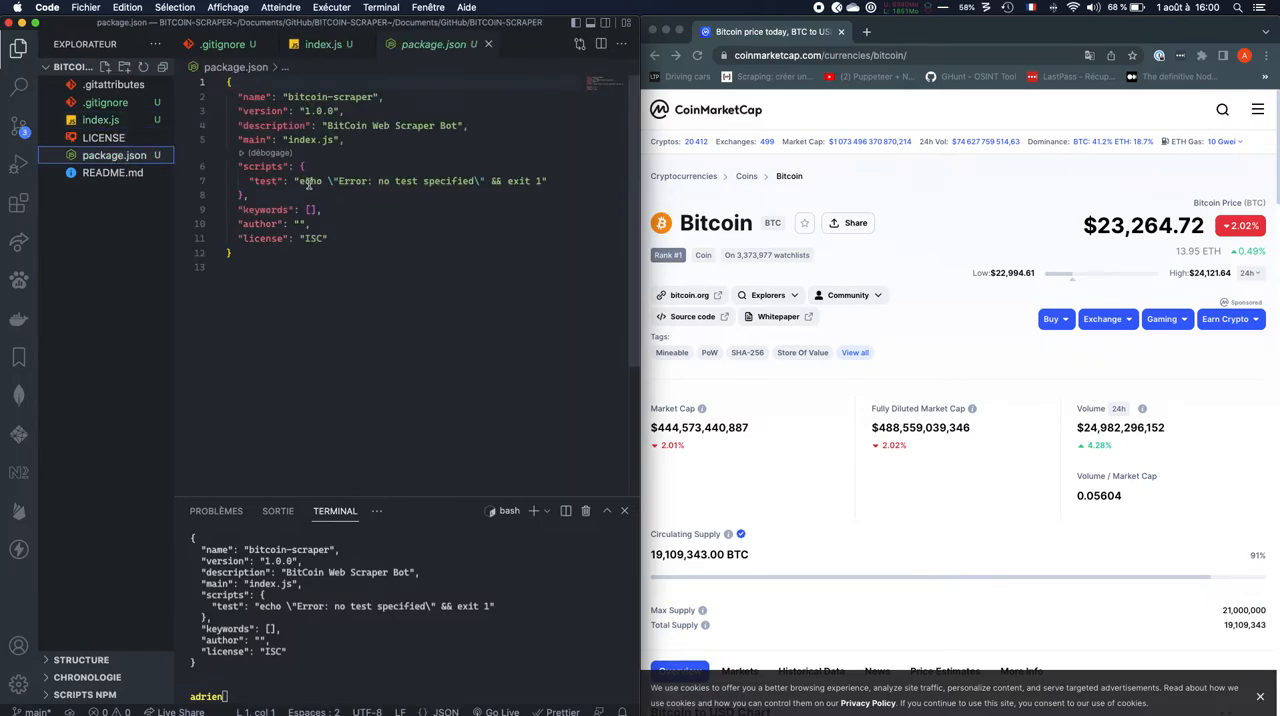
pyautogui.doubleClick(265, 181)
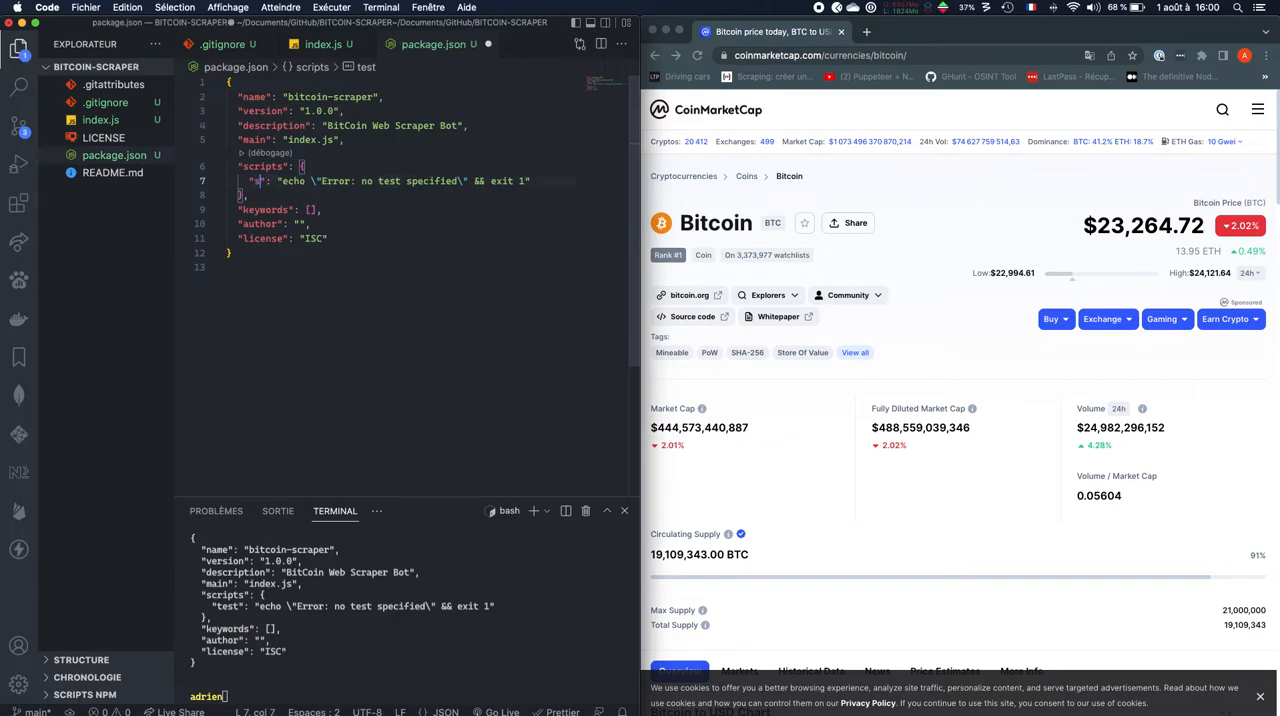
pyautogui.write('start": "node "')
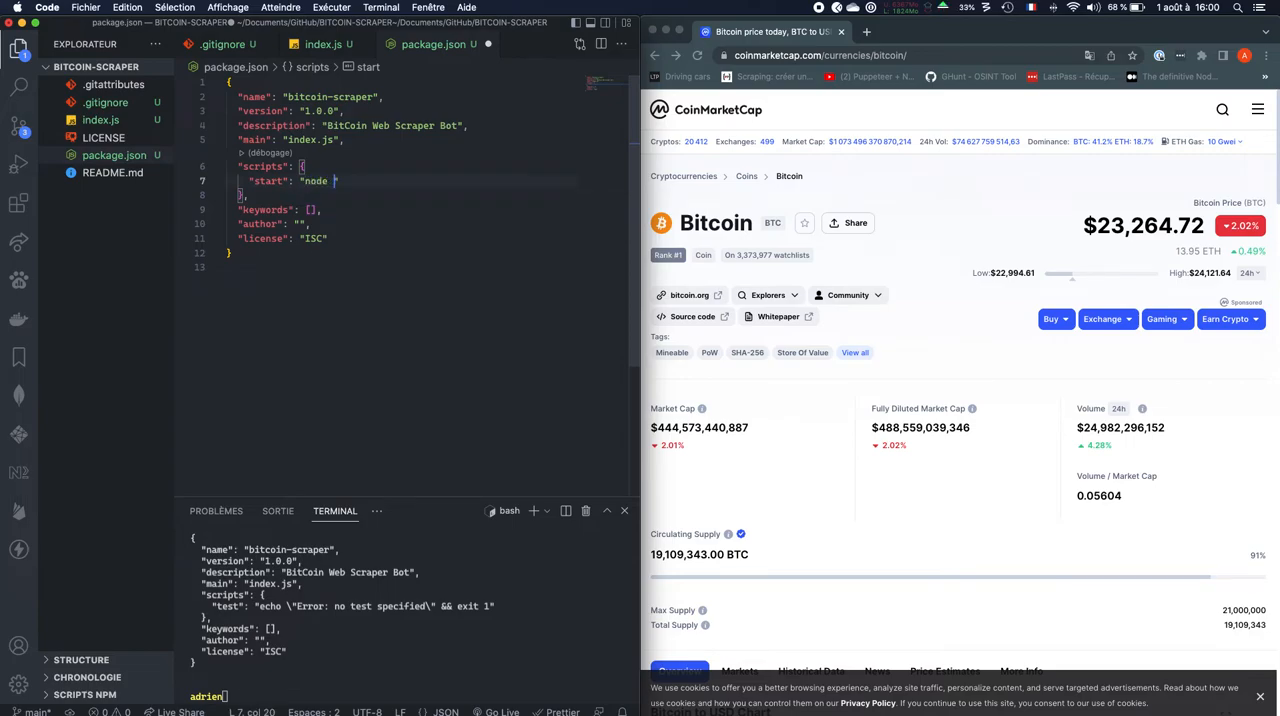
pyautogui.write('index.js')
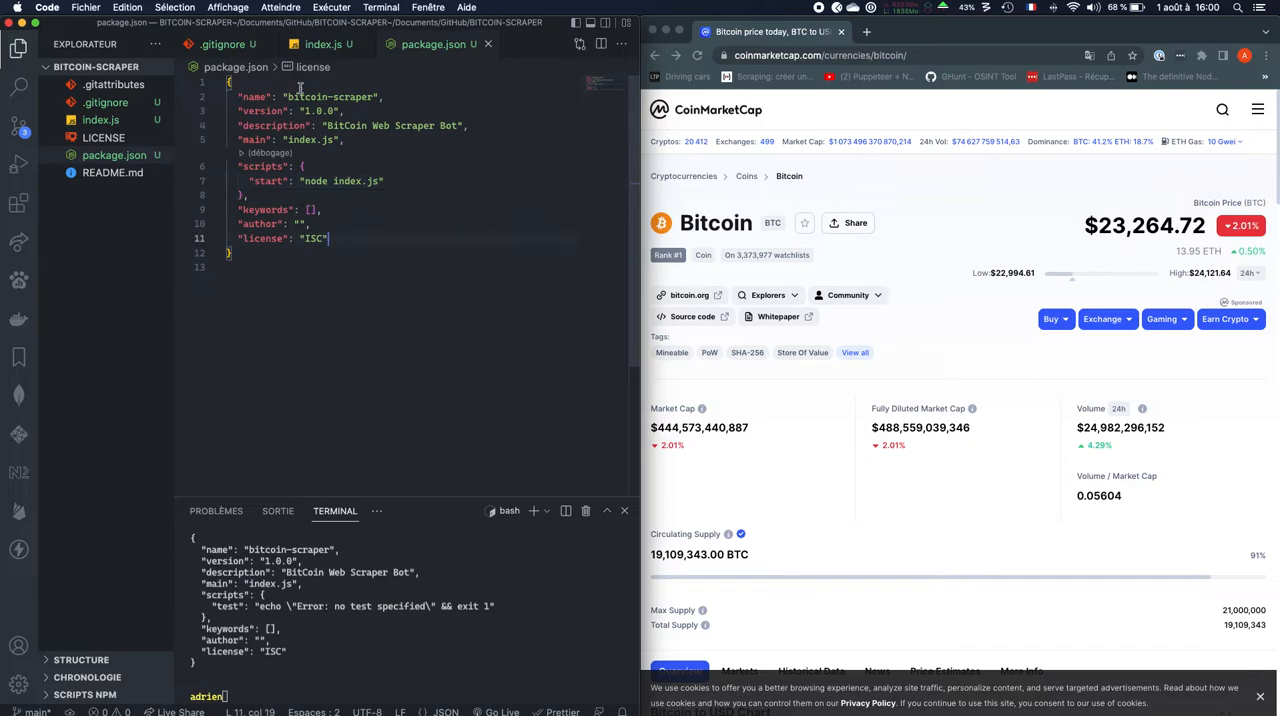
pyautogui.click(100, 119)
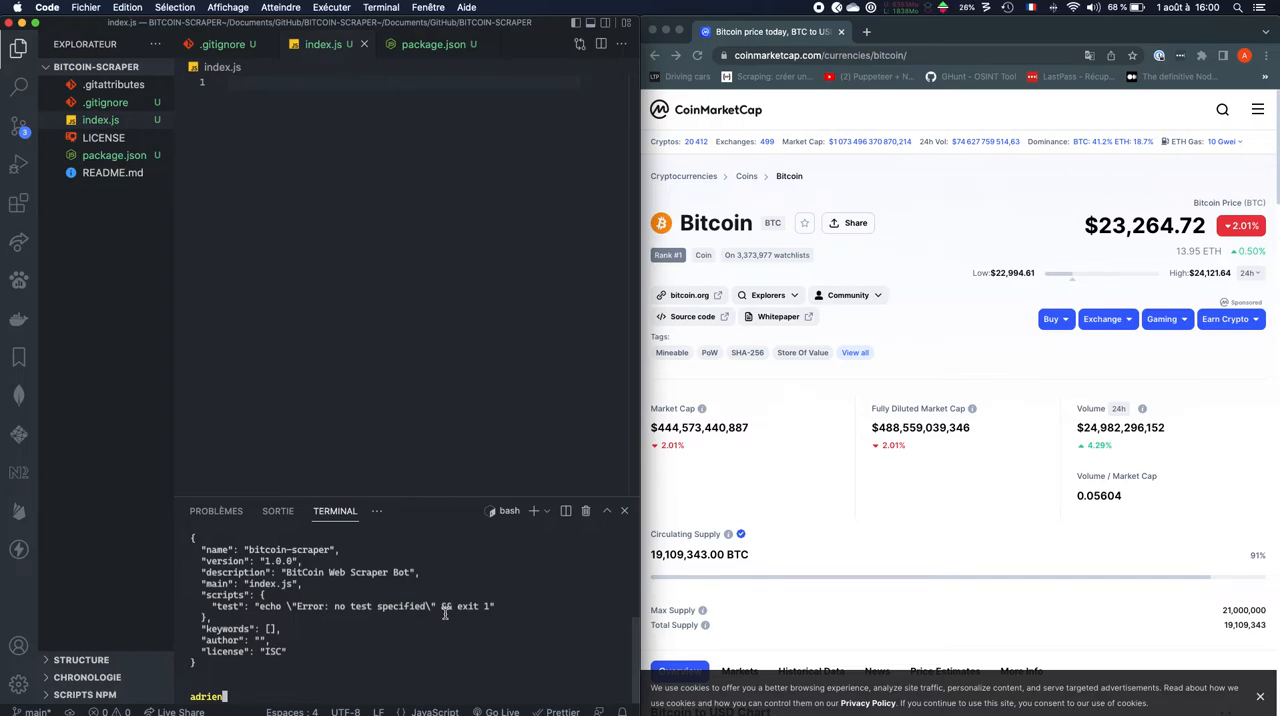
# Run npm i node-cron axios cheerio in the terminal.
pyautogui.write('npm i node-cron')
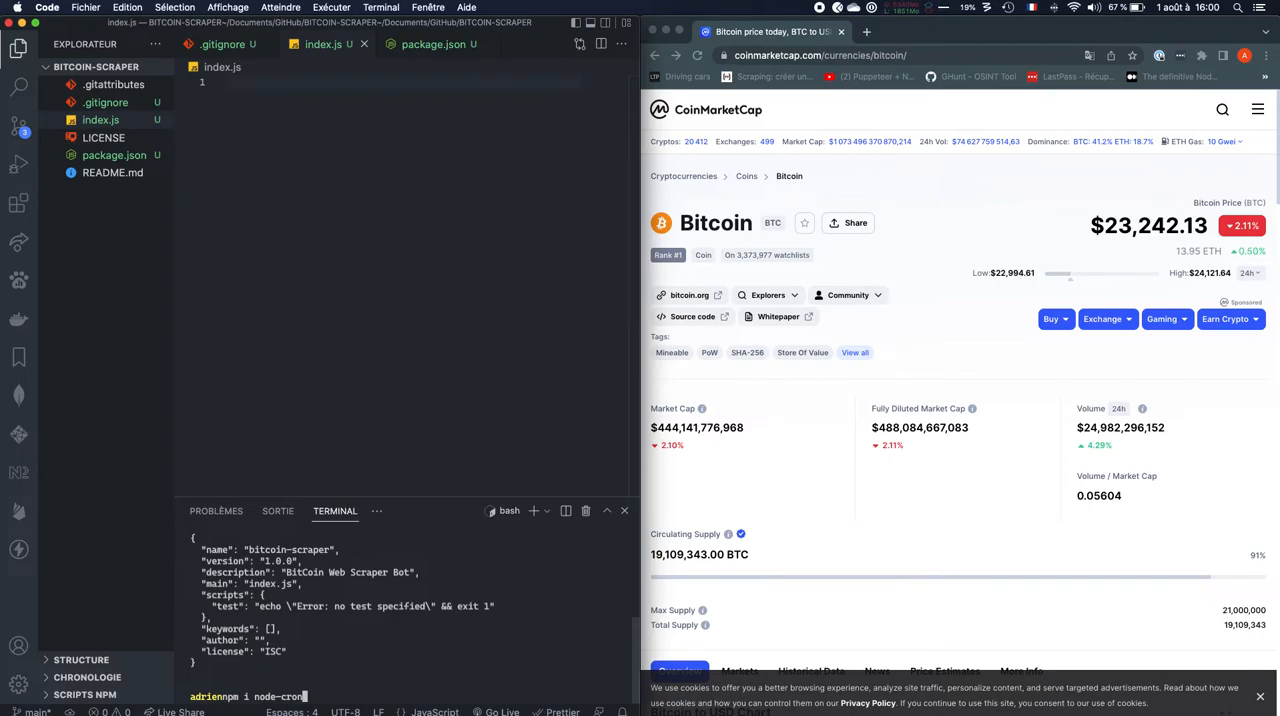
pyautogui.write('ax')
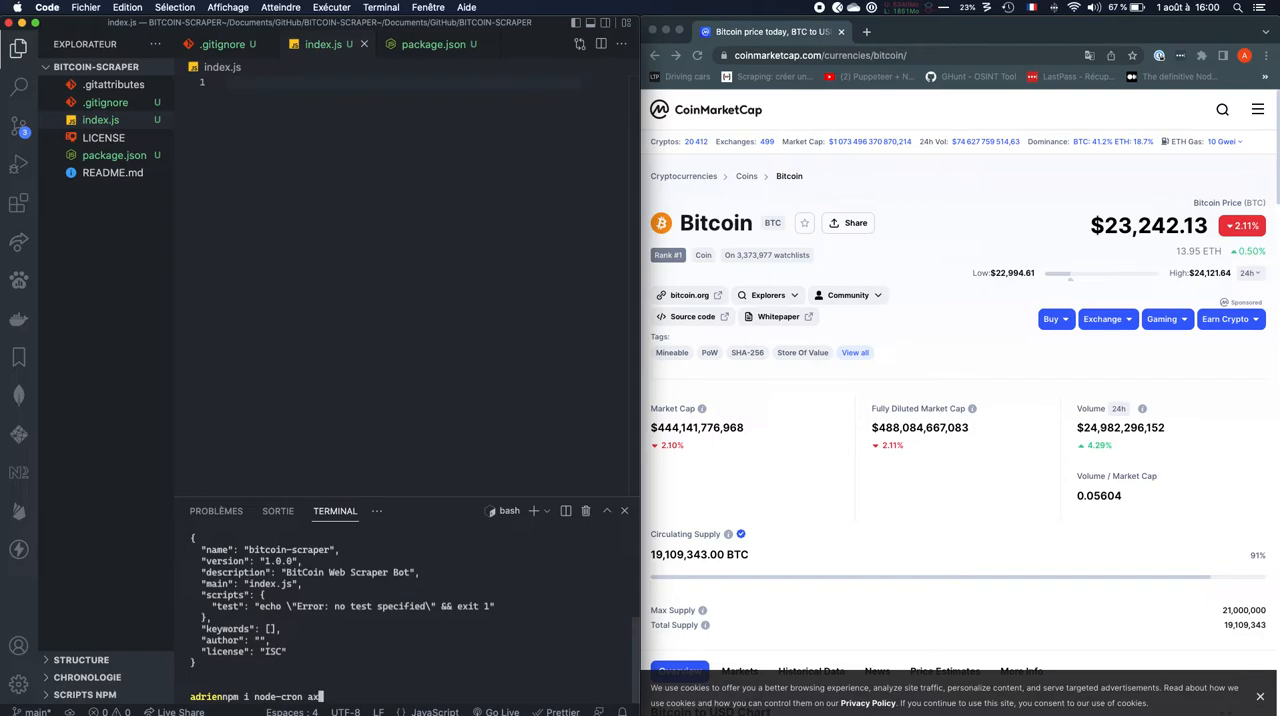
pyautogui.write('ios')
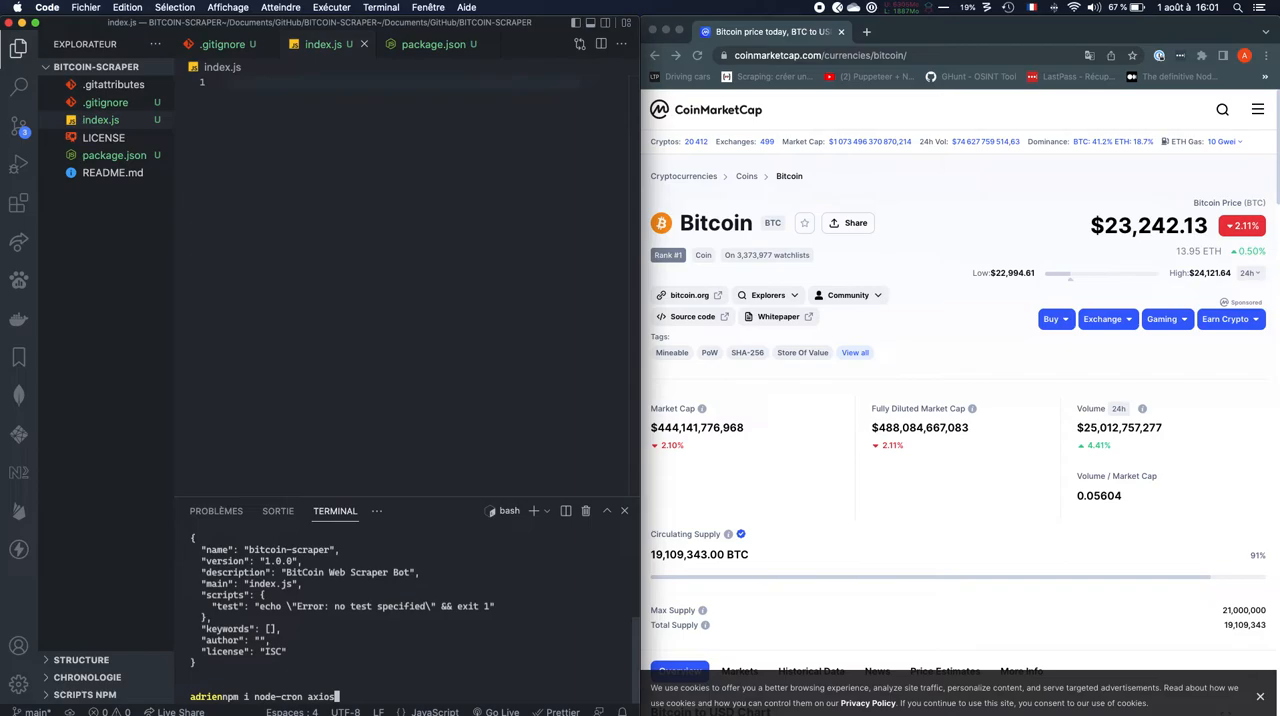
pyautogui.write('c')
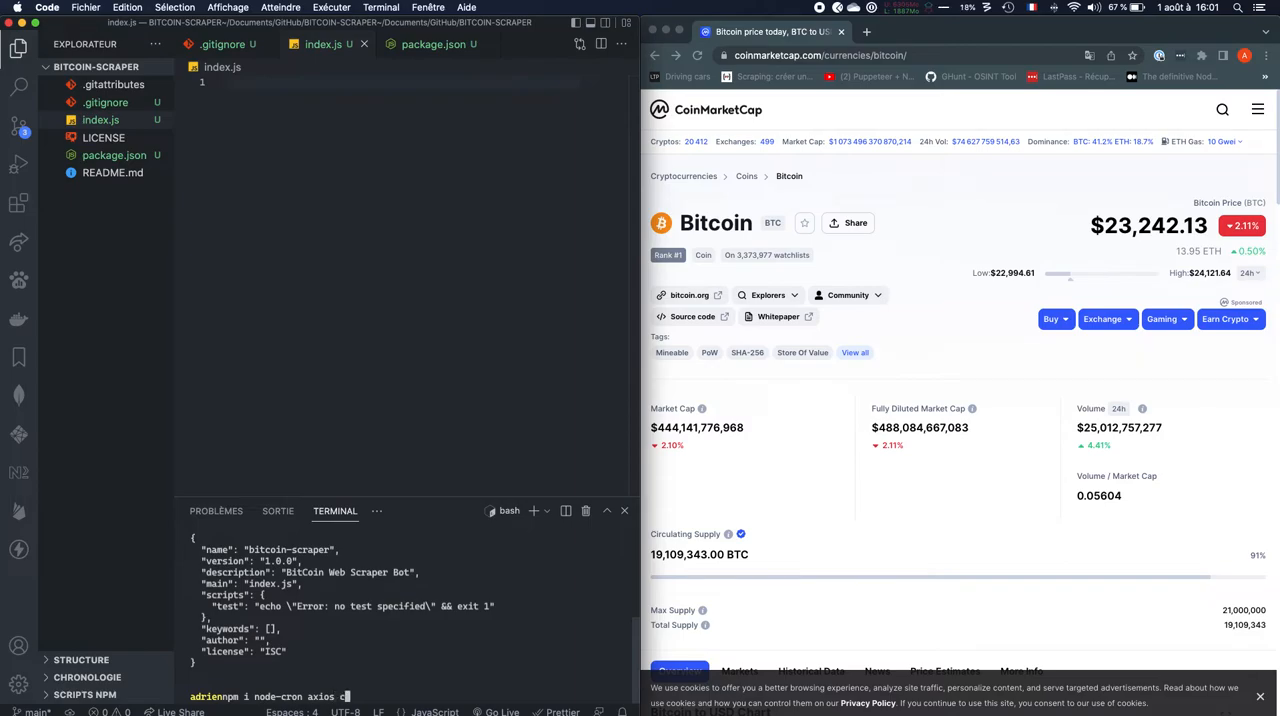
pyautogui.write('heerio')
pyautogui.click(385, 82)
pyautogui.write('const')
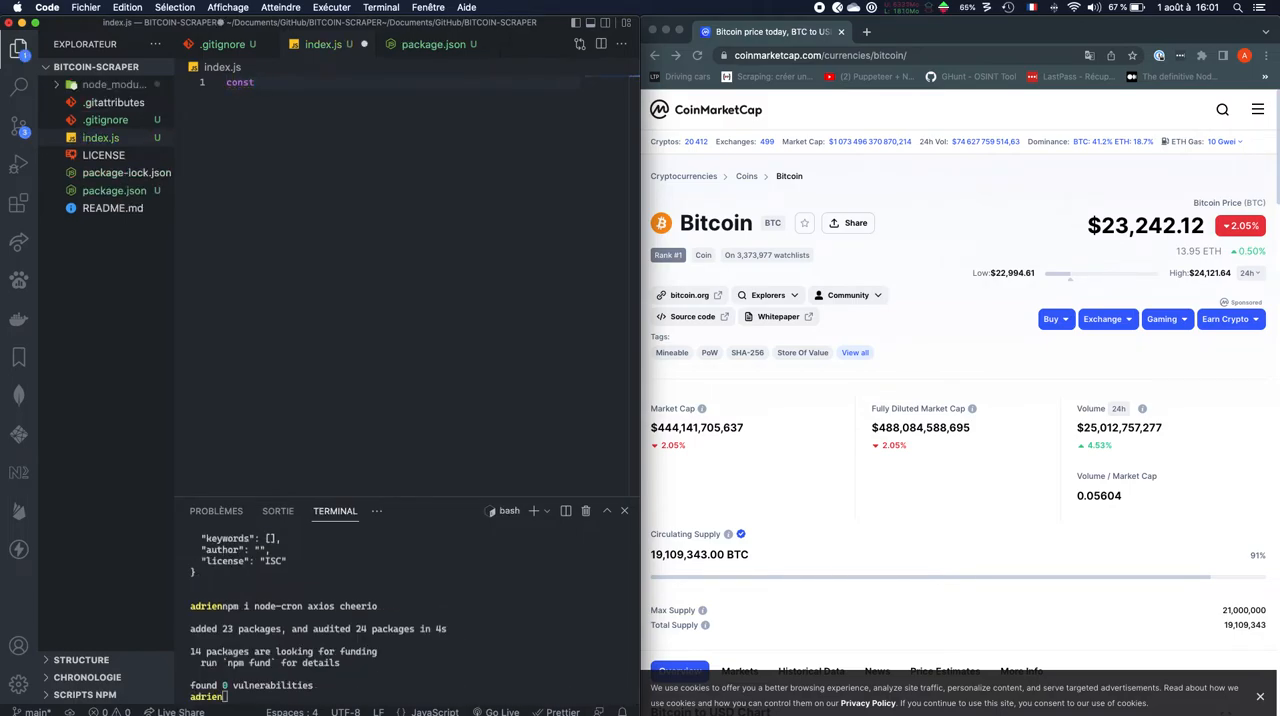
# Require node-cron, axios and cheerio, then add console.log('BITCOIN SCRAPER').
pyautogui.write('cron')
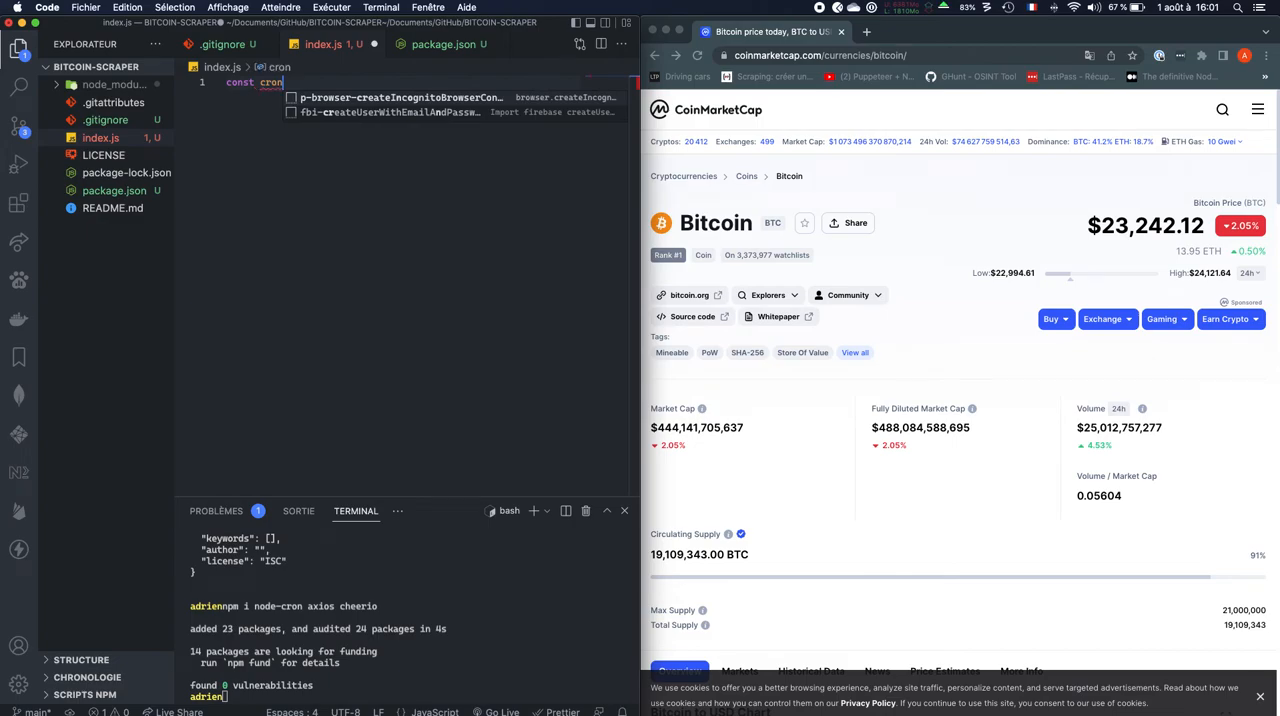
pyautogui.write('= require()')
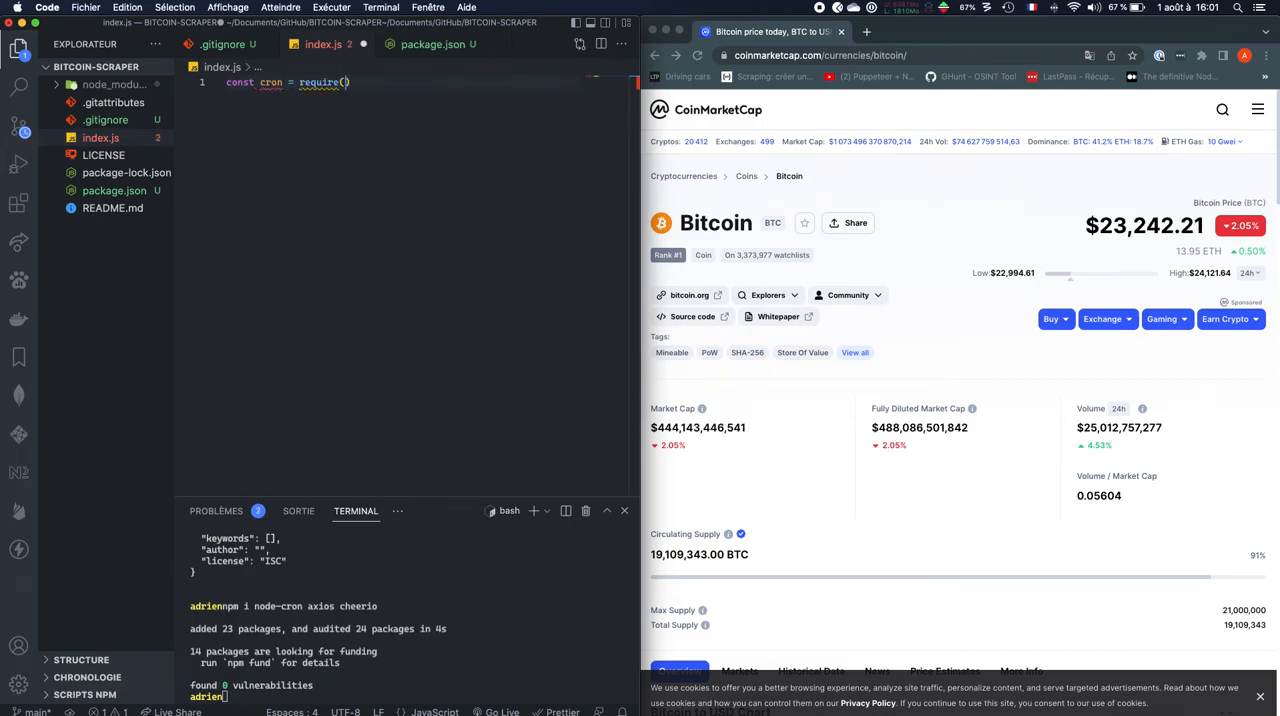
pyautogui.write("'node-cron'")
pyautogui.write('s')
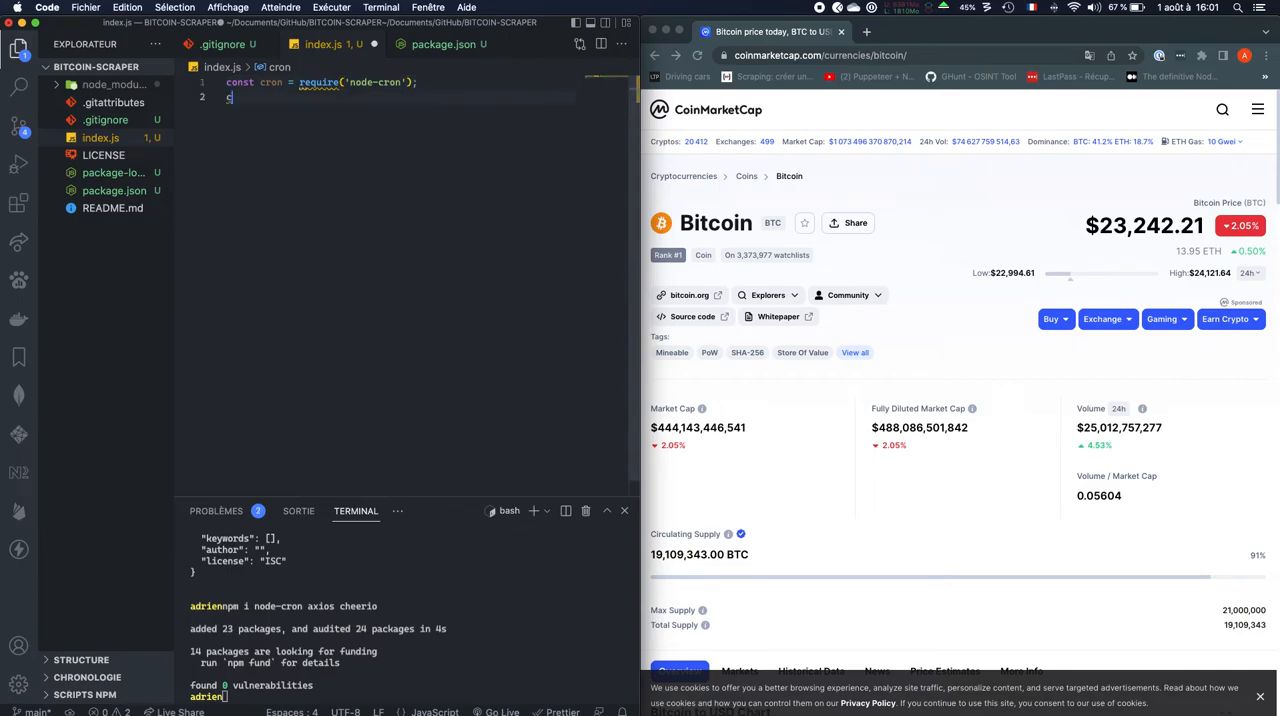
pyautogui.write('const a')
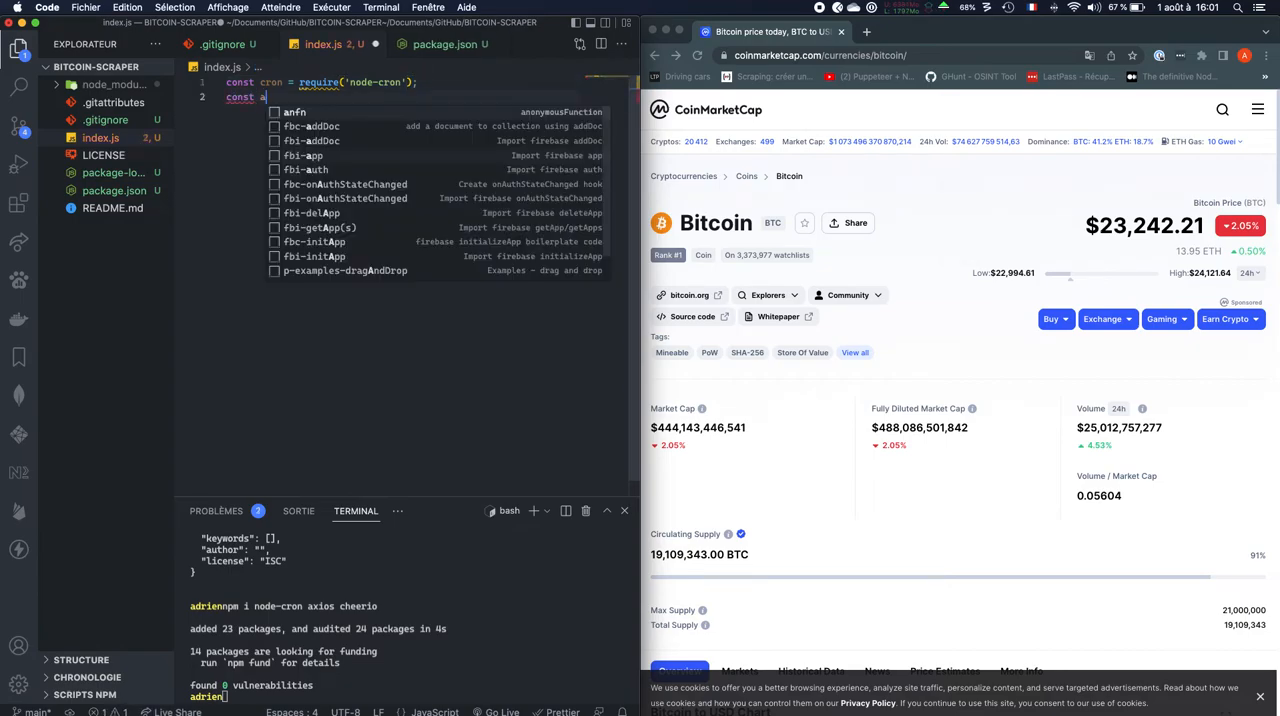
pyautogui.write("xios = require('axios');")
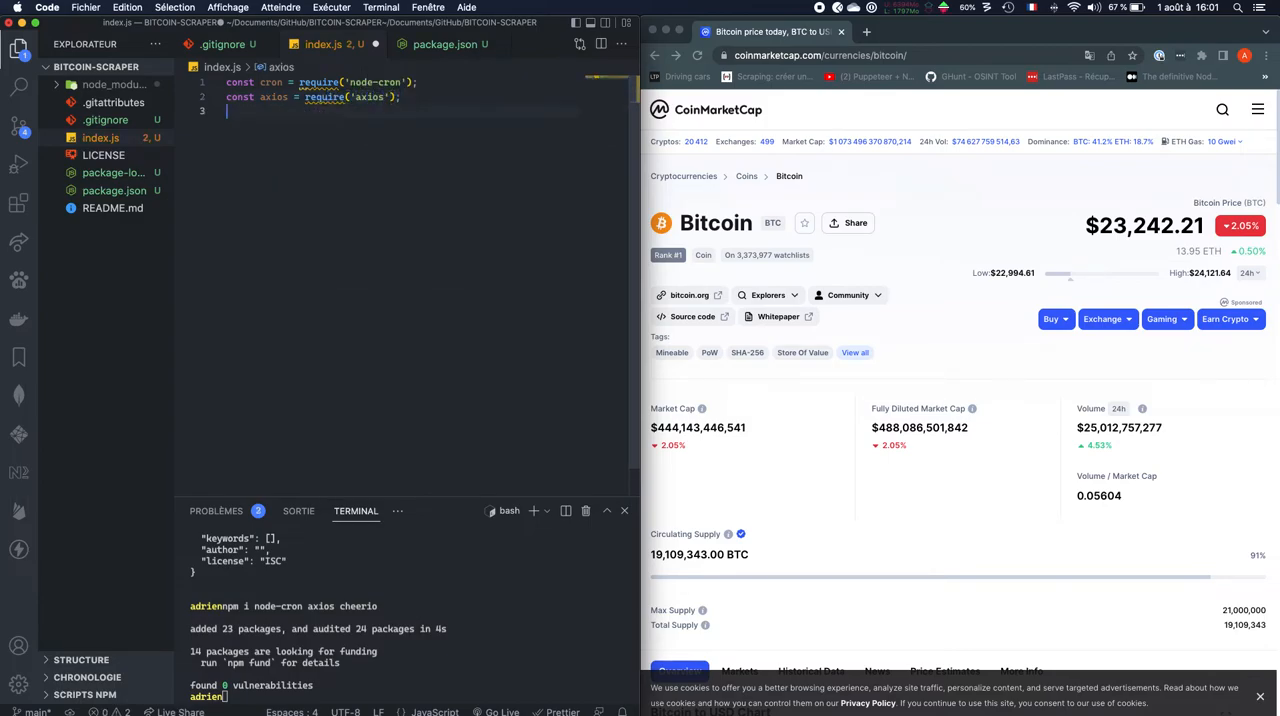
pyautogui.write('const')
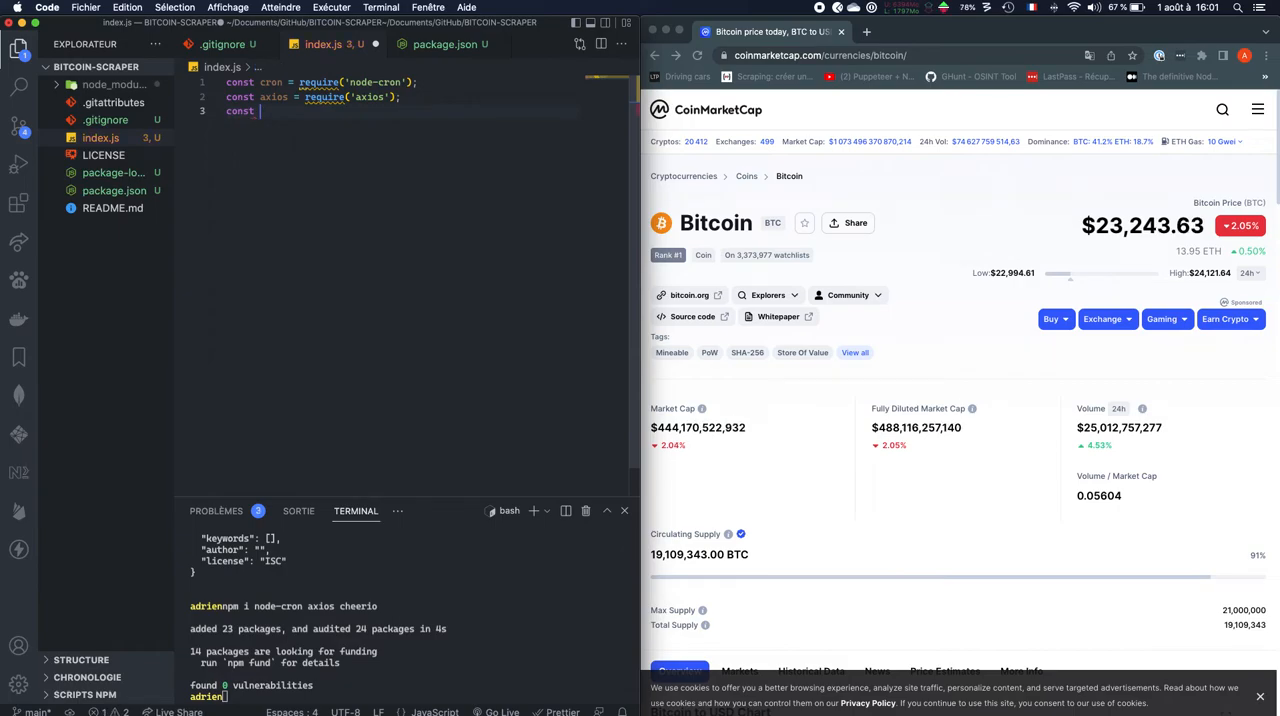
pyautogui.write("cheerio = require('cheerio")
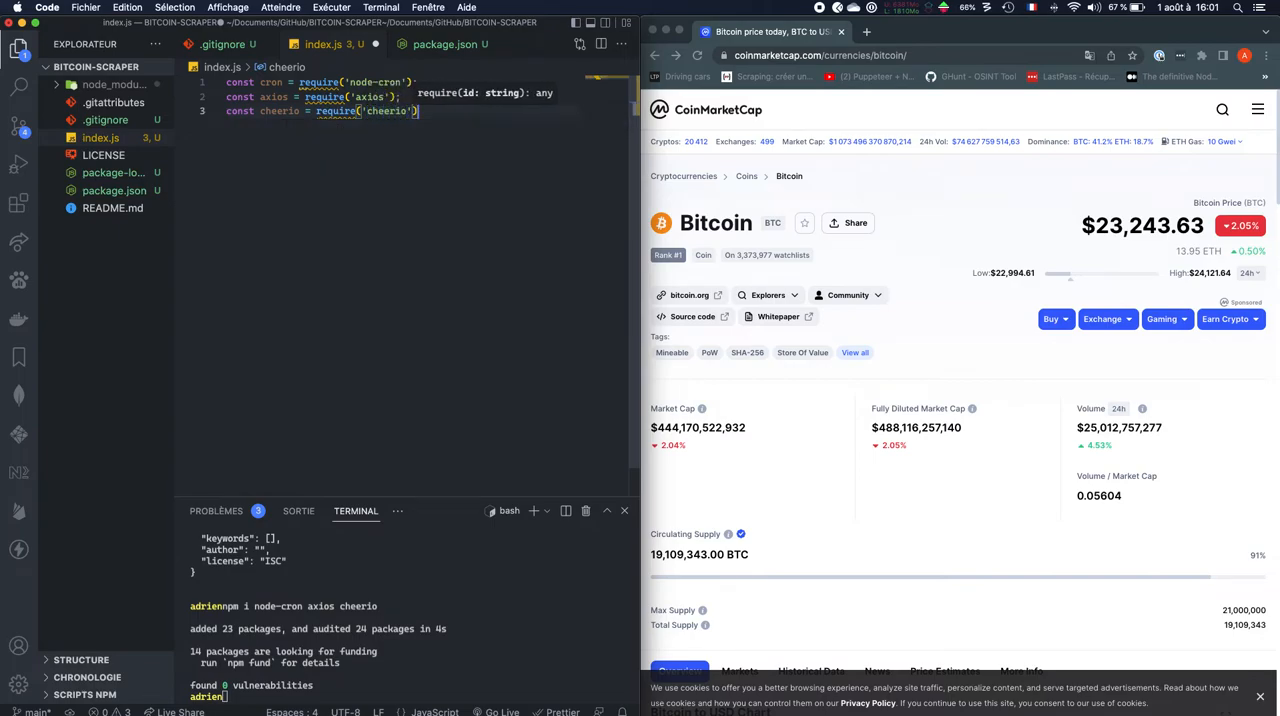
pyautogui.write(';')
pyautogui.press('Enter')
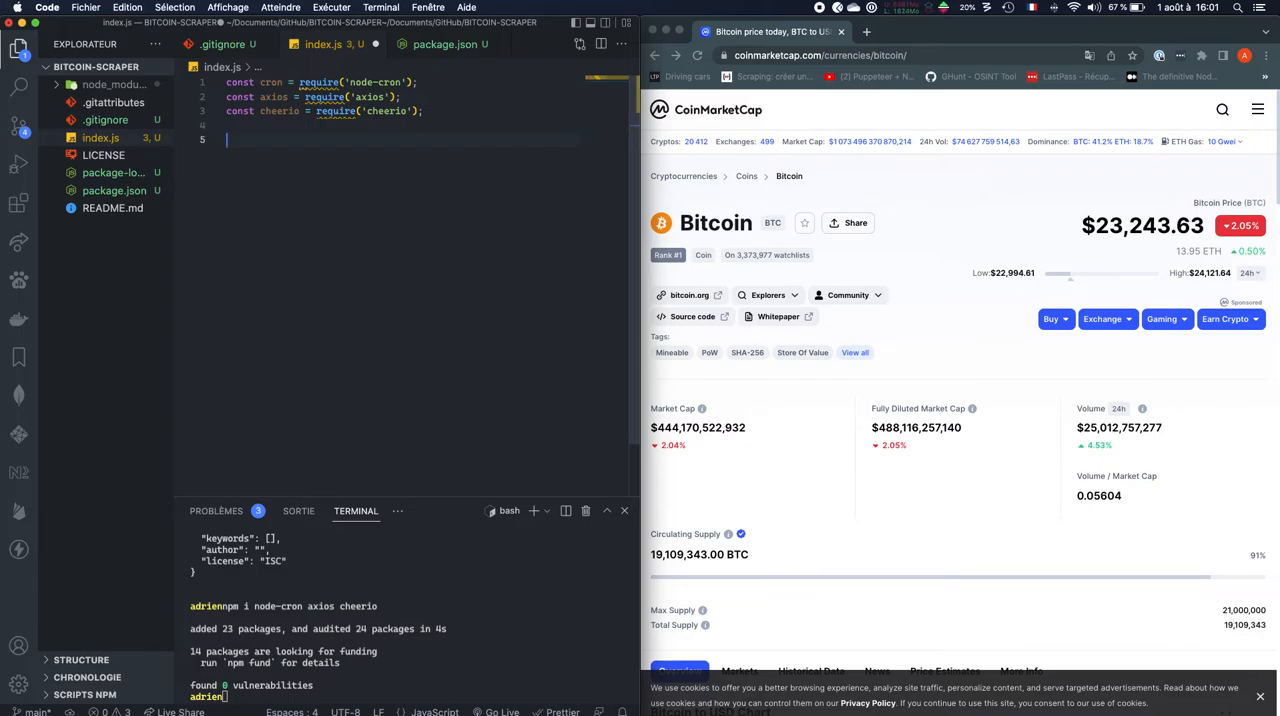
pyautogui.write("console.log('BITCOIN SCRAPER');")
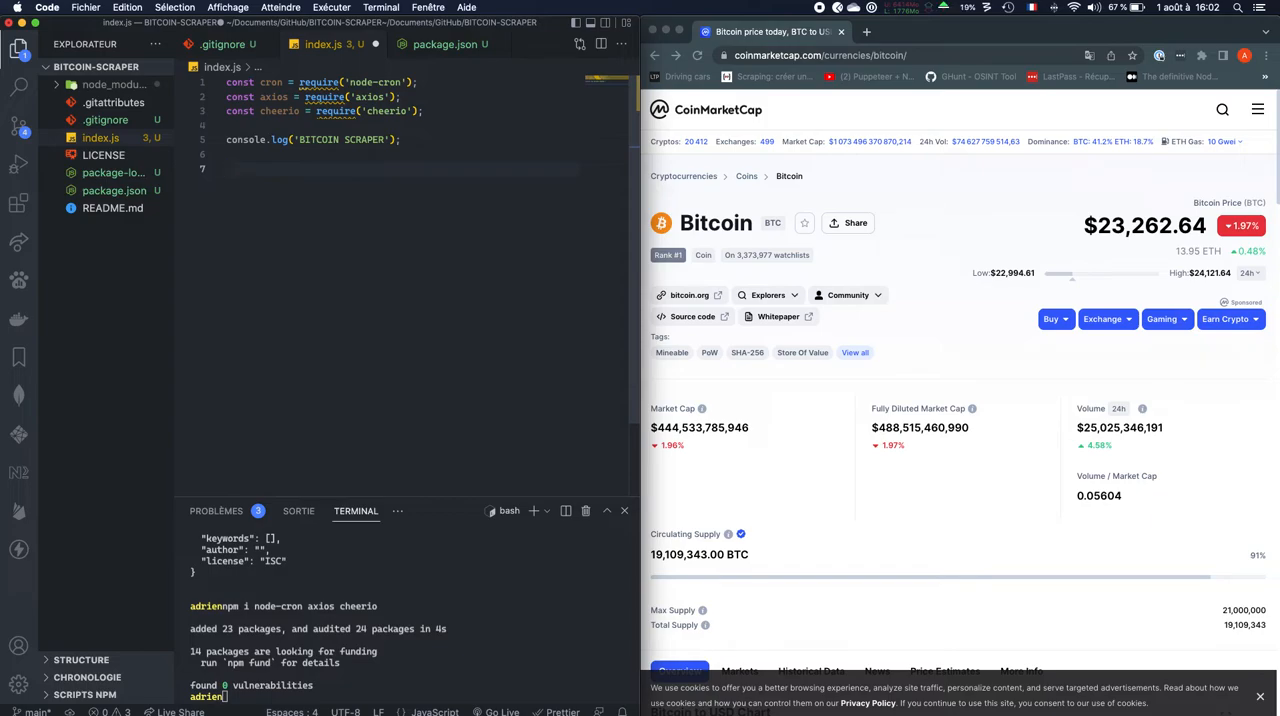
# Write const runBot = async (currency = 'bitcoin') => { } and begin let url =.
pyautogui.write('const r')
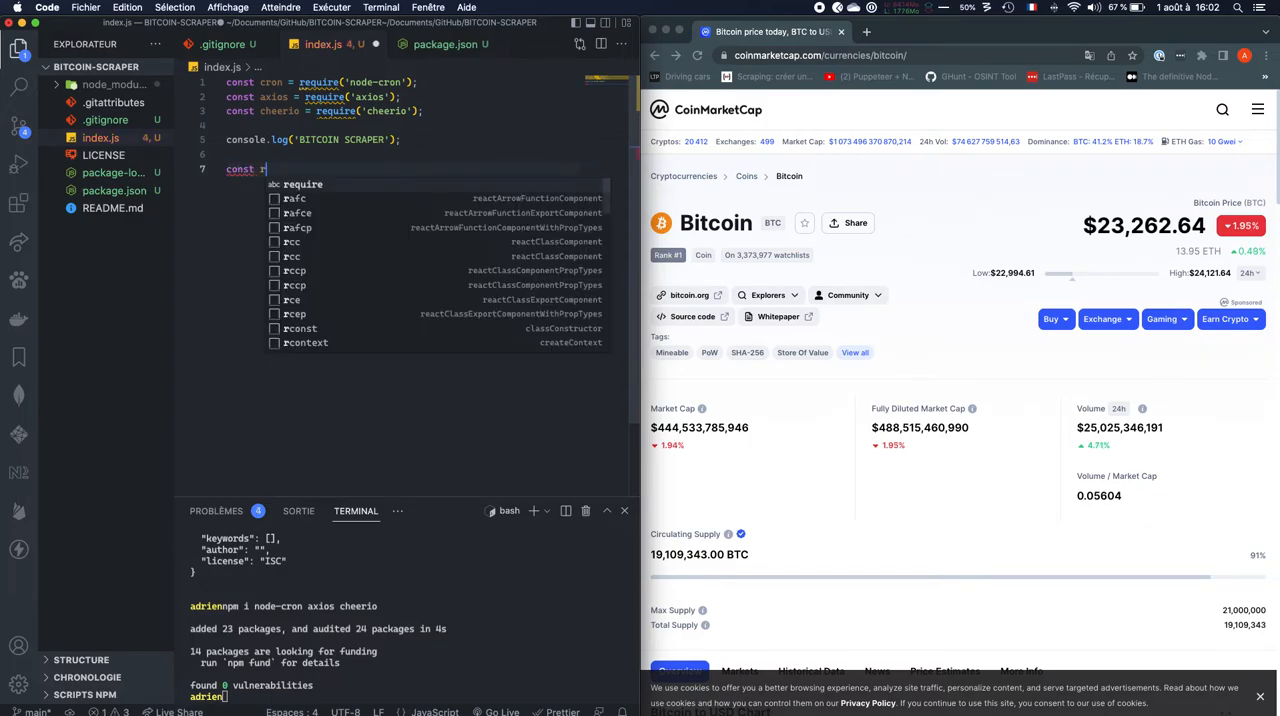
pyautogui.write('unBot =')
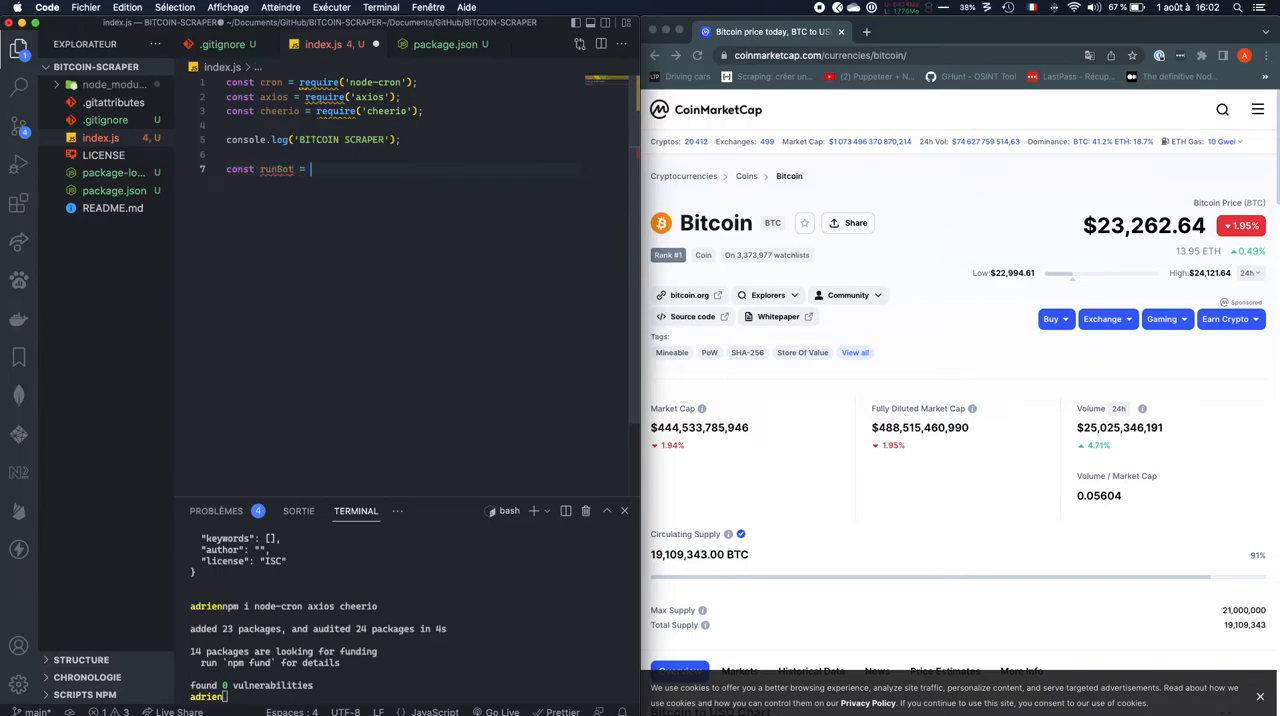
pyautogui.write('async')
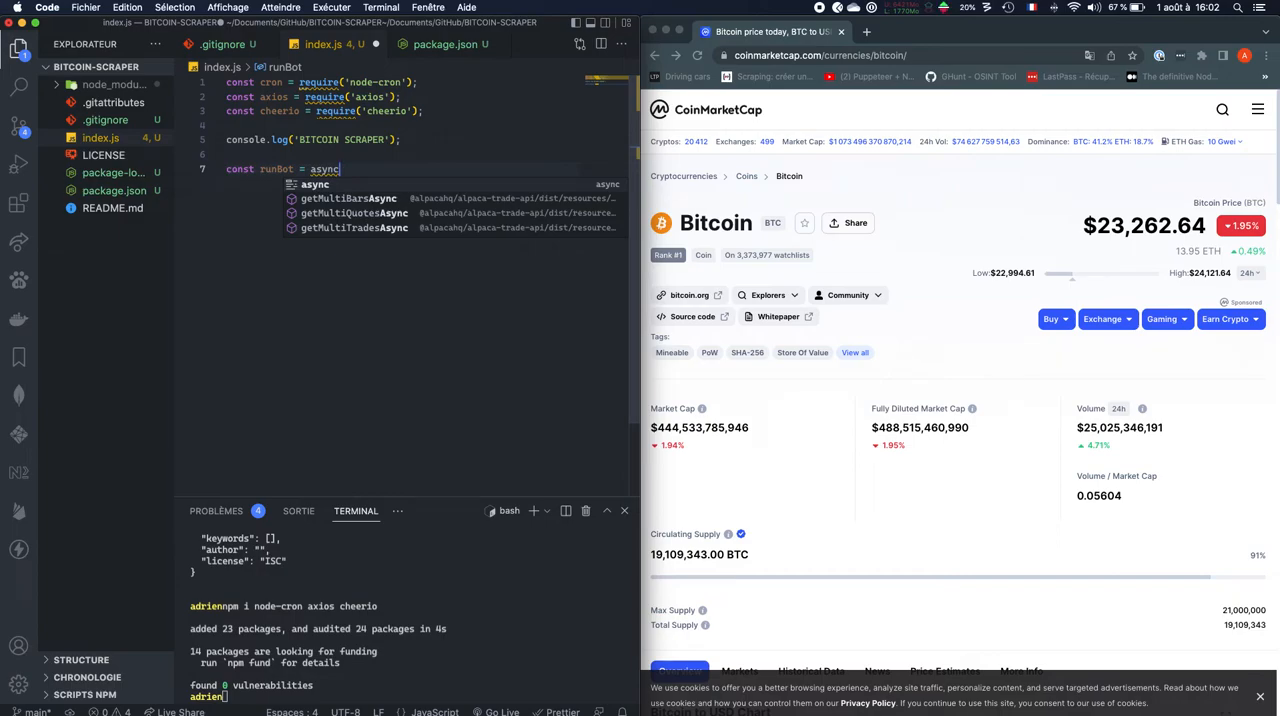
pyautogui.write('()')
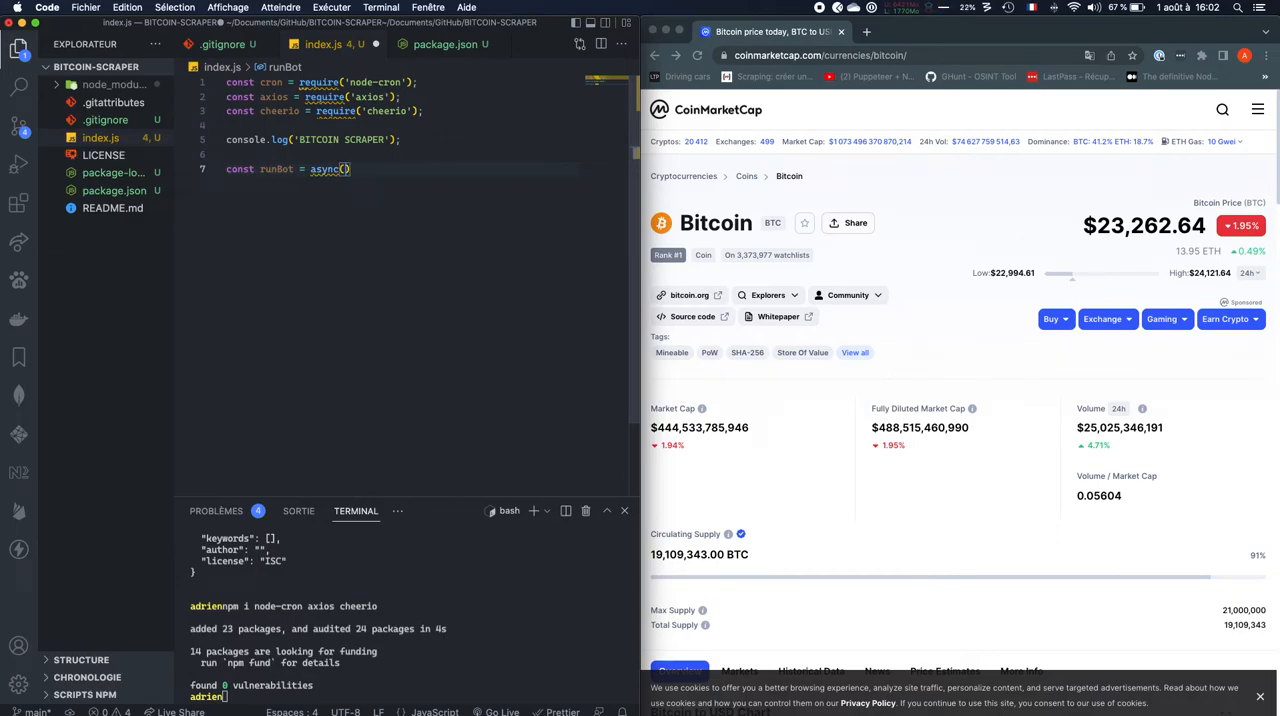
pyautogui.write('ency')
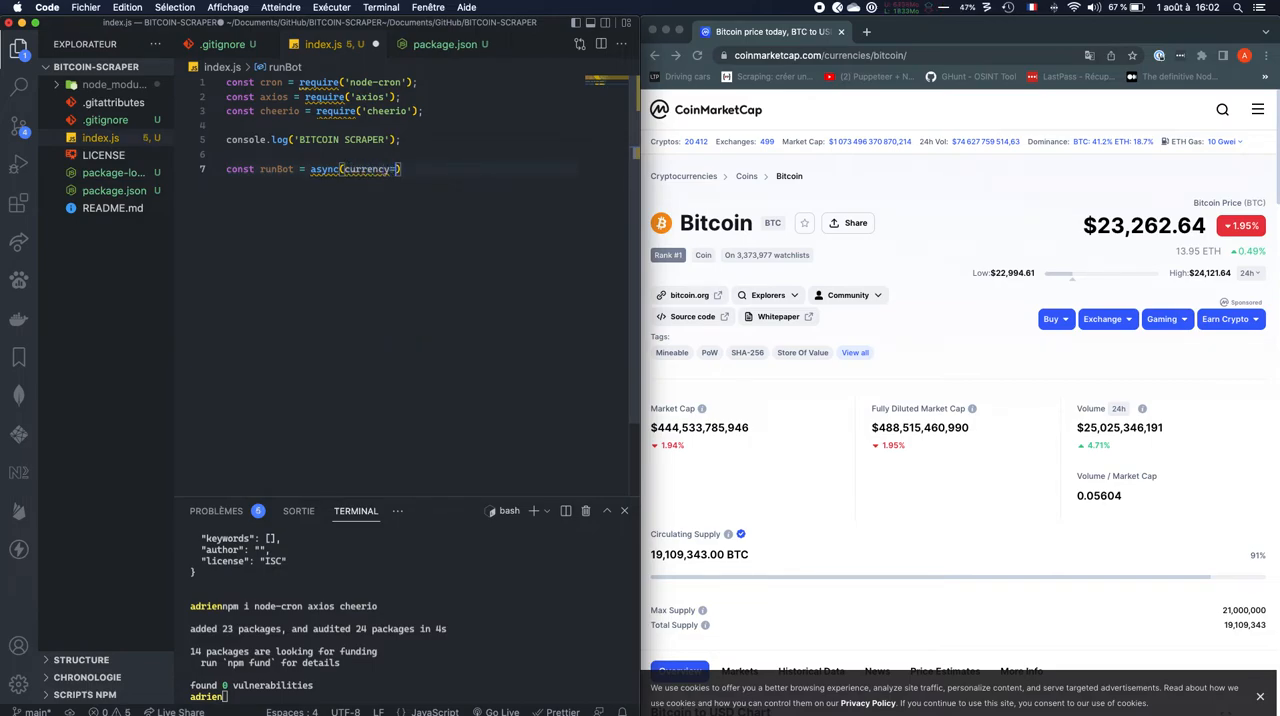
pyautogui.write("='")
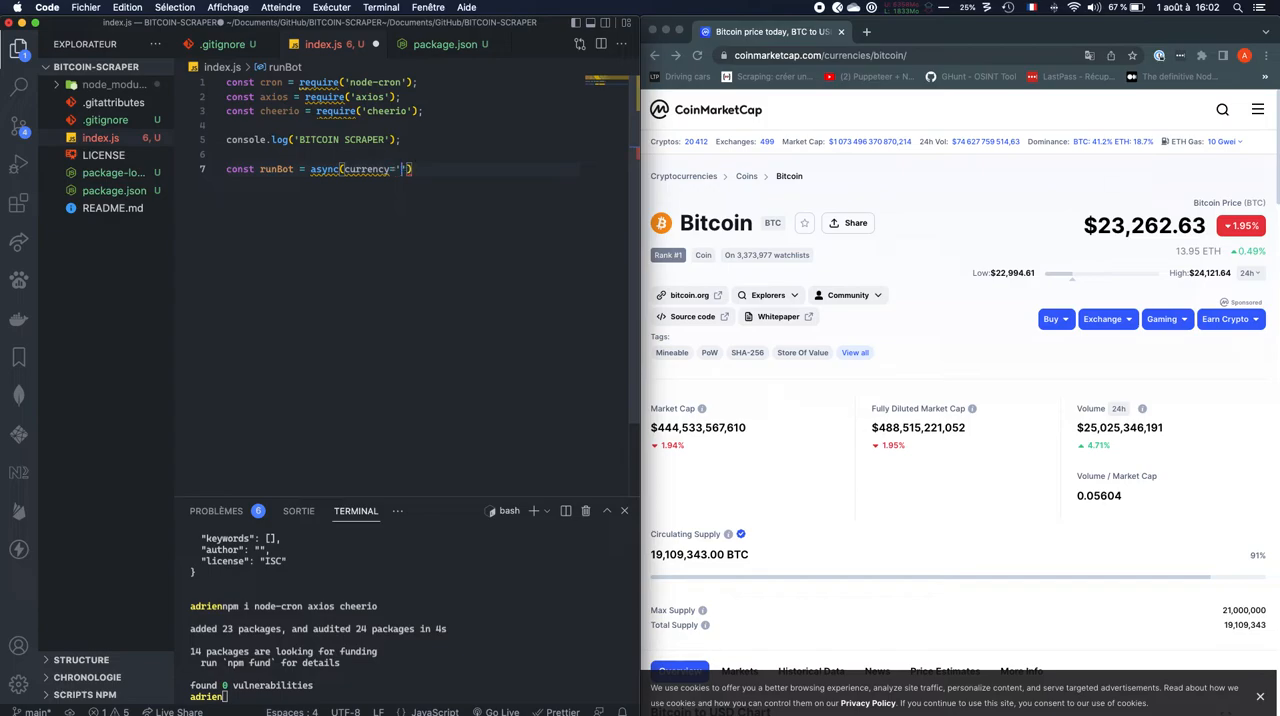
pyautogui.write('bitcoin')
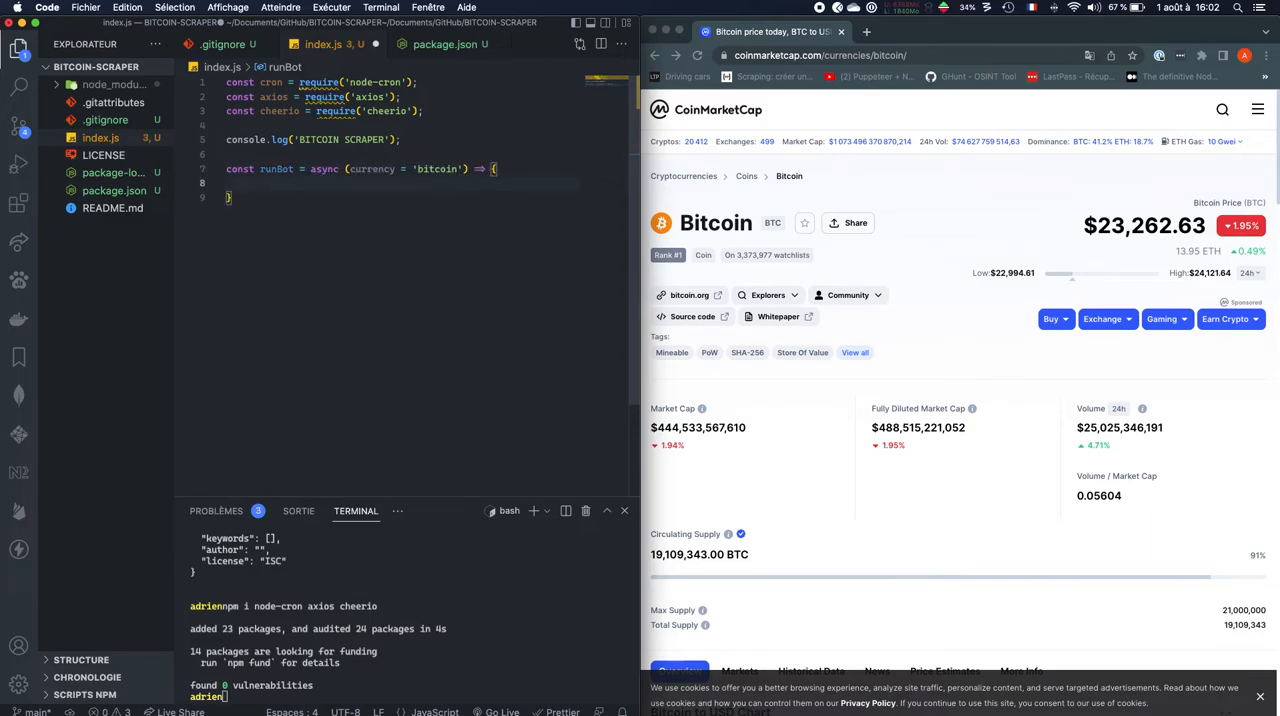
pyautogui.write('let url =')
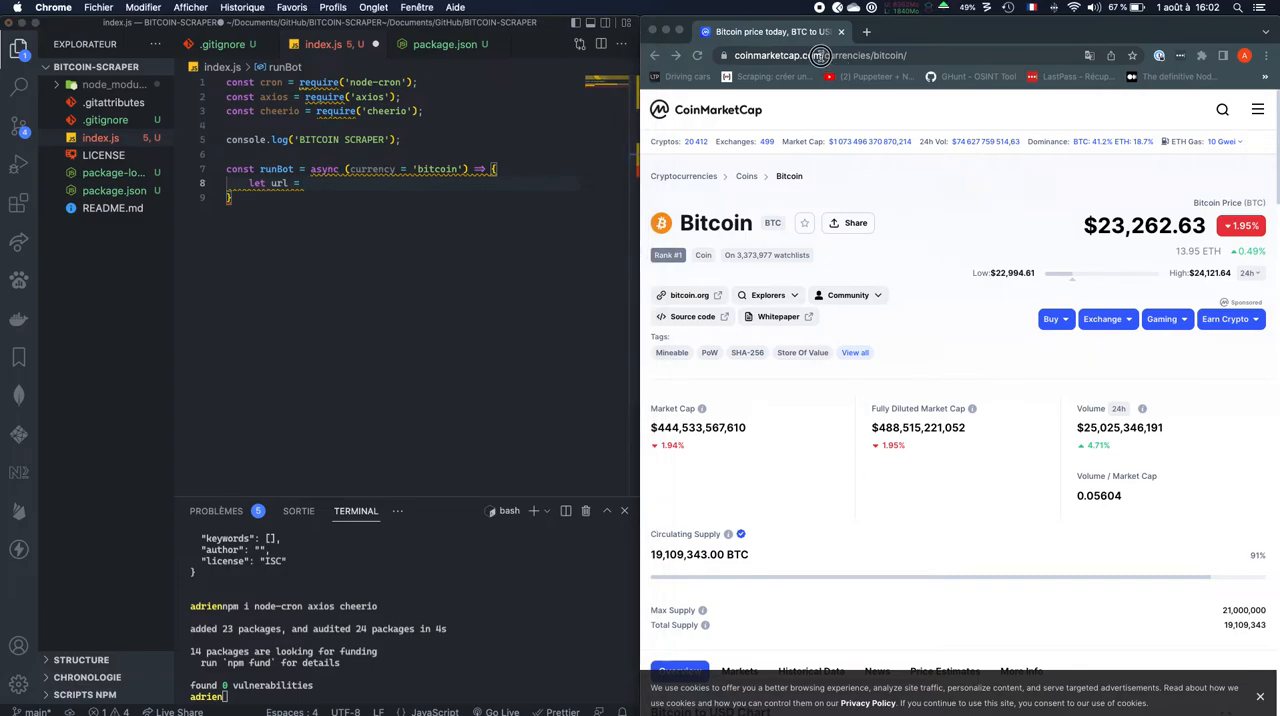
pyautogui.click(822, 55)
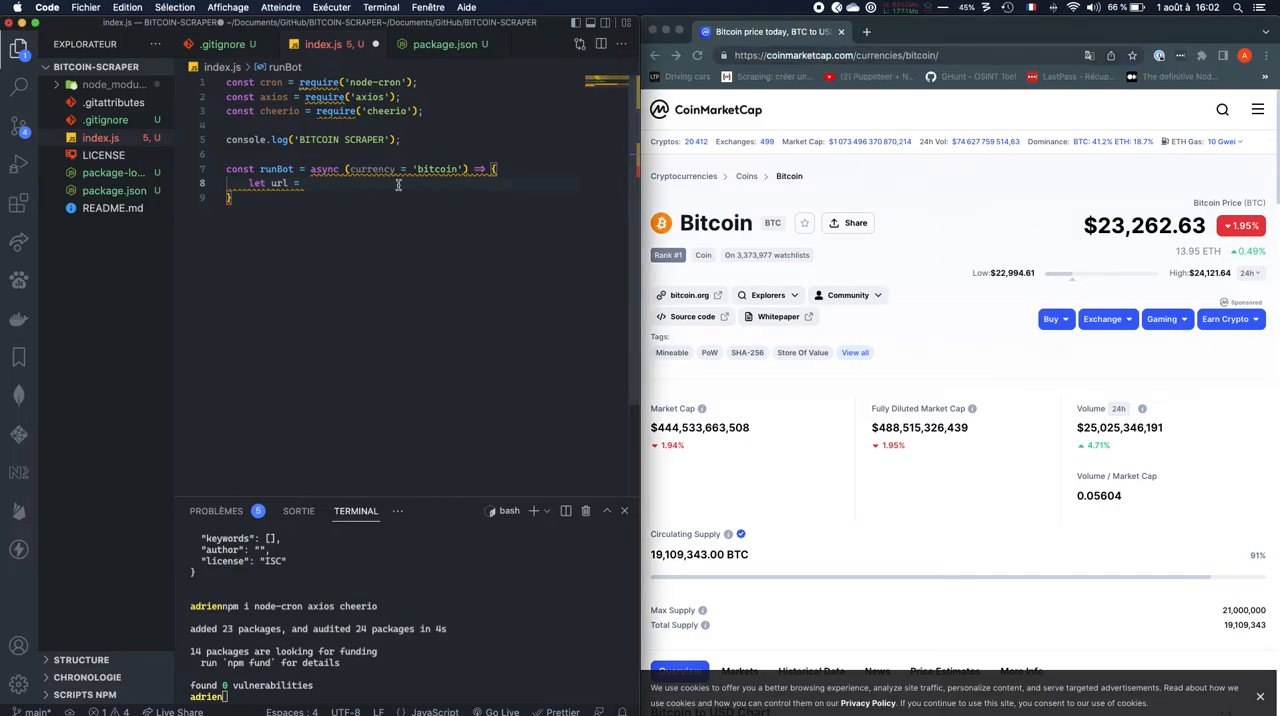
pyautogui.write("''")
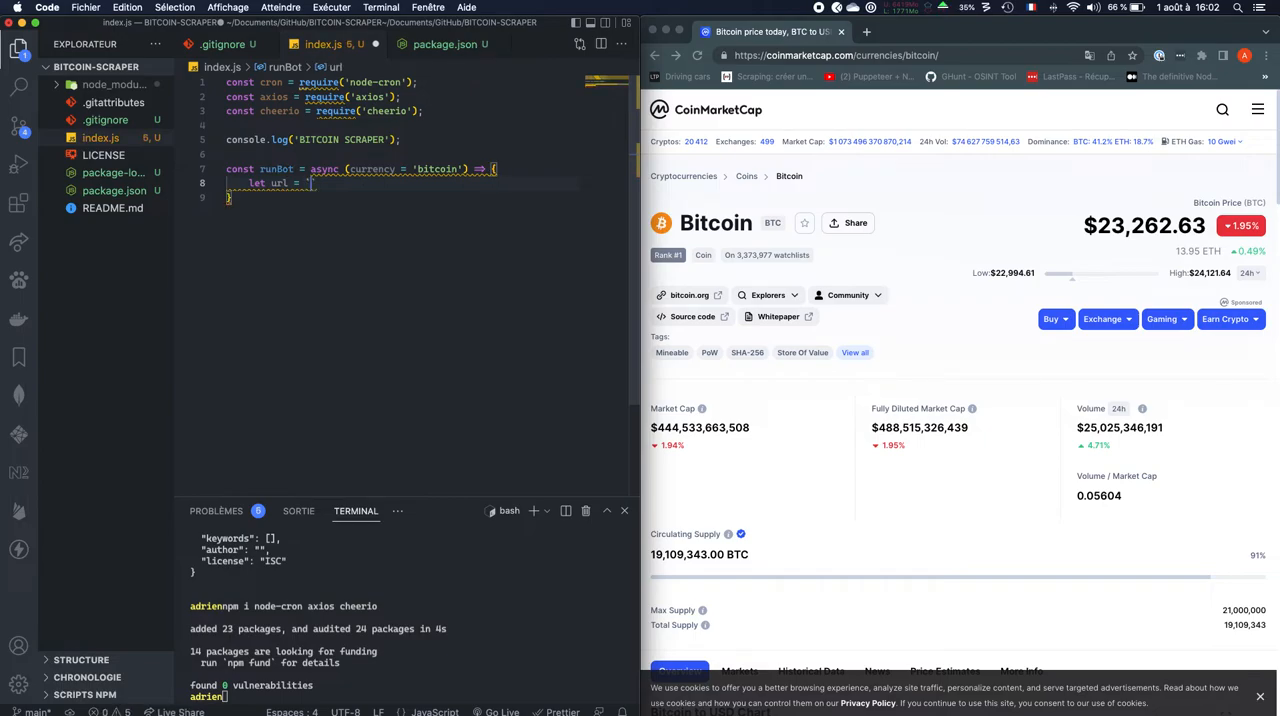
pyautogui.write('https://coinmarketcap.com/currencies/bitcoin/')
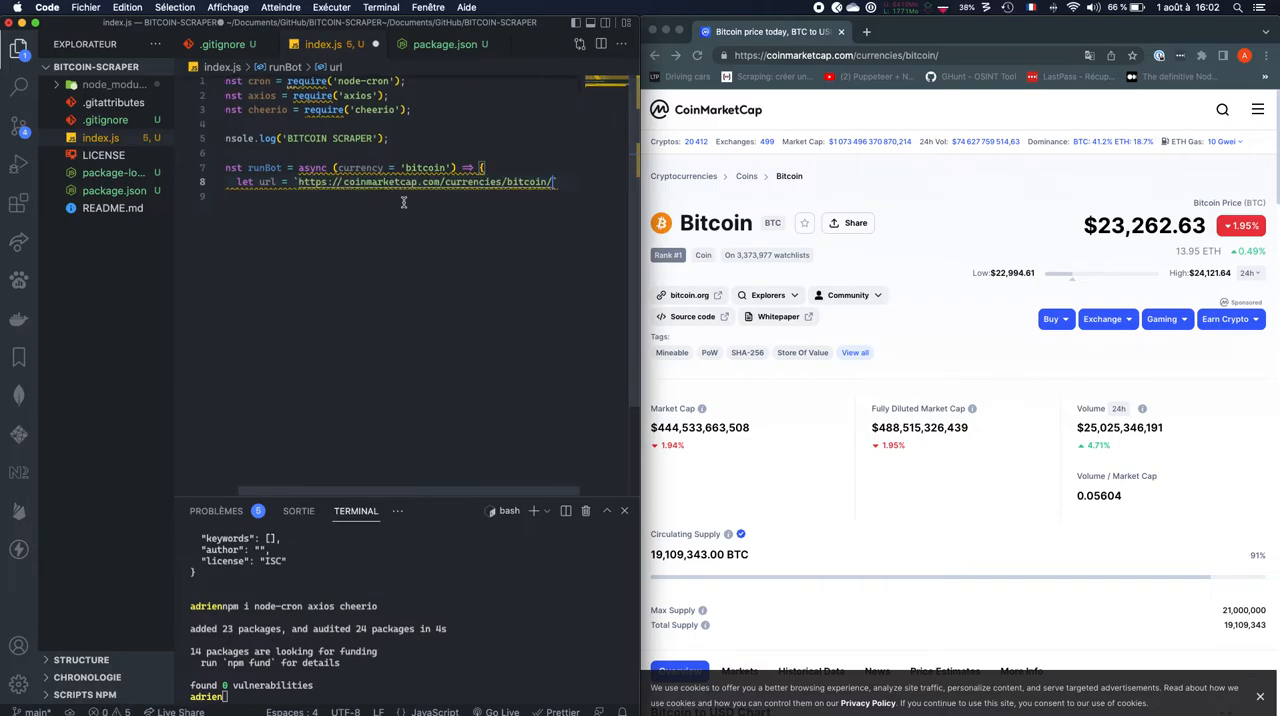
pyautogui.press('Backspace')
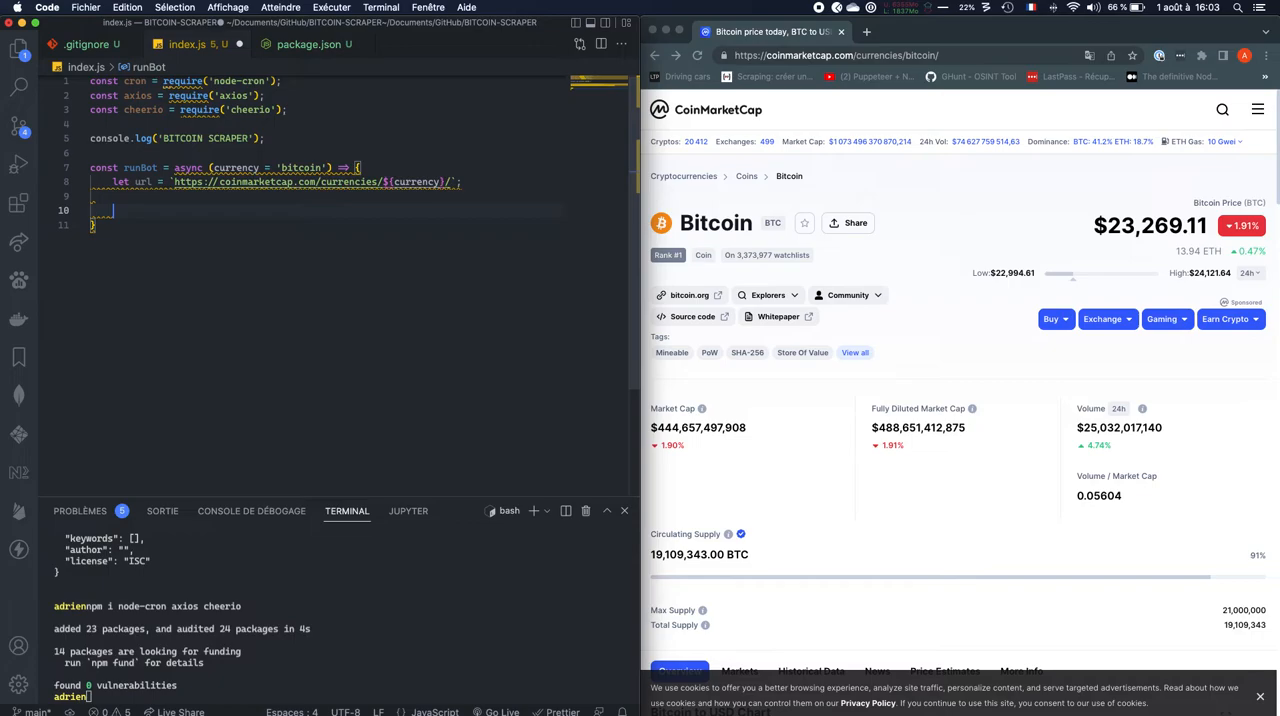
# Add const response = await axios.get(url); inside runBot.
pyautogui.write('const')
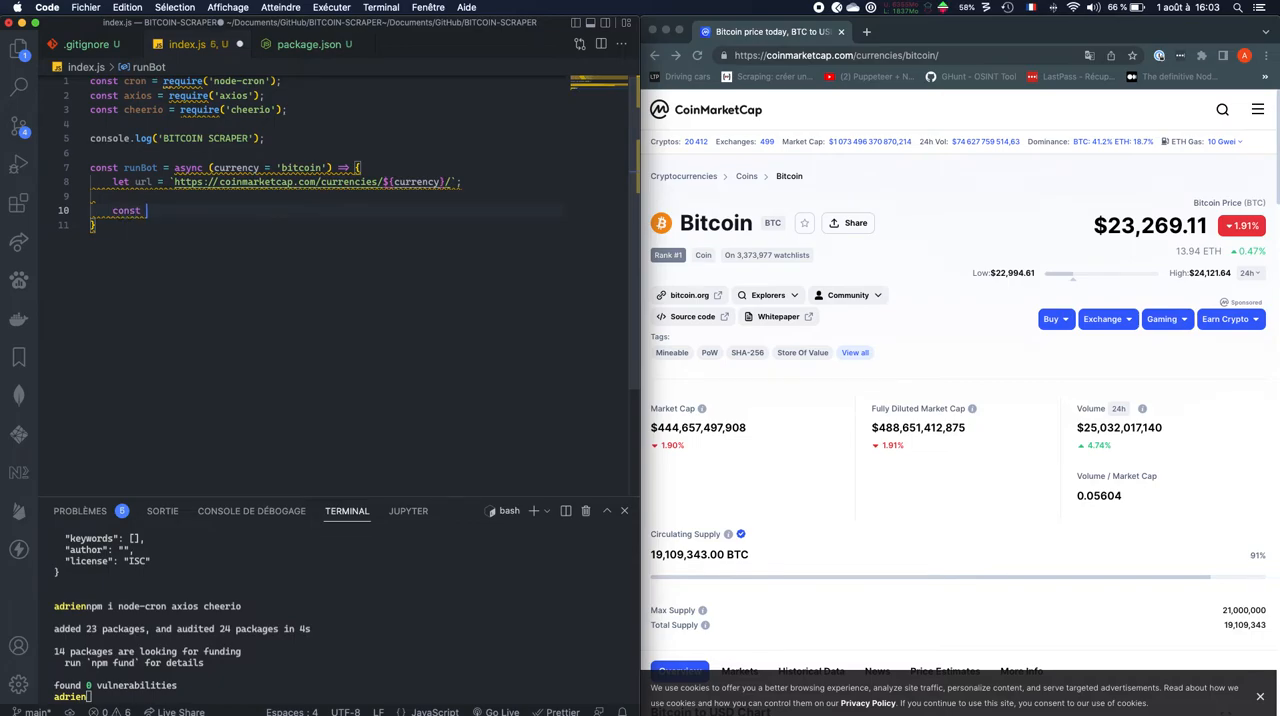
pyautogui.write('response =')
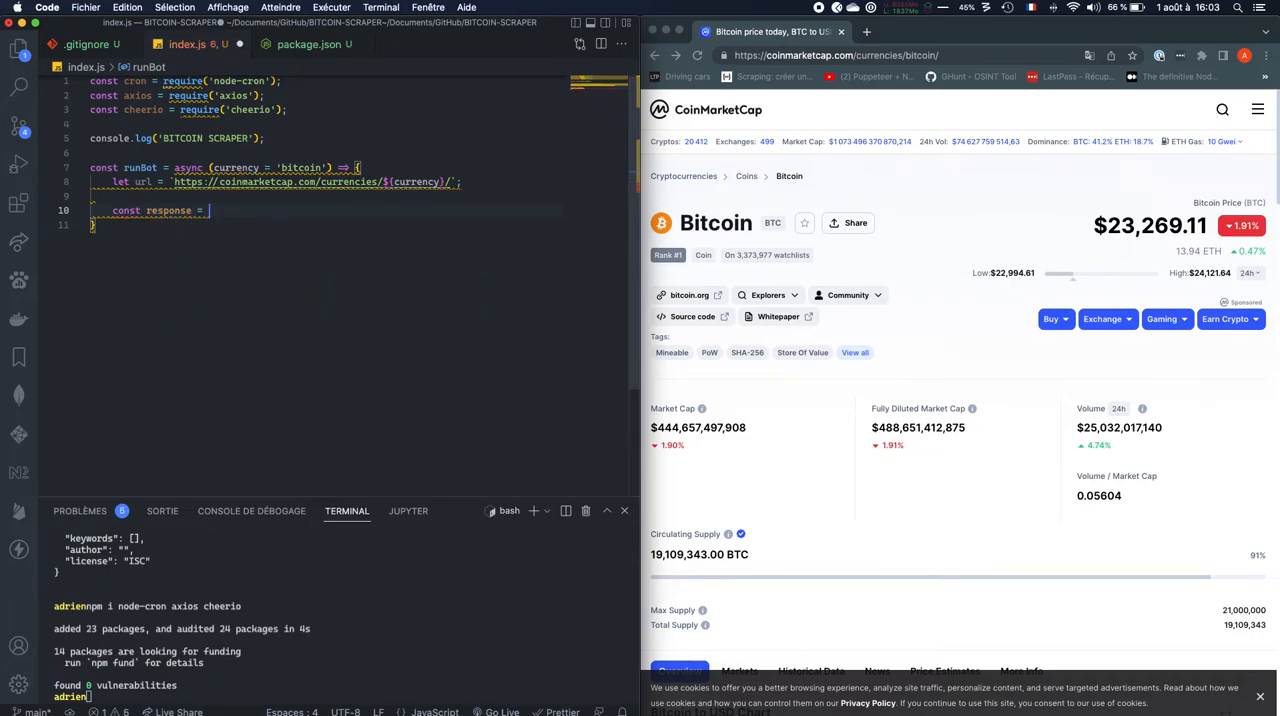
pyautogui.write('await axios.ge')
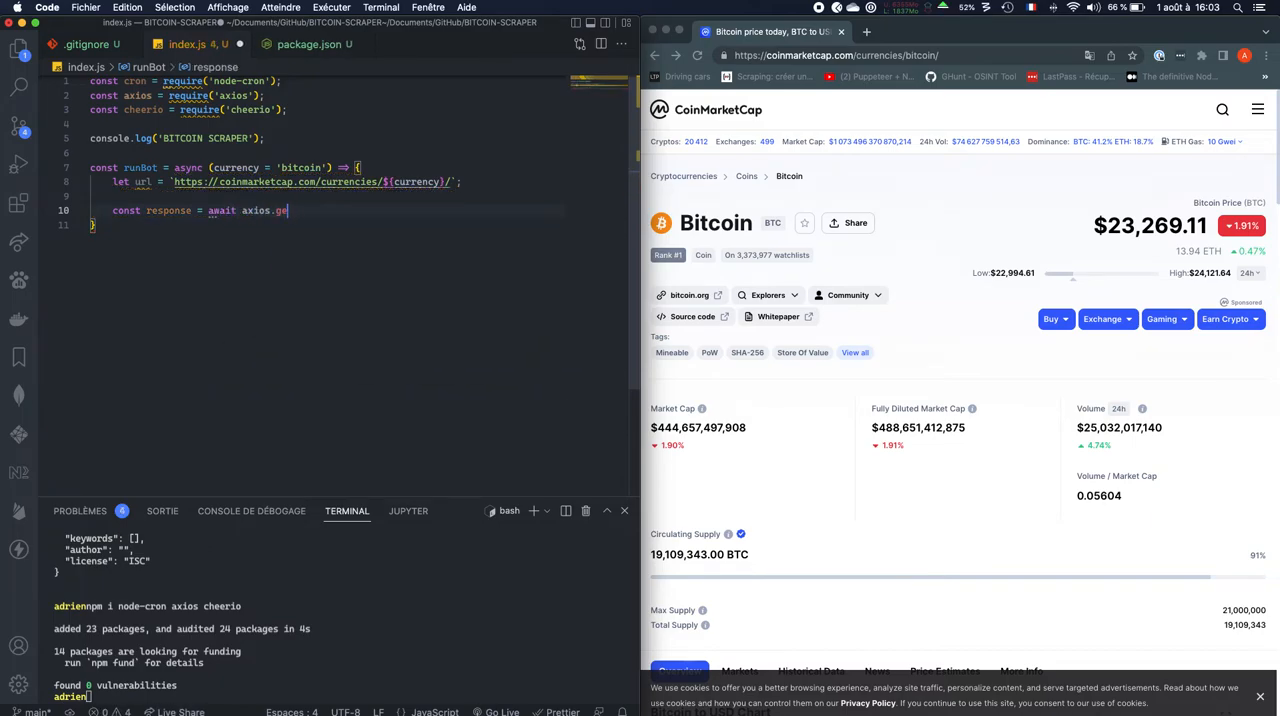
pyautogui.write('t(url)')
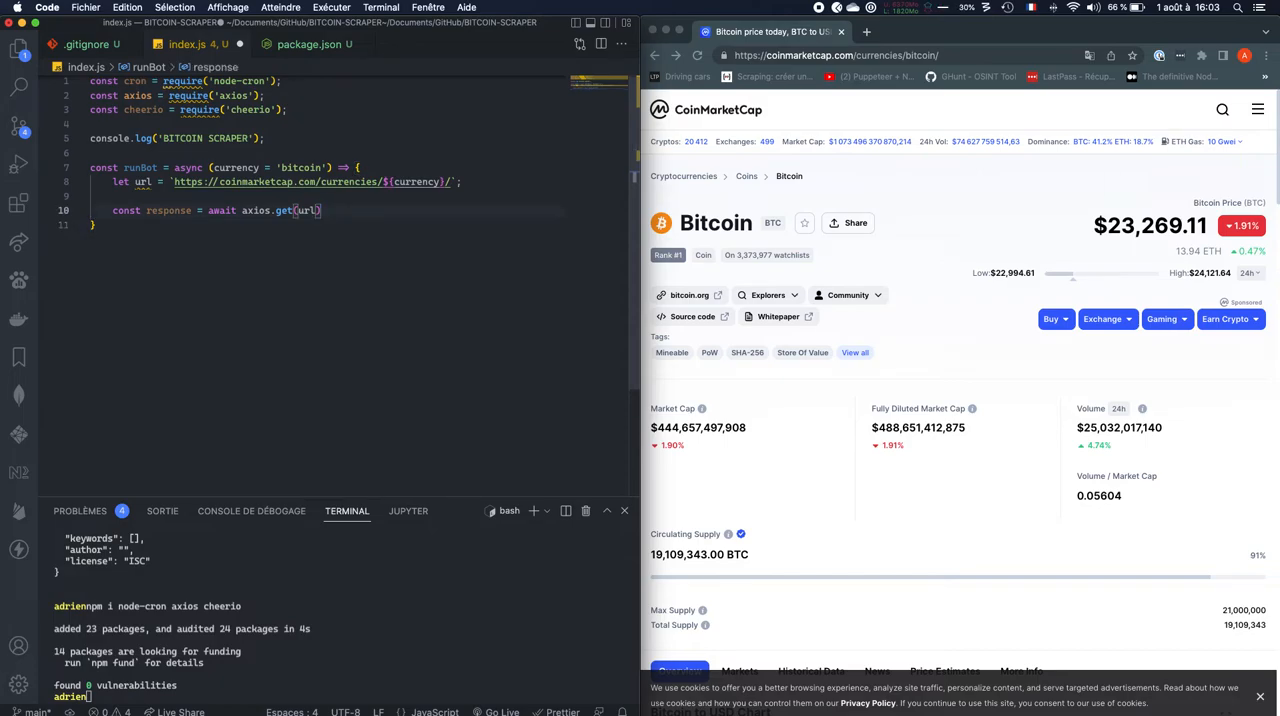
pyautogui.write(';')
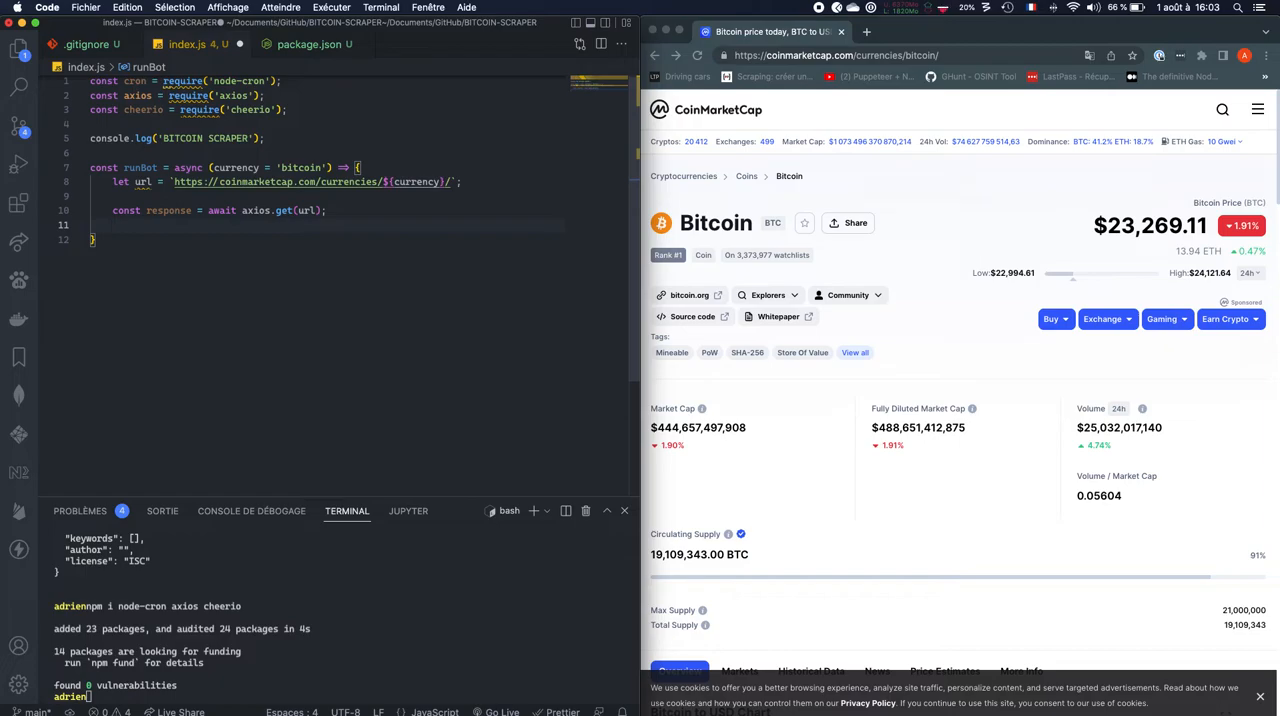
# Add const $ = cheerio.load(response.data);.
pyautogui.write('const $  =ch')
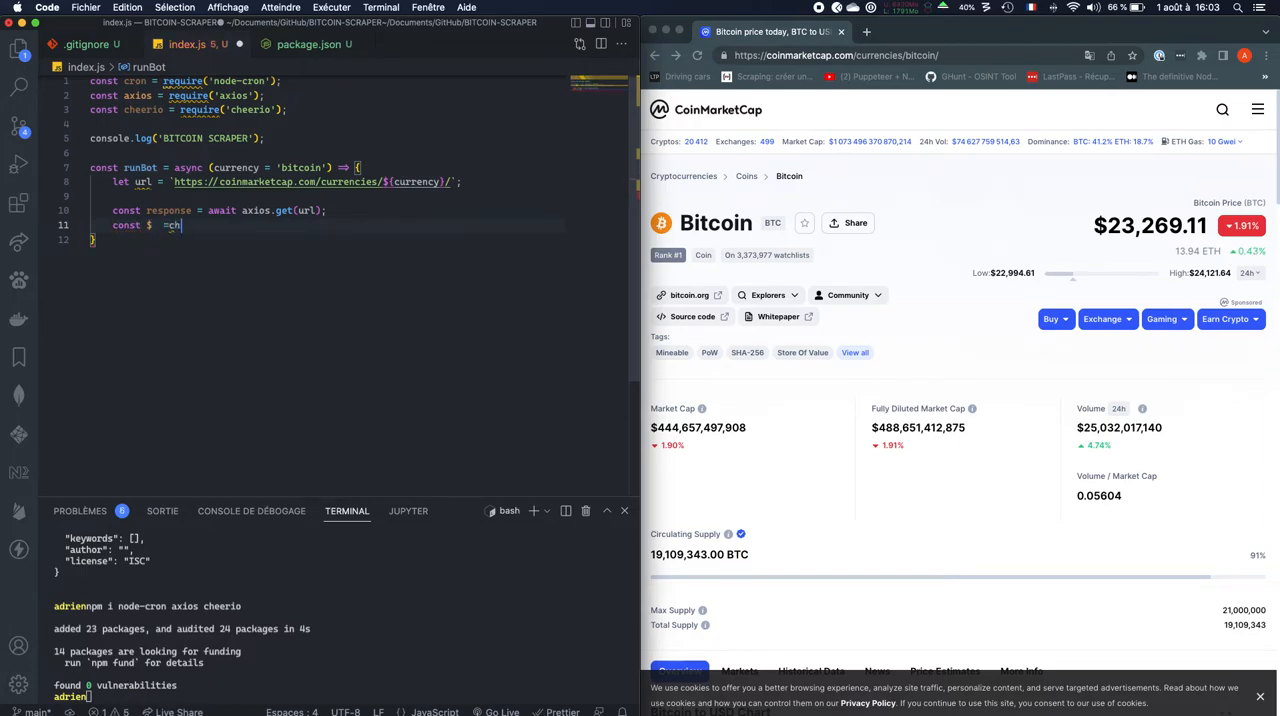
pyautogui.press('Backspace')
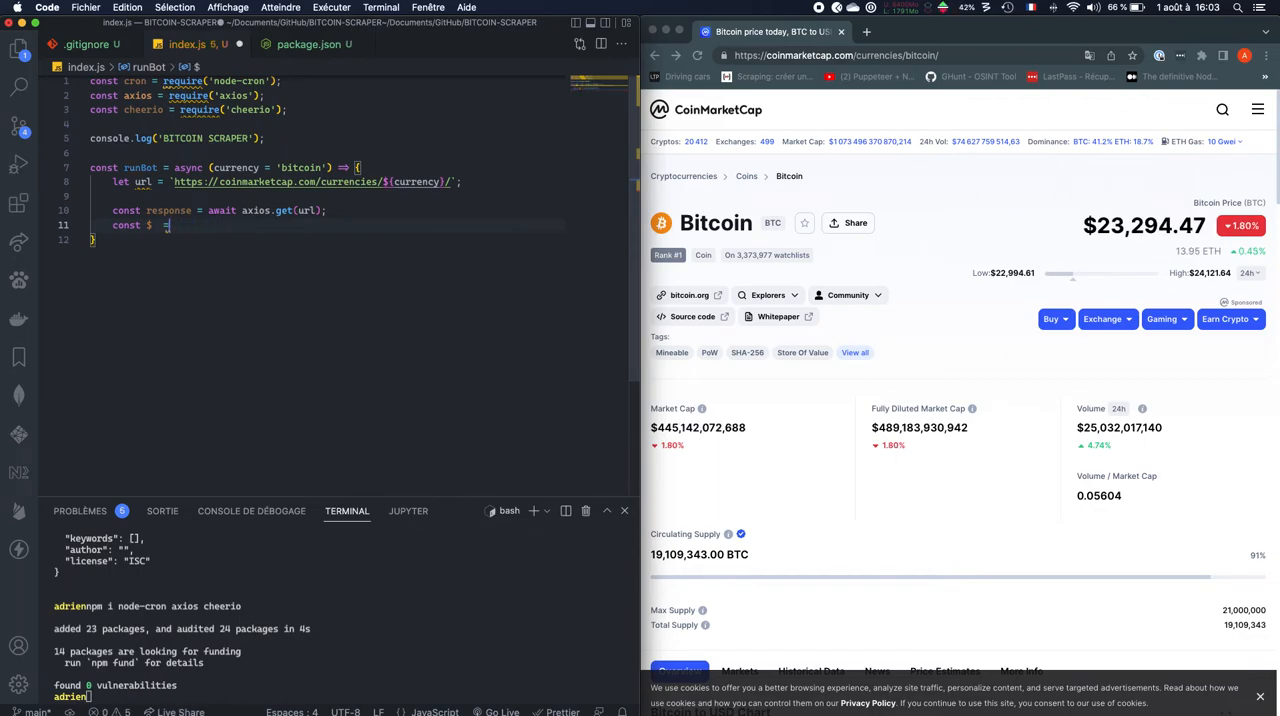
pyautogui.write('cheerio.load(')
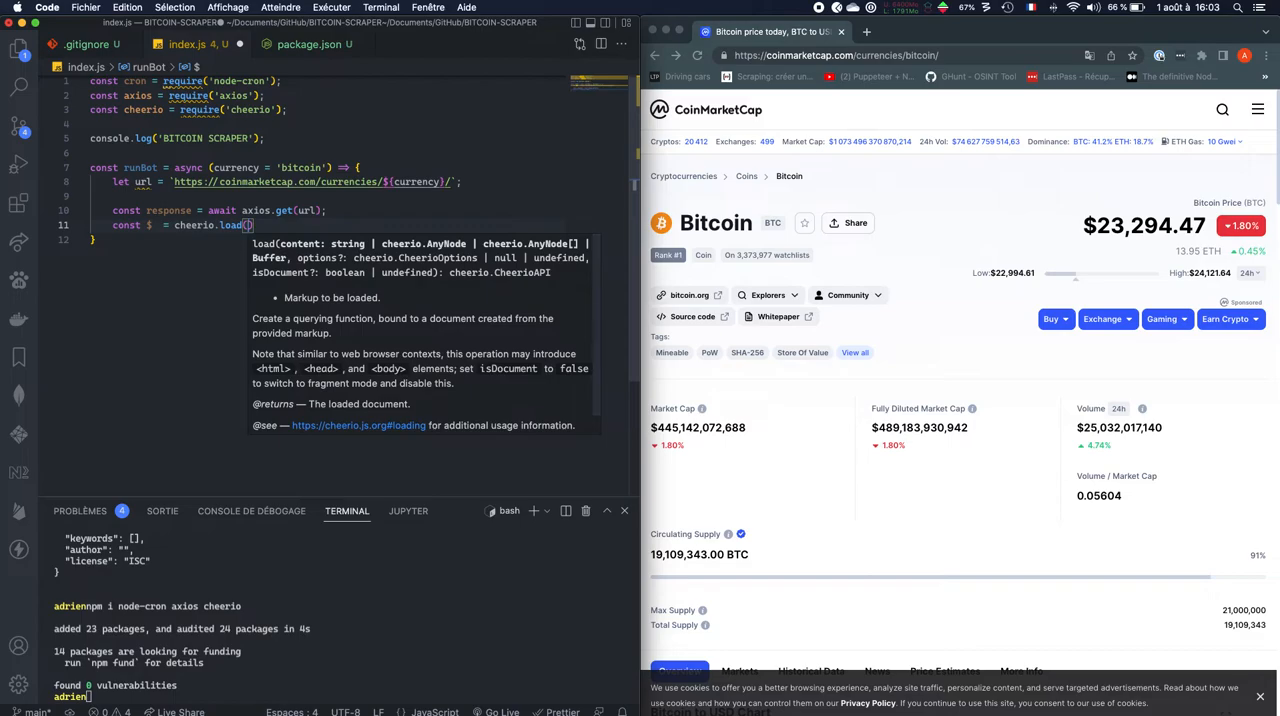
pyautogui.write('response.')
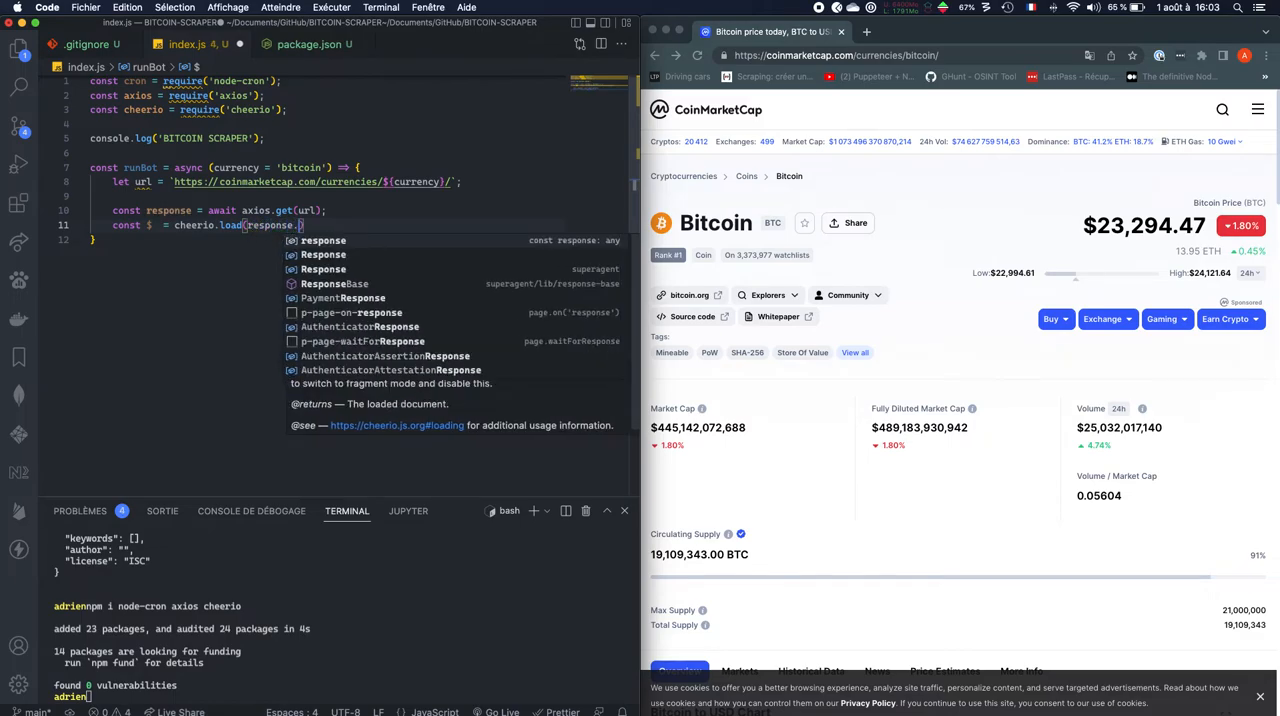
pyautogui.write('.data')
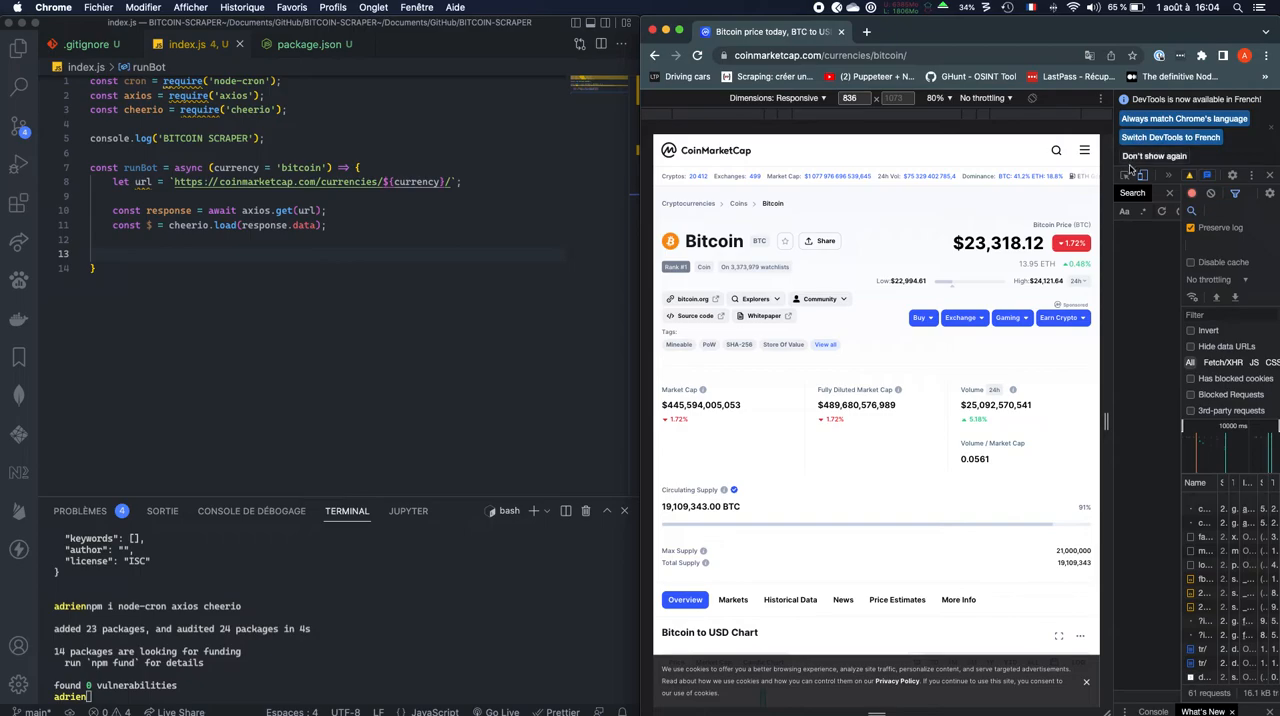
pyautogui.moveTo(1010, 243)
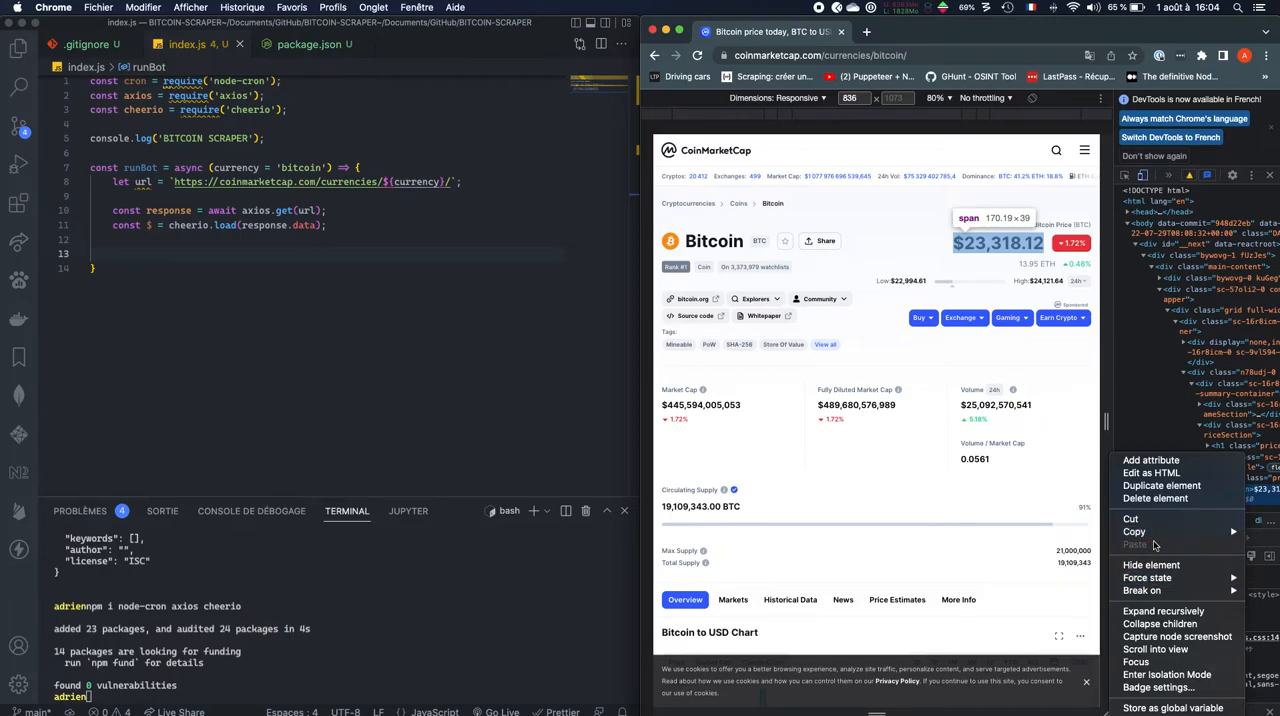
pyautogui.moveTo(1134, 531)
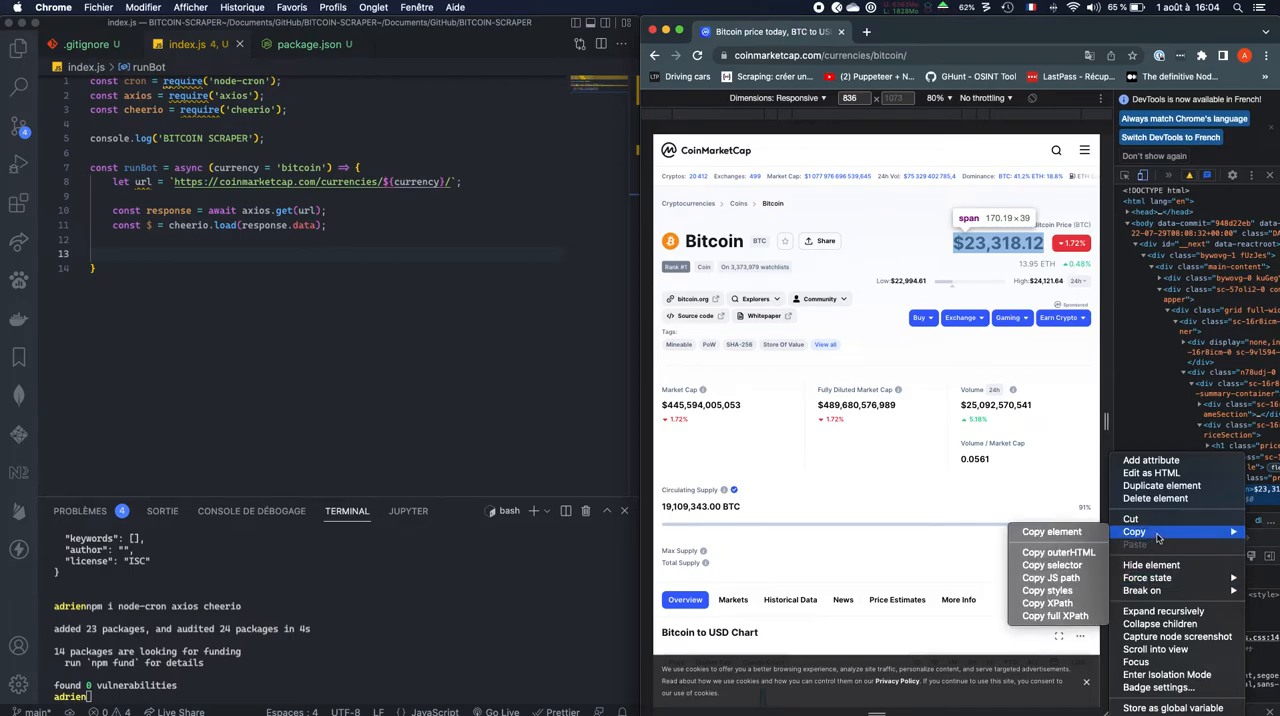
pyautogui.moveTo(1059, 565)
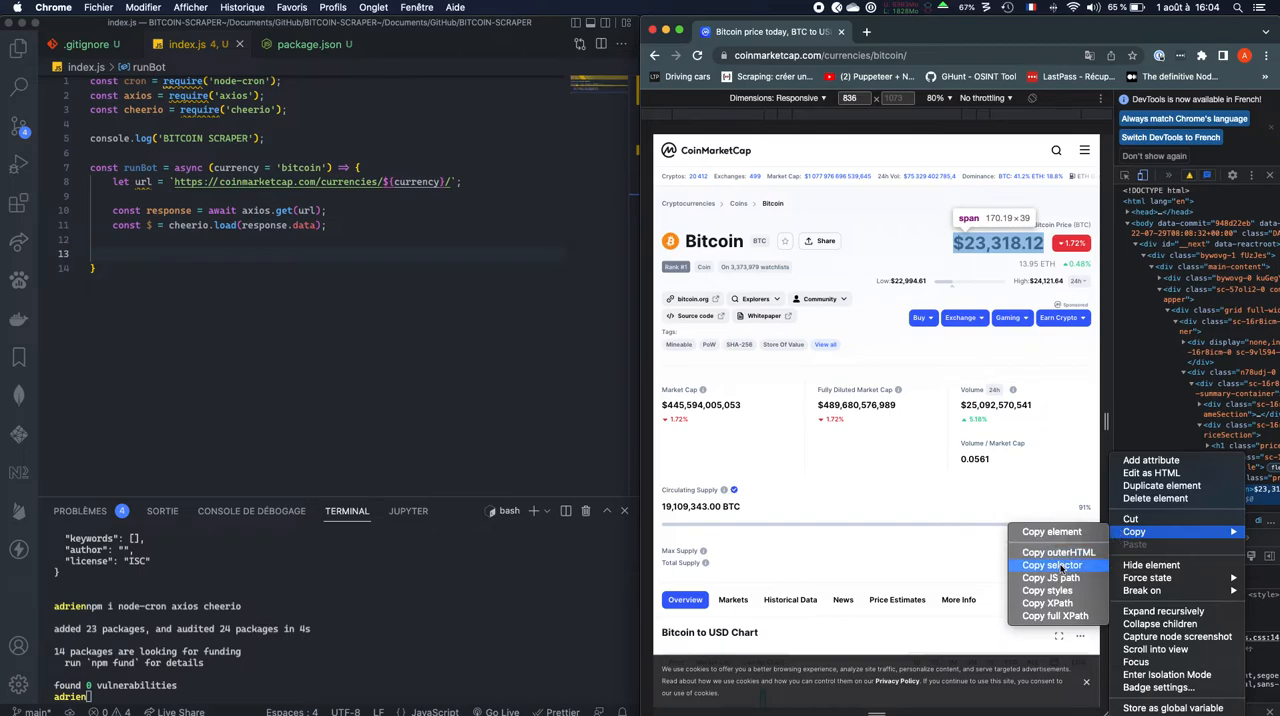
# Copy the price element's CSS selector from DevTools via Copy > Copy selector.
pyautogui.click(1053, 565)
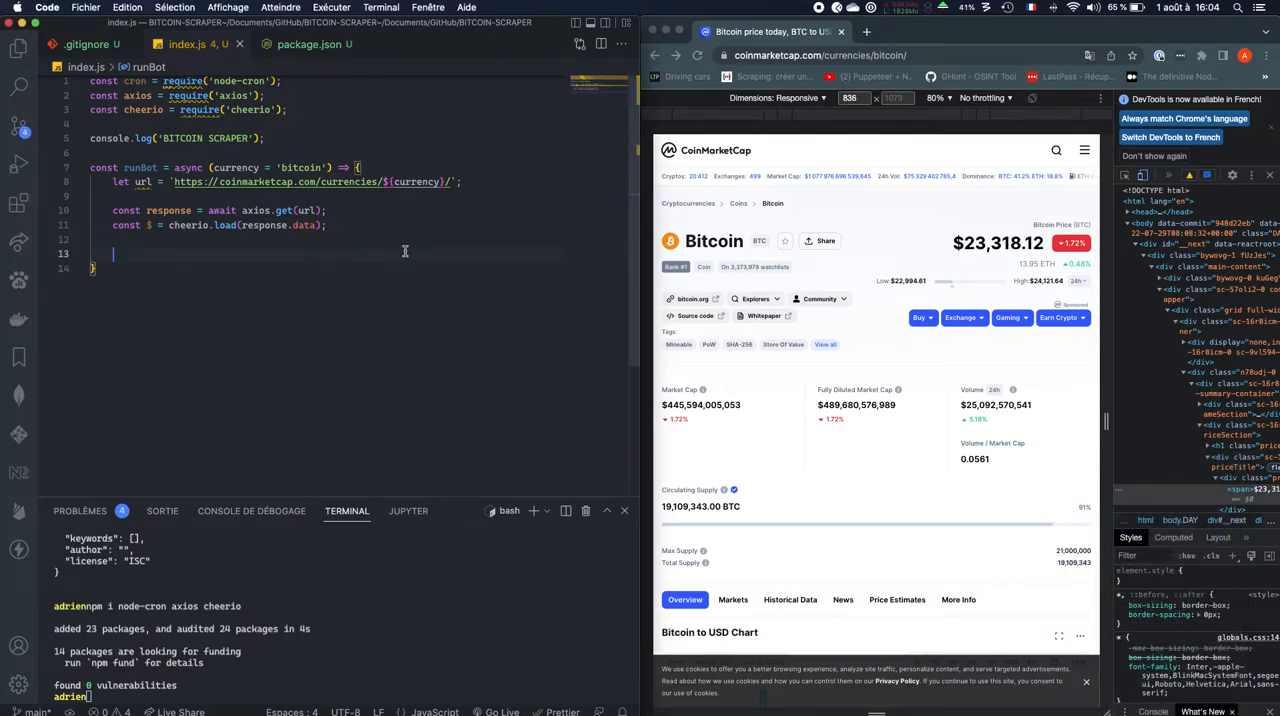
# Add let priceSelector = '<copied selector>' inside runBot.
pyautogui.write('let')
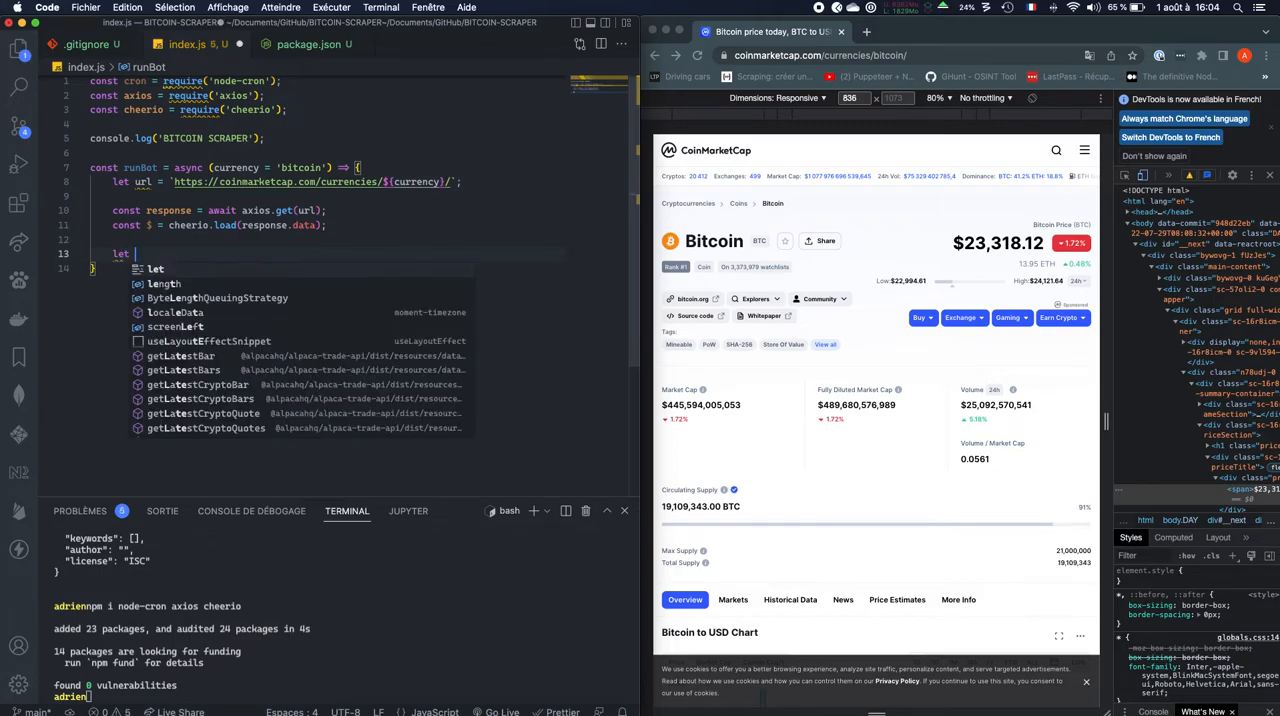
pyautogui.write("price = '#__next > div > div.main-content > div.sc-57oli2-0.comDeo.cmc-body-")
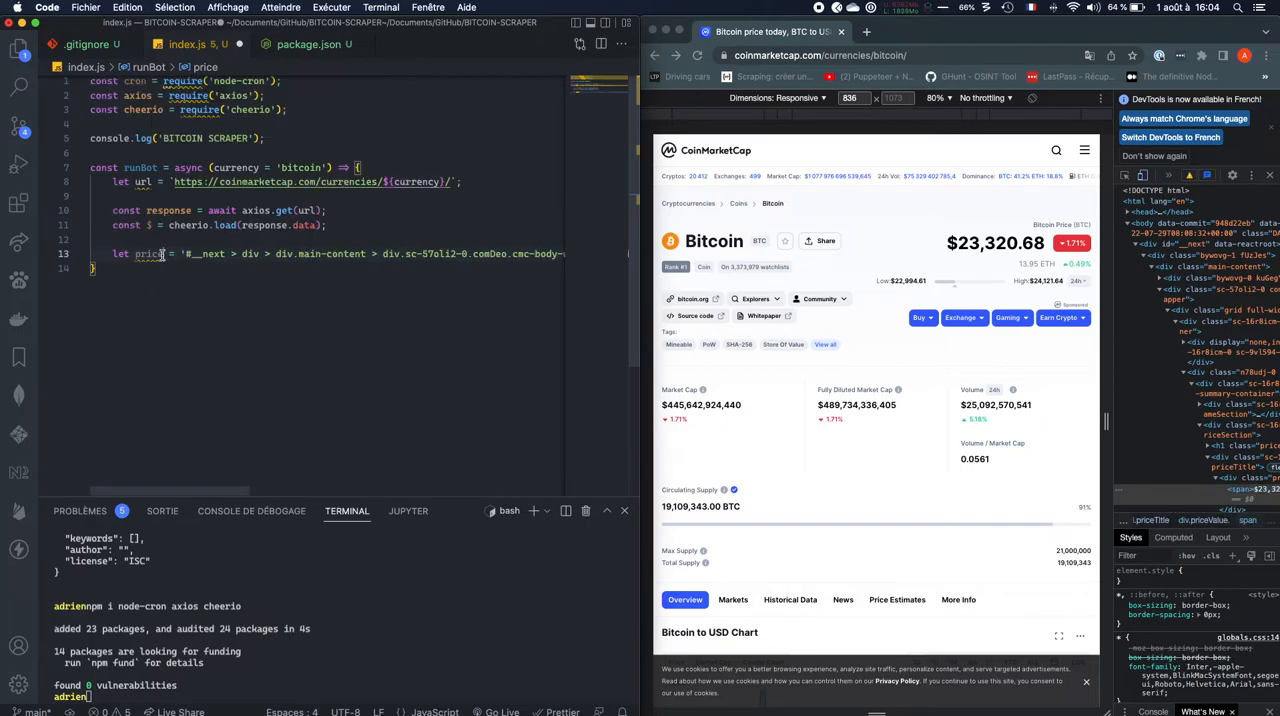
pyautogui.write('selector')
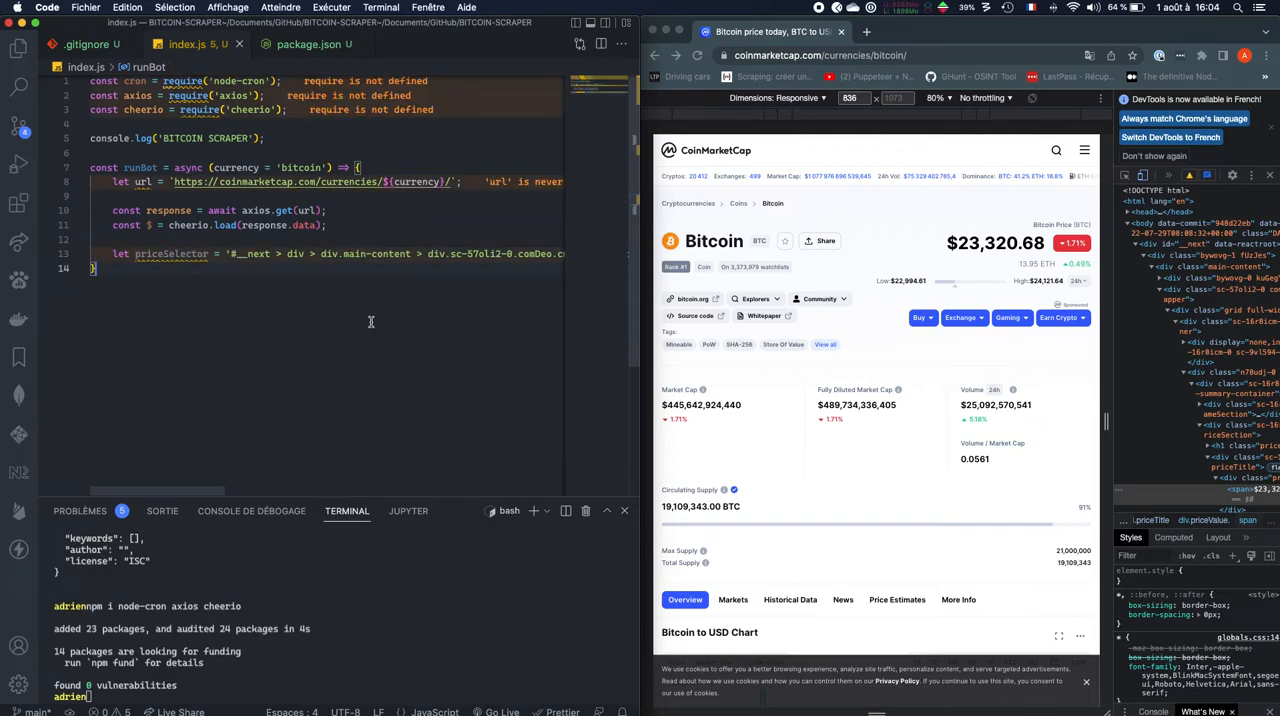
pyautogui.hscroll(3)
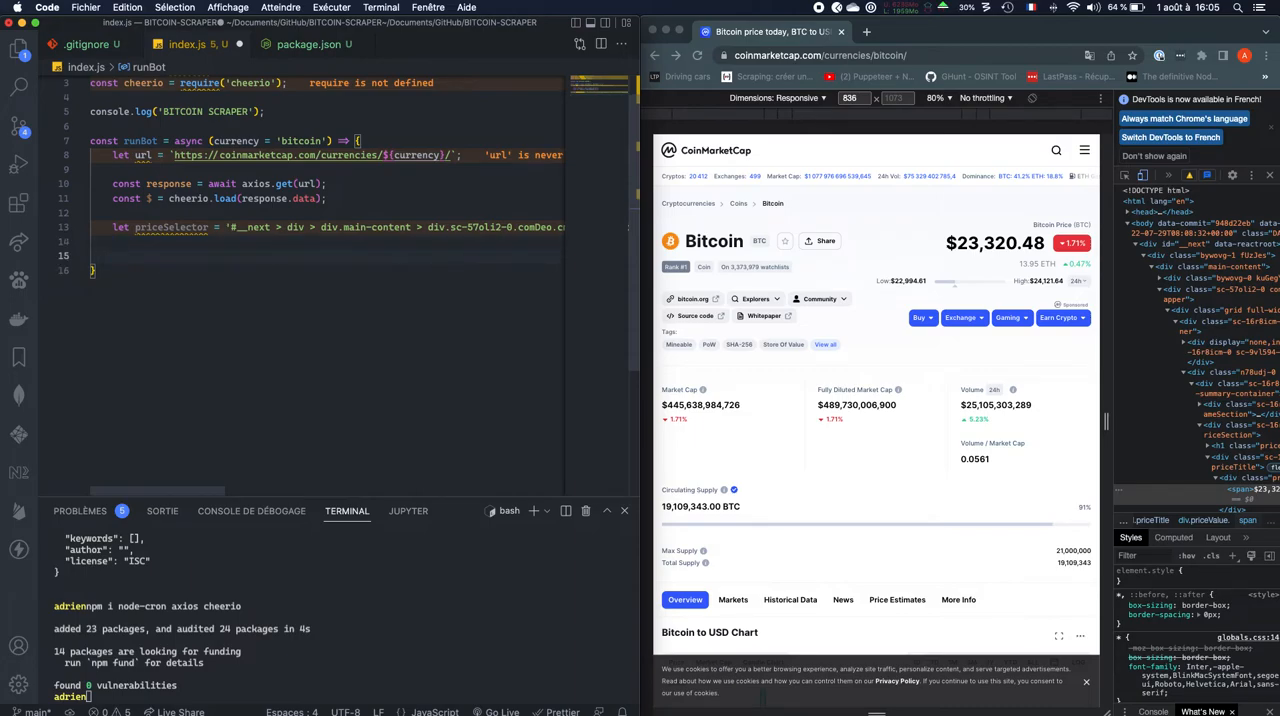
# Add let price = $(priceSelector).text();.
pyautogui.write('let price =')
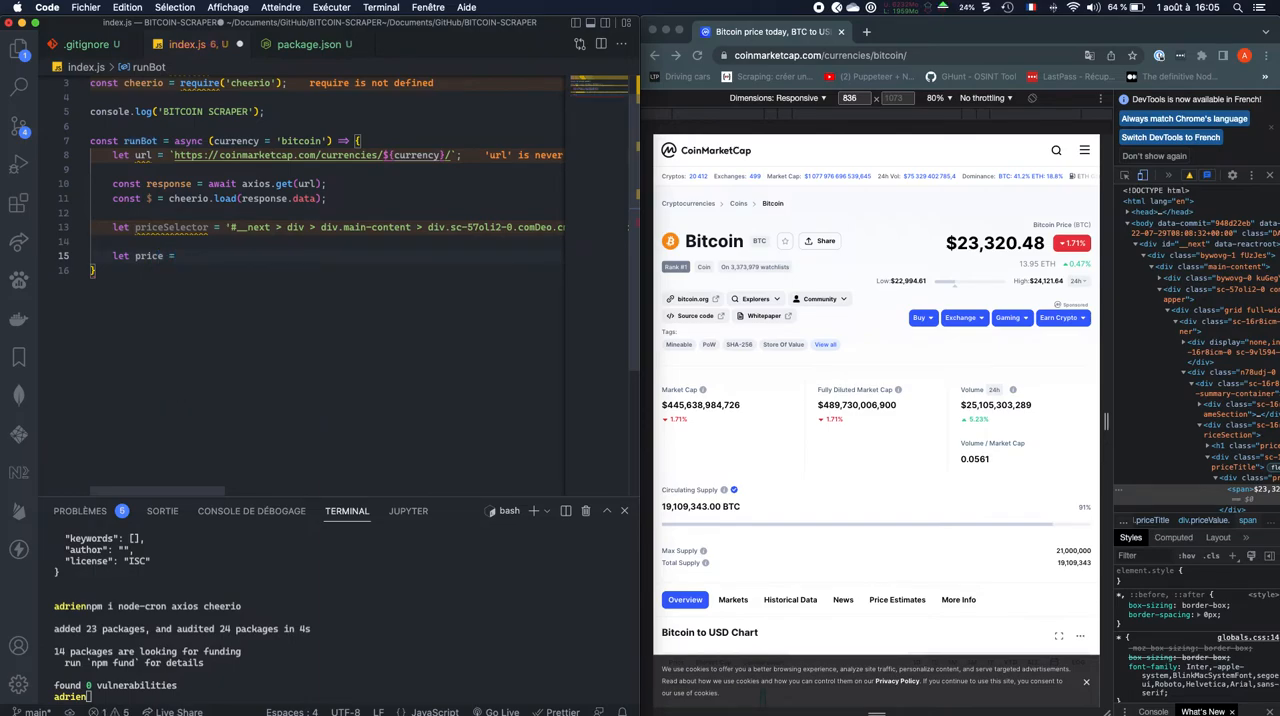
pyautogui.write('$(priceSelector')
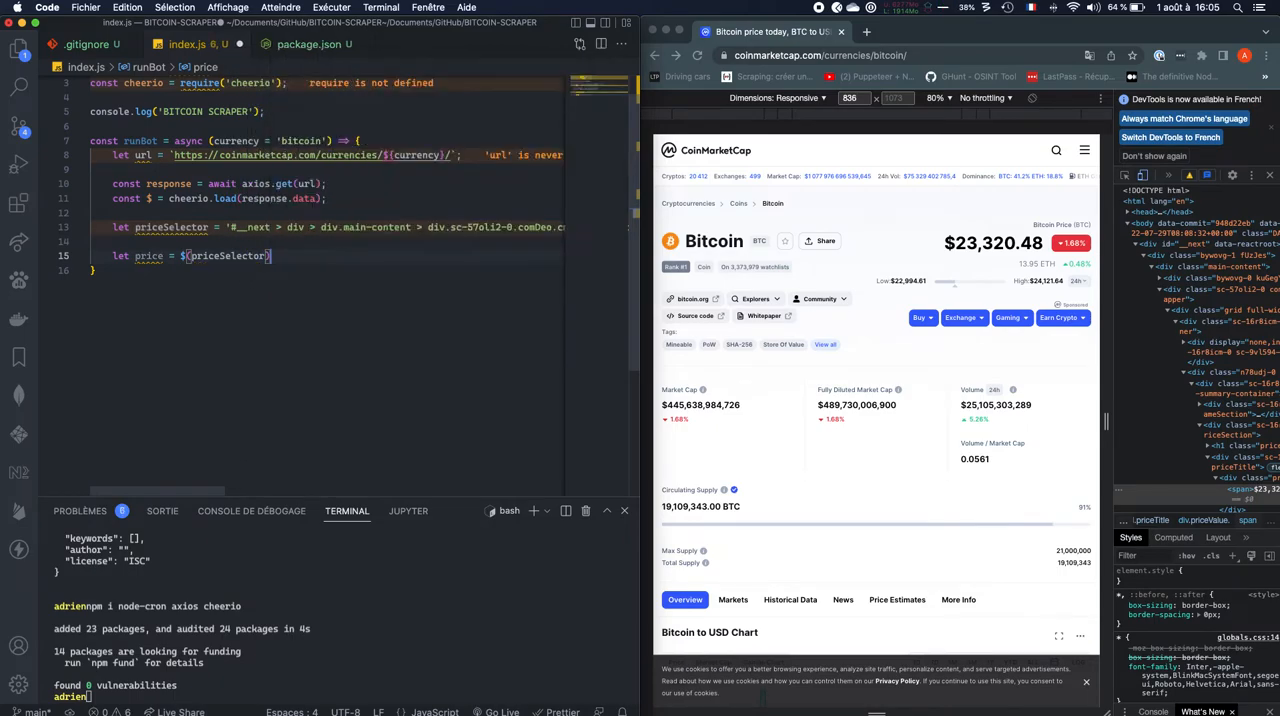
pyautogui.write('.tex')
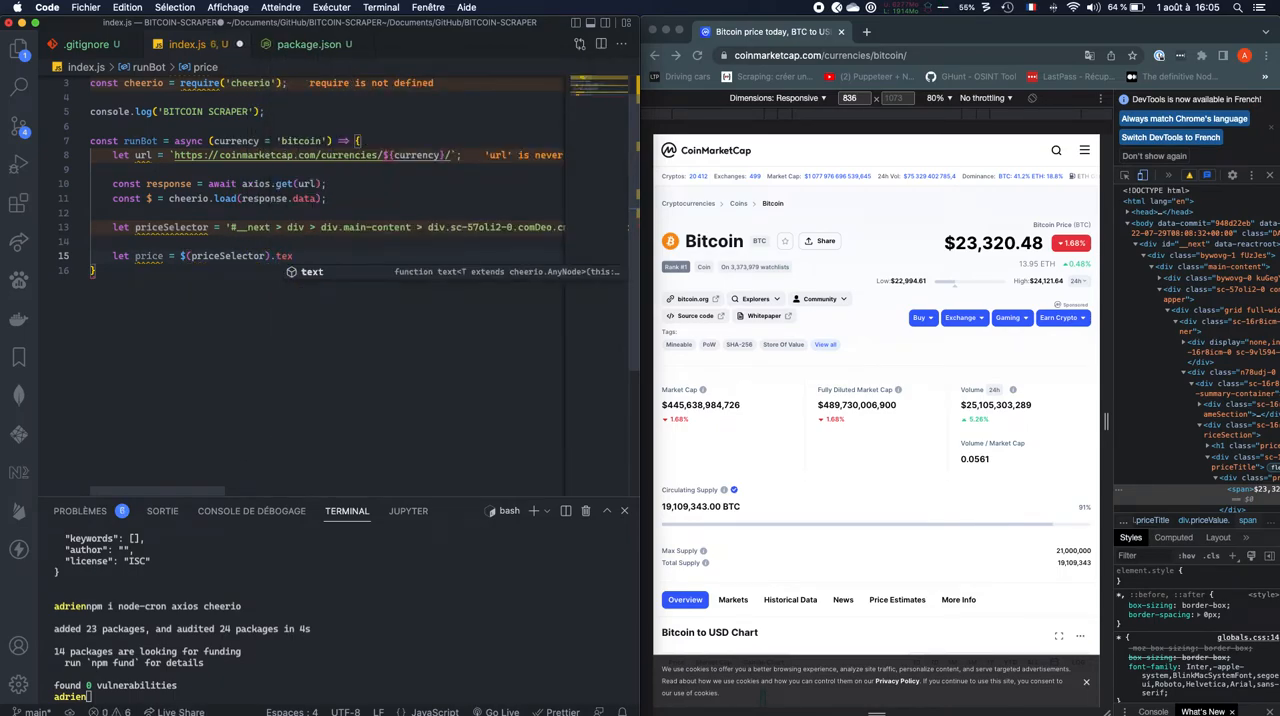
pyautogui.write('t();')
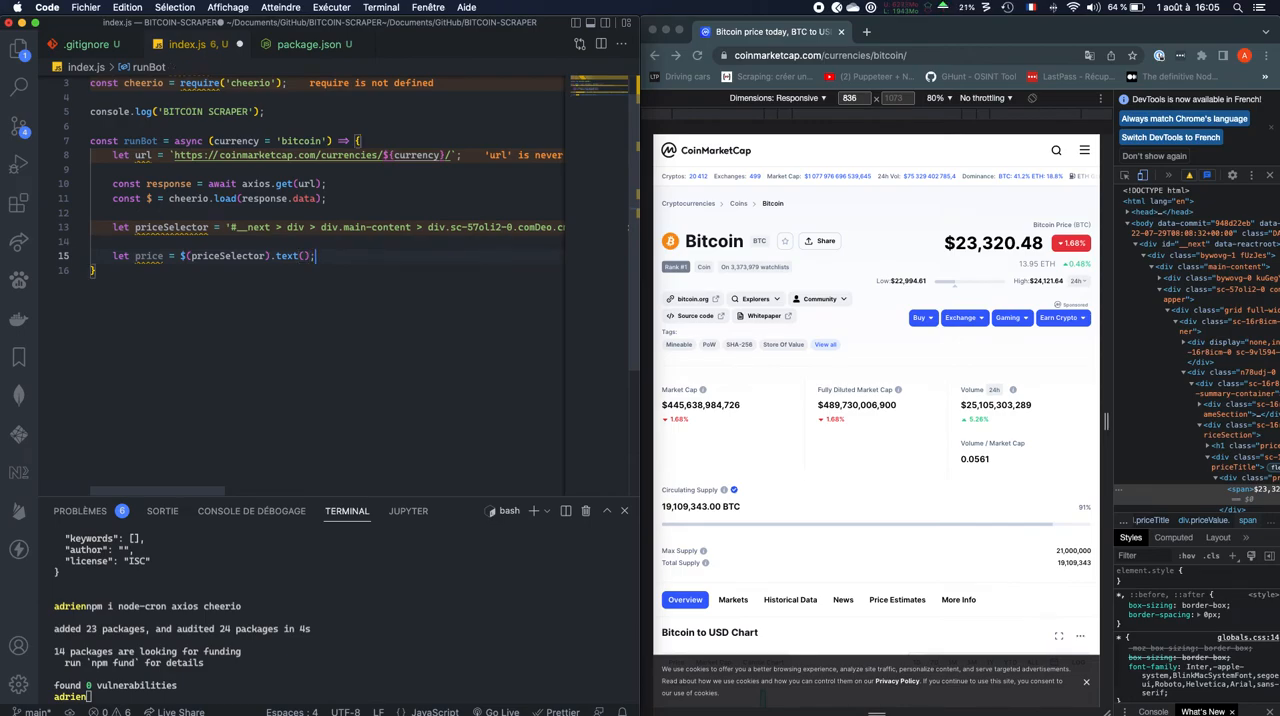
# Log the price with console.log(`${currency.toUpperCase()}:${price}`).
pyautogui.write('console.log(`${currency')
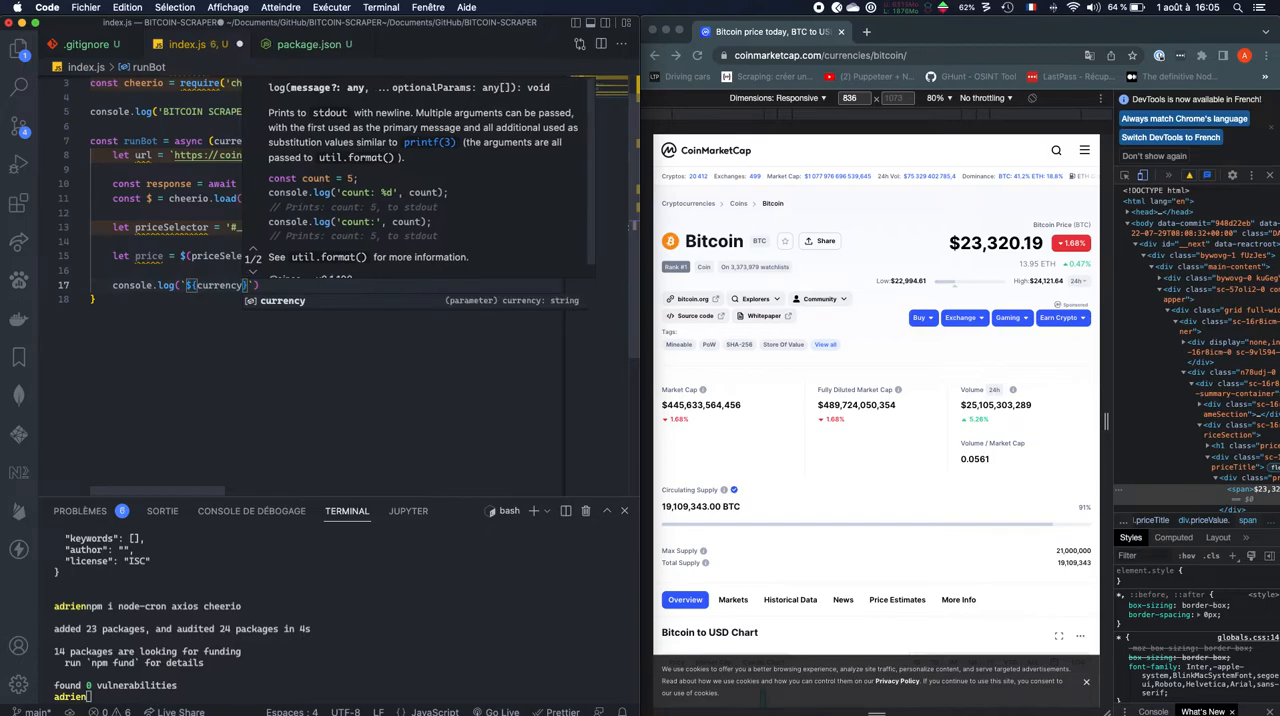
pyautogui.write('.toUpperCase(')
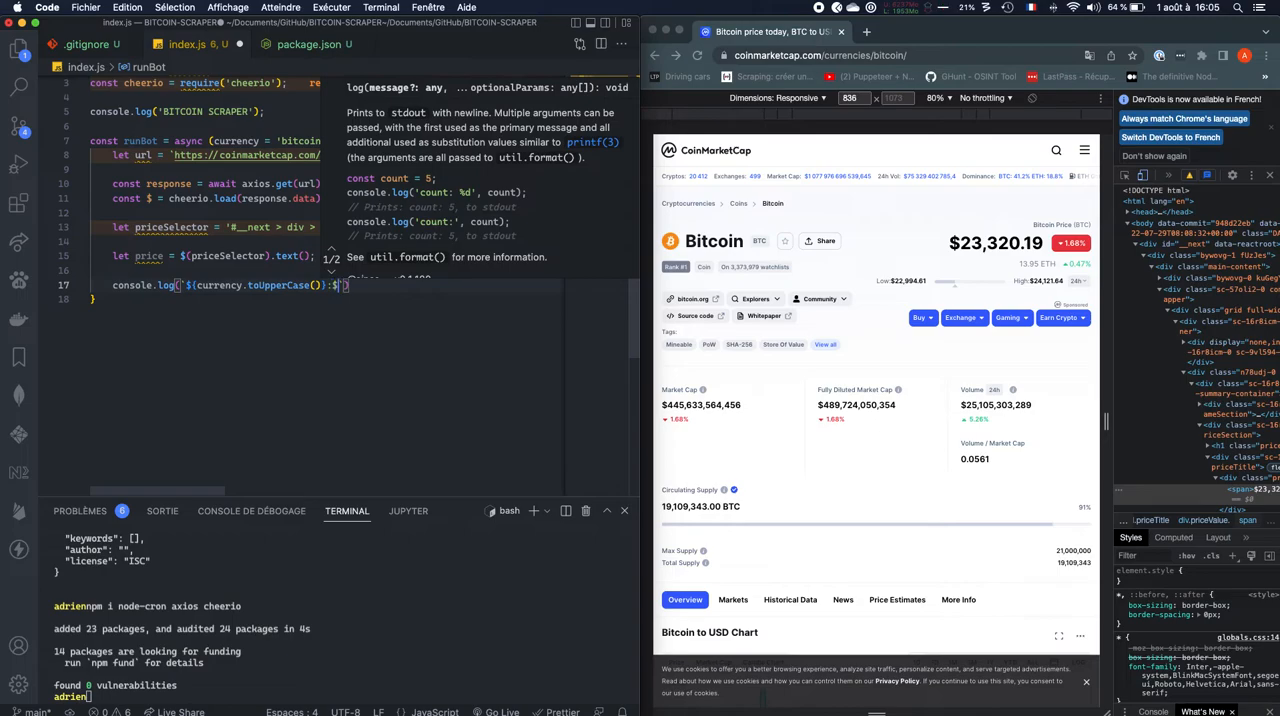
pyautogui.write('price')
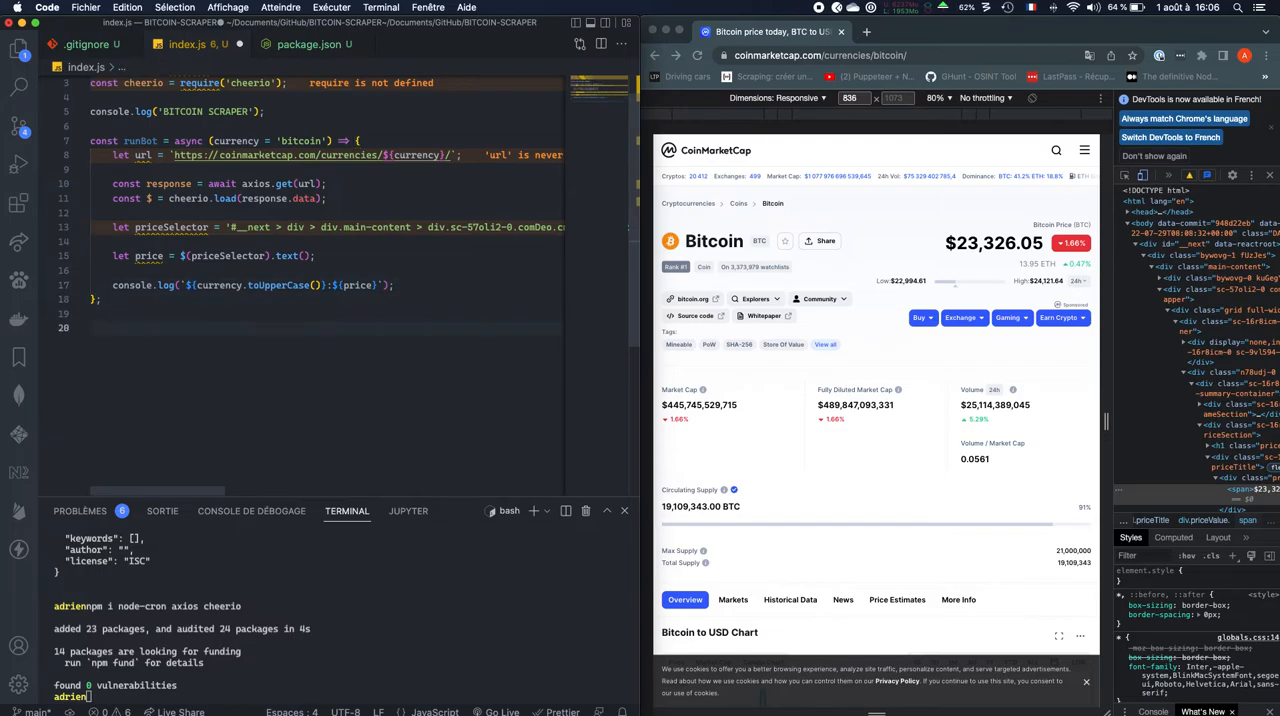
# Add a runBot() call at the end of index.js and run npm start, printing BITCOIN:$23,276.57.
pyautogui.write('runBot();')
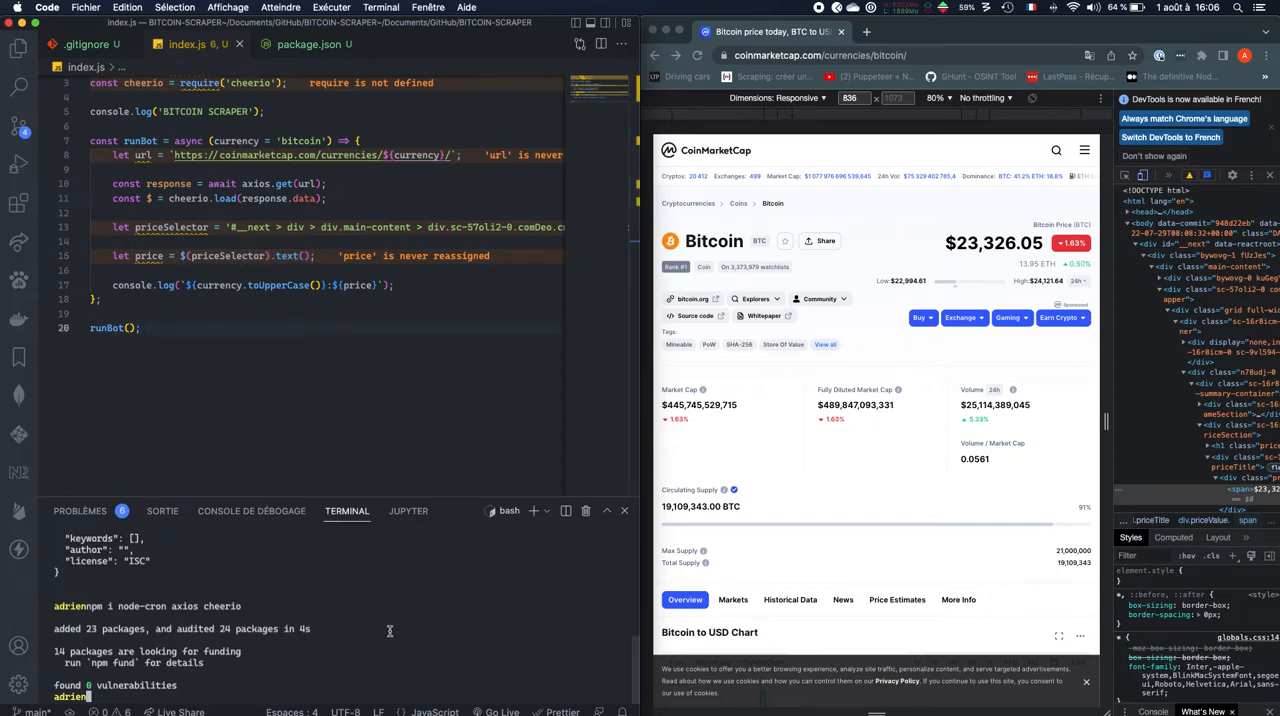
pyautogui.write('npm start')
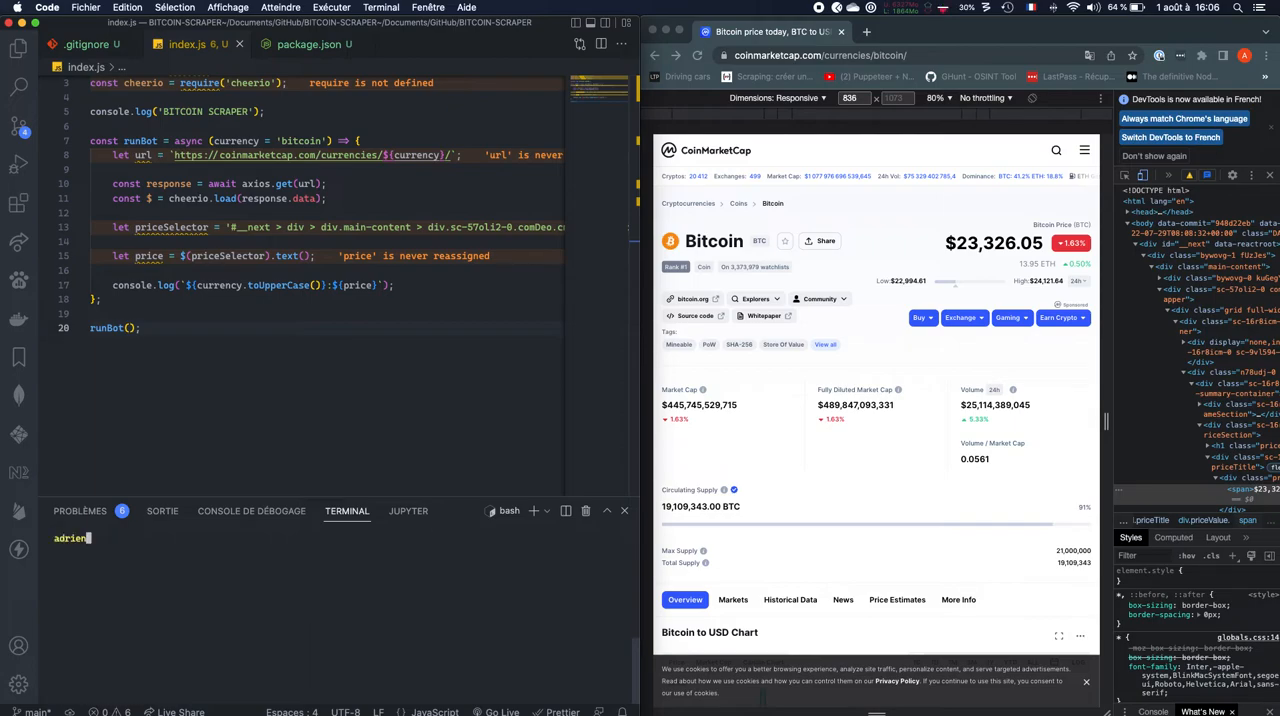
pyautogui.write('npm start')
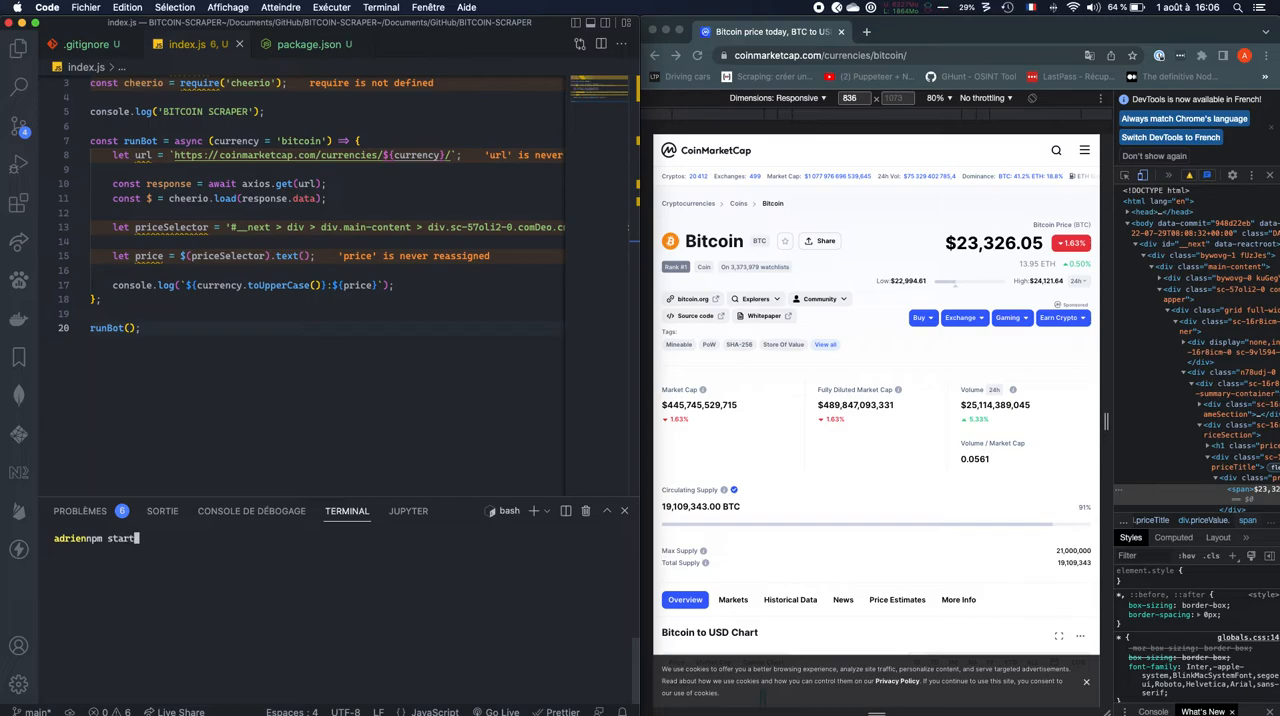
pyautogui.press('Enter')
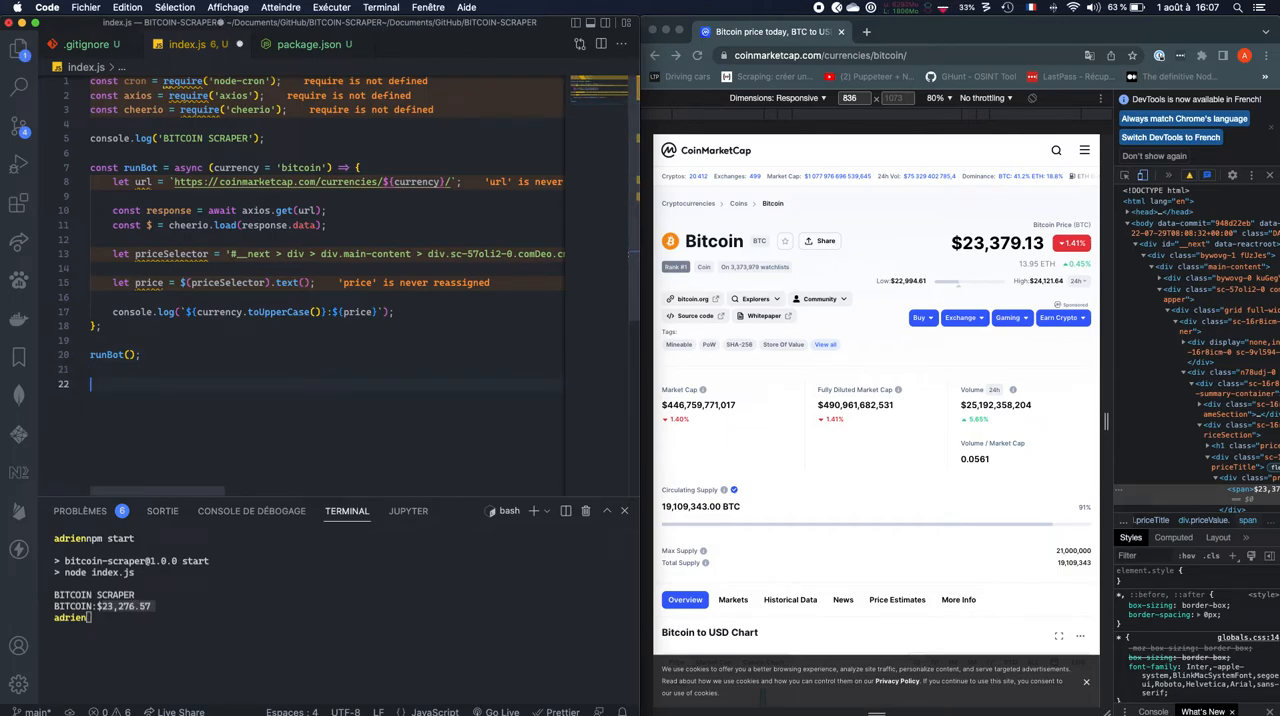
# Add cron.schedule('*/10 * * * * *', () => { runBot(); }) below the runBot() call.
pyautogui.write("cron.schedule('*")
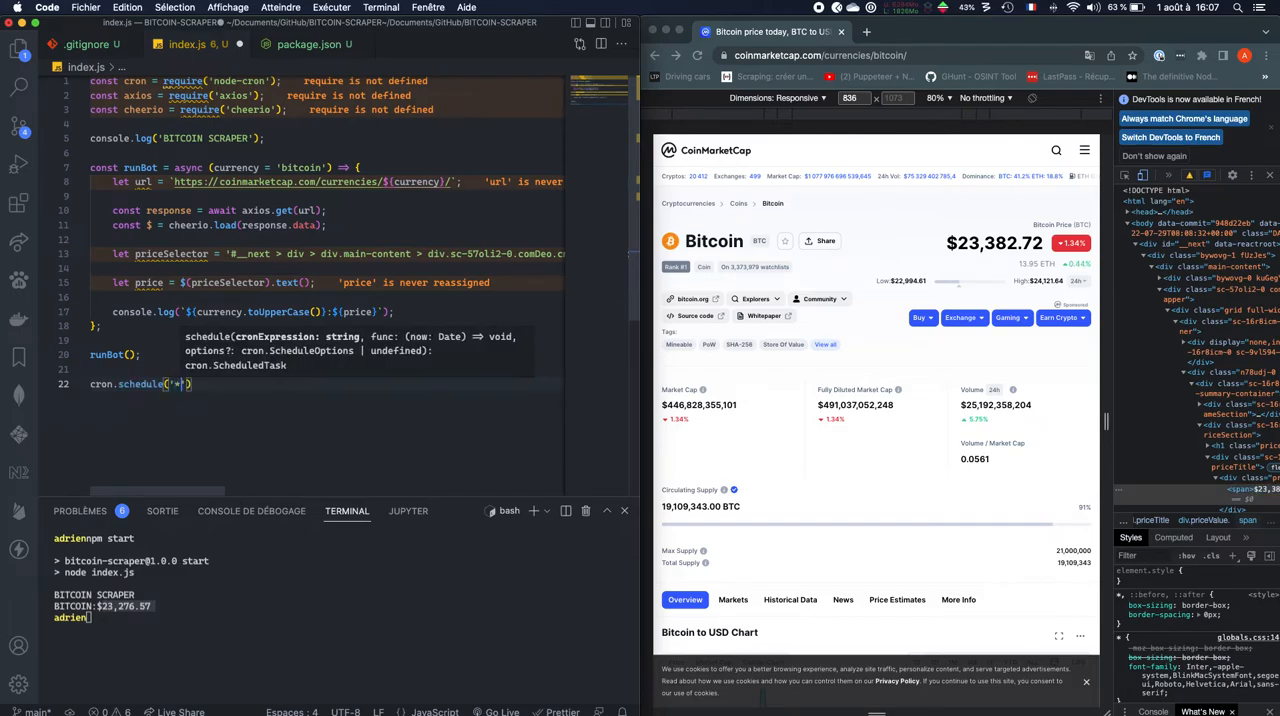
pyautogui.write('/10')
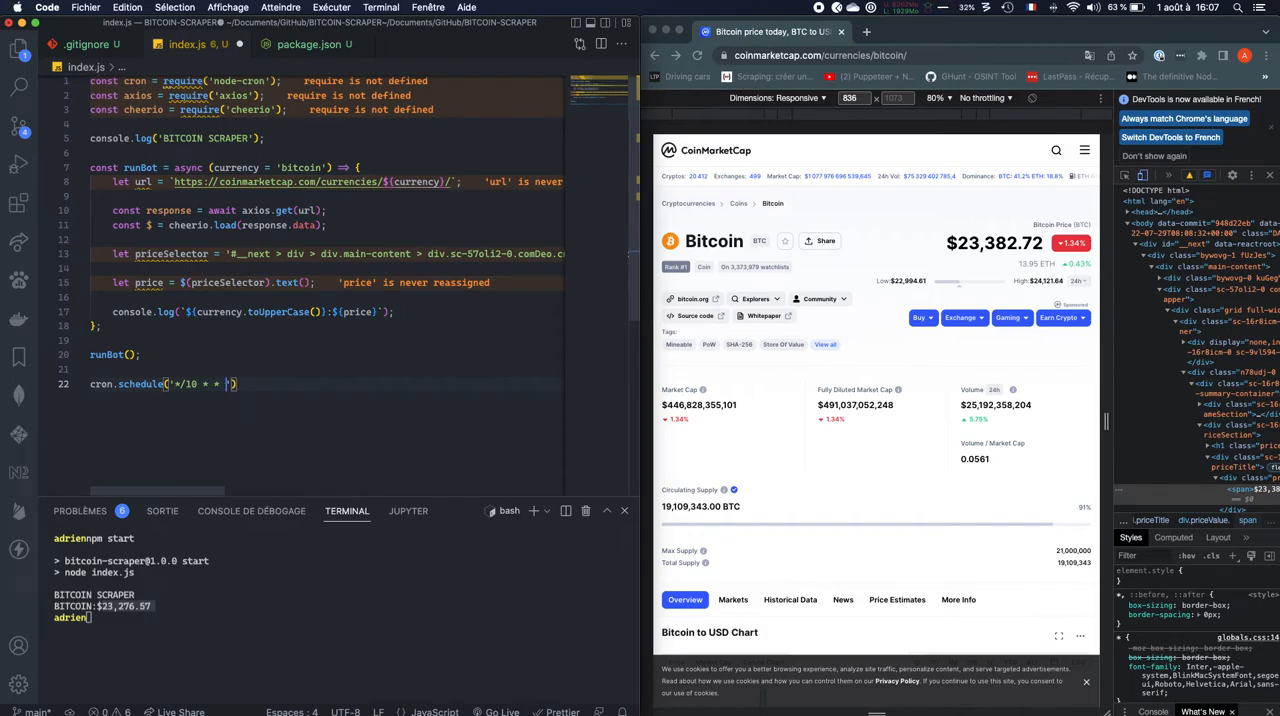
pyautogui.write('* * *')
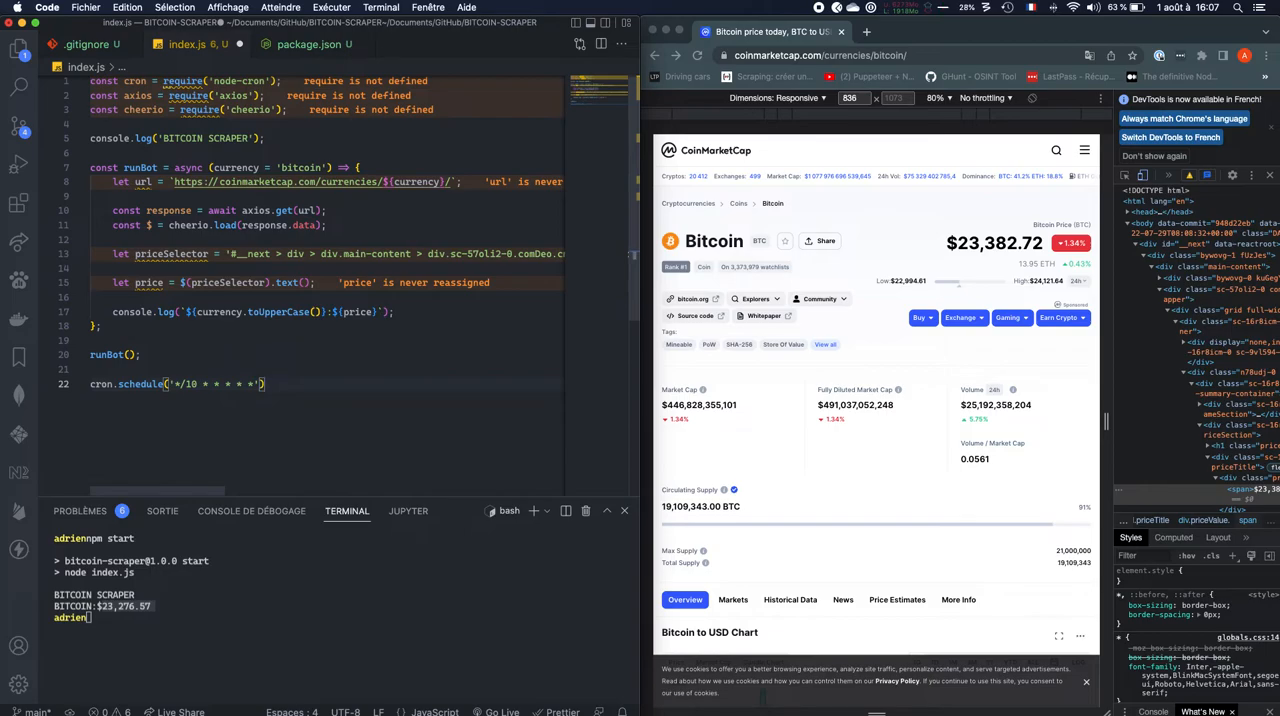
pyautogui.write(',')
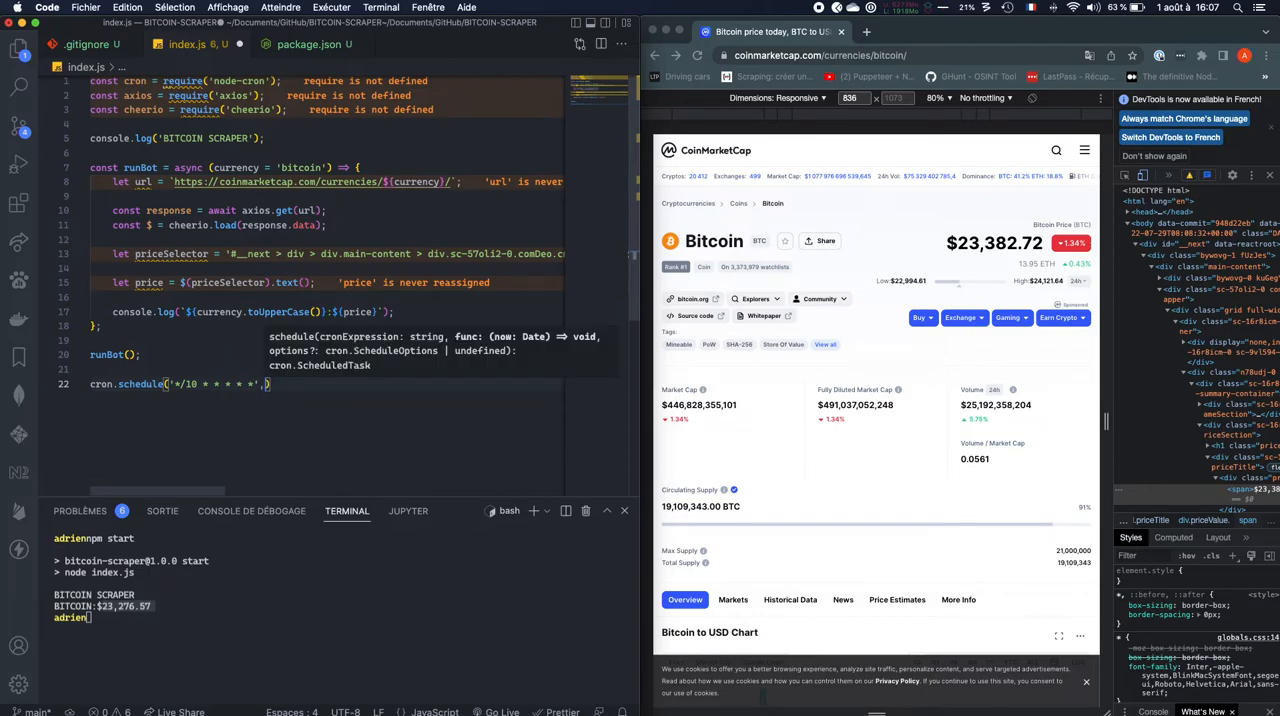
pyautogui.write('()=>')
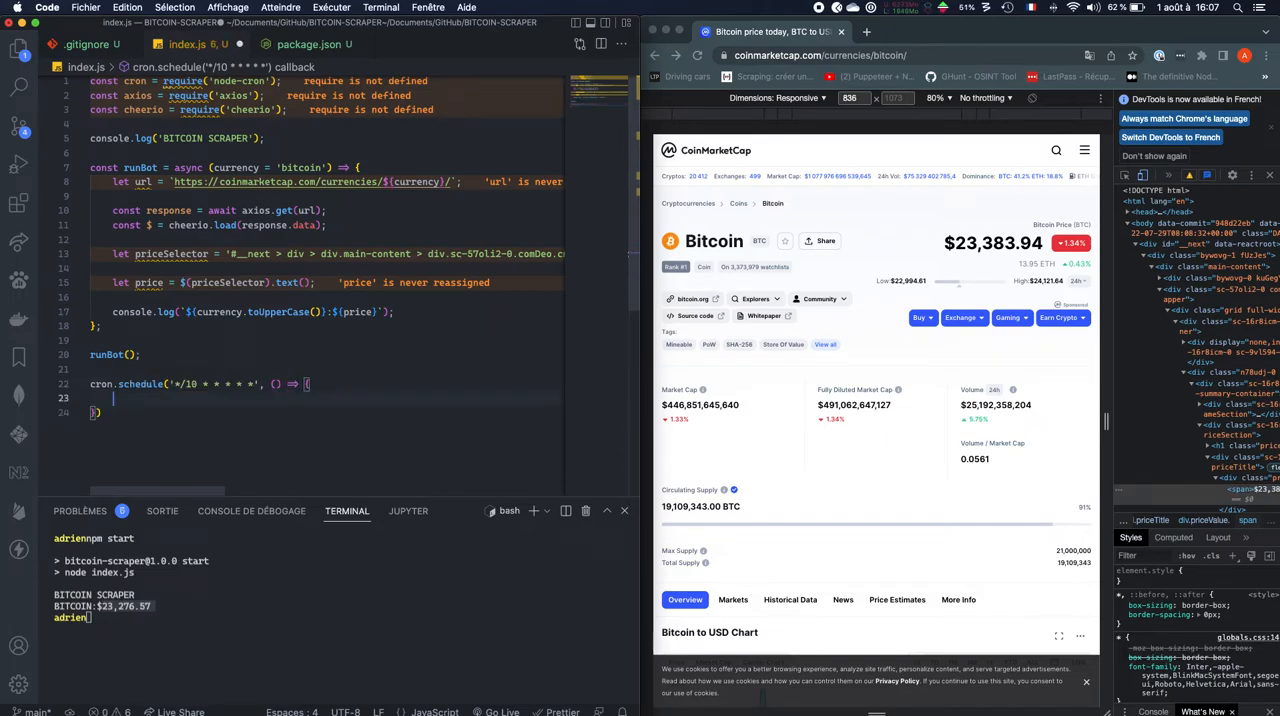
pyautogui.write('runBot()')
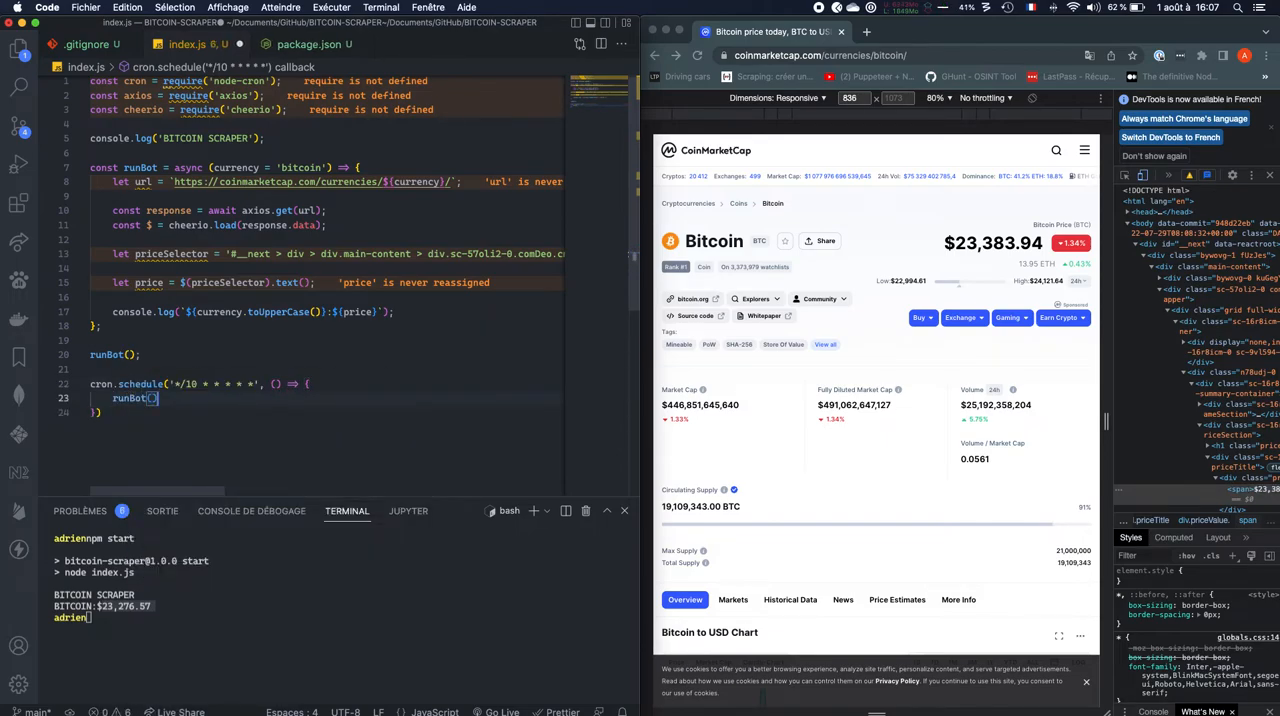
pyautogui.write(');')
pyautogui.click(340, 617)
pyautogui.write('npm')
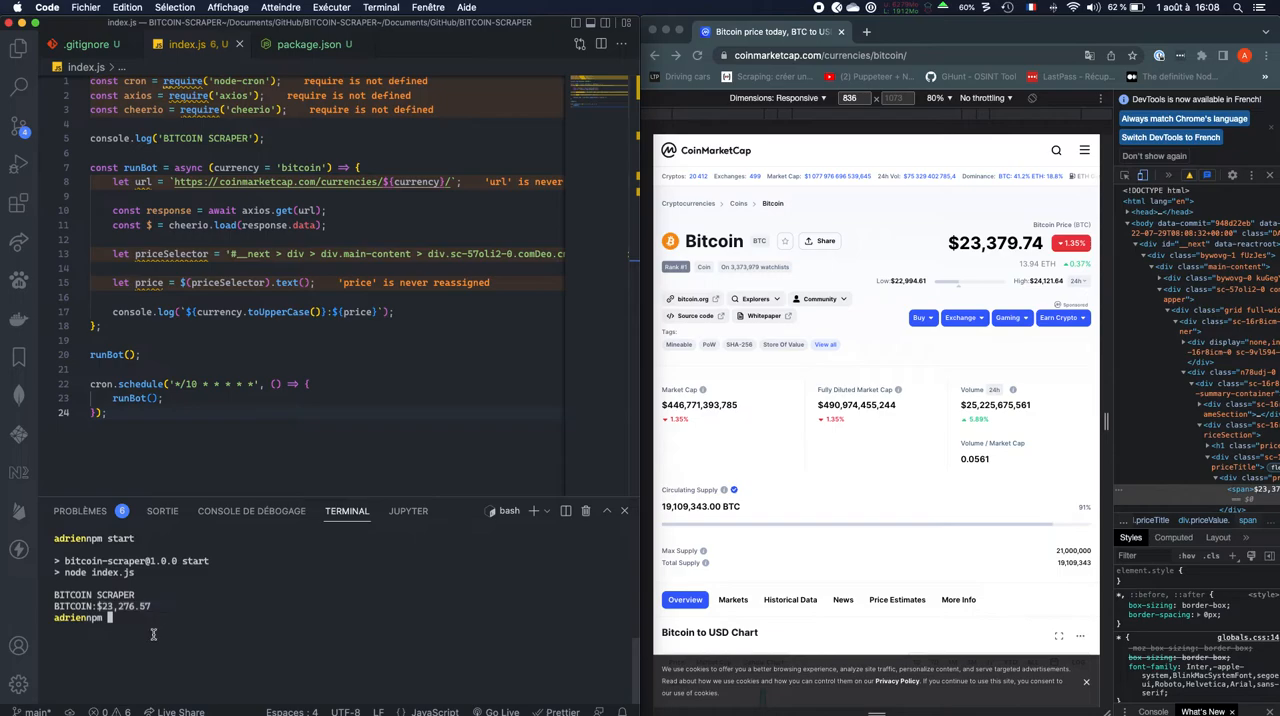
# Rerun npm start so the terminal repeatedly logs BITCOIN:$23,276.57.
pyautogui.write('start')
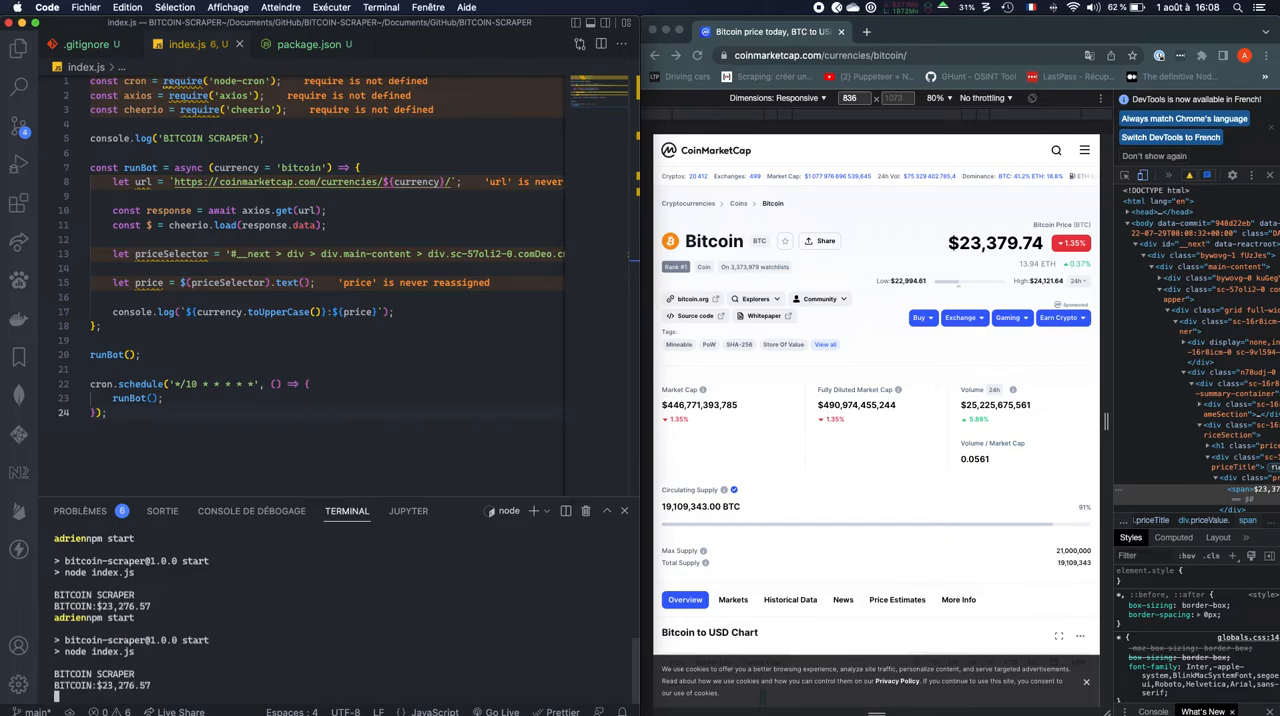
pyautogui.moveTo(204, 710)
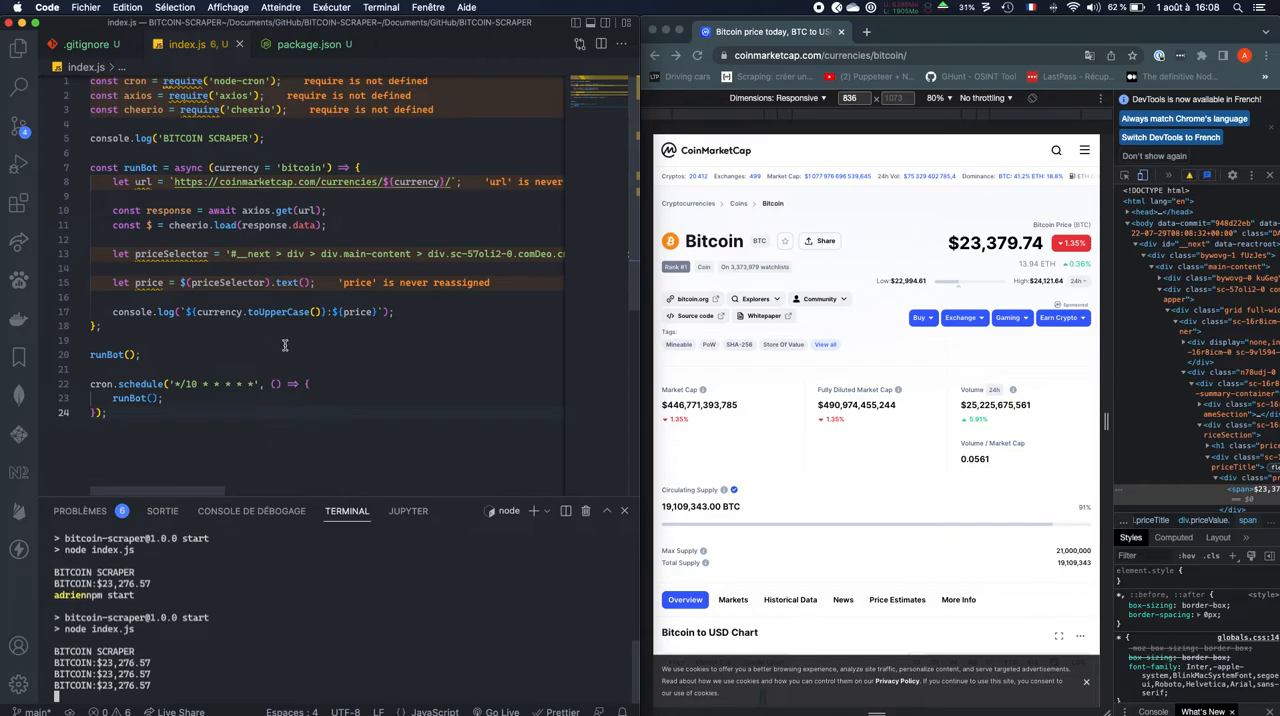
pyautogui.moveTo(415, 420)
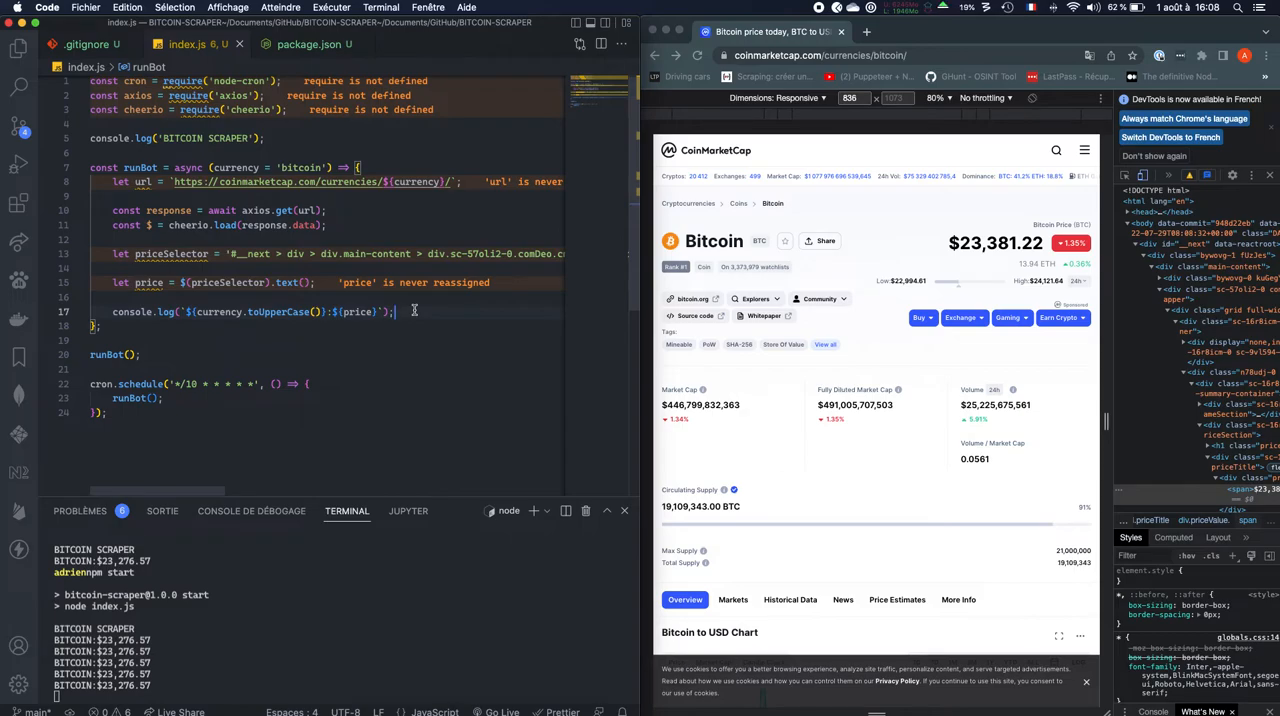
pyautogui.moveTo(415, 332)
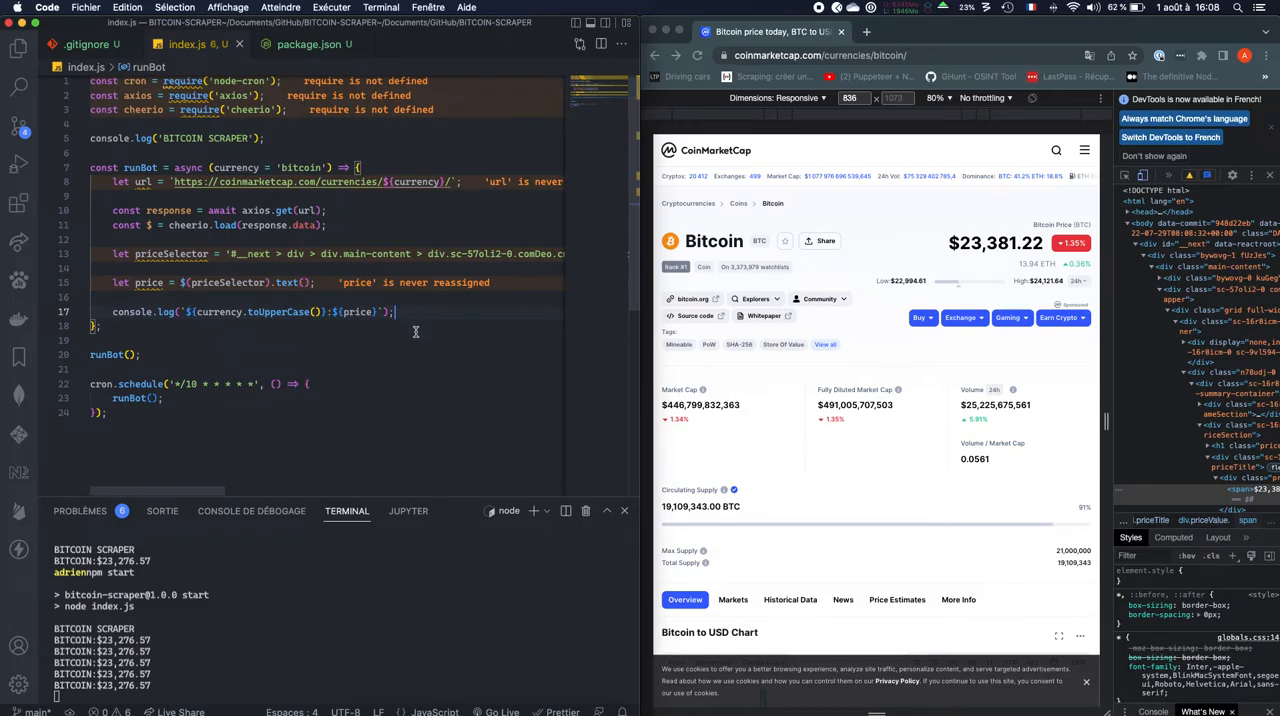